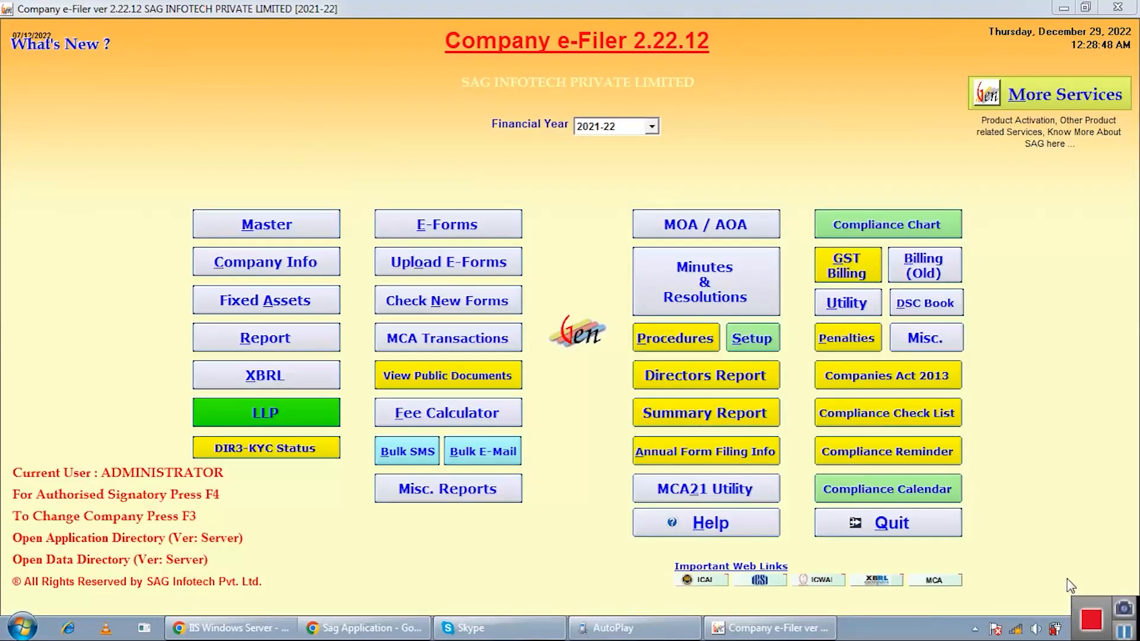
{"action": "mouse_move", "coordinate": [1060, 519]}
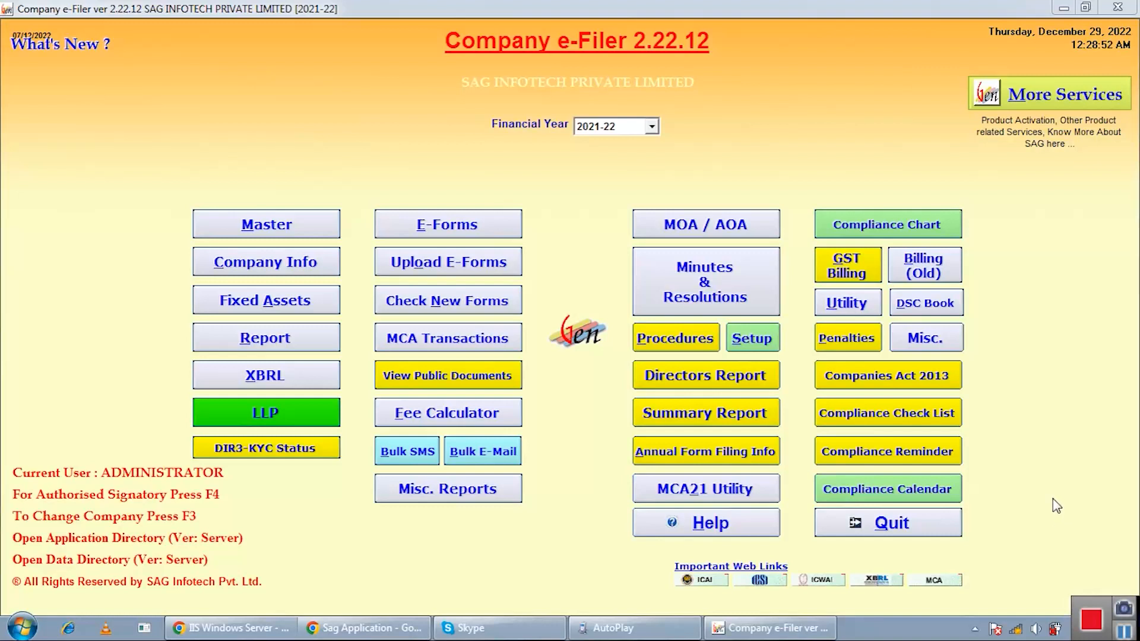
{"action": "mouse_move", "coordinate": [1068, 375]}
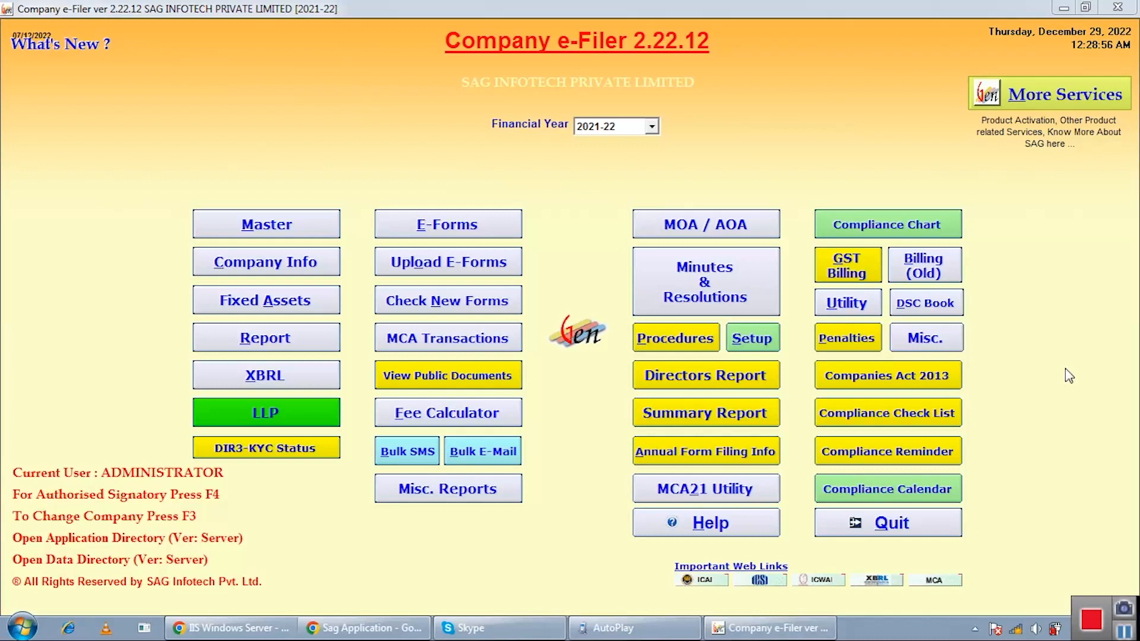
{"action": "mouse_move", "coordinate": [1061, 235]}
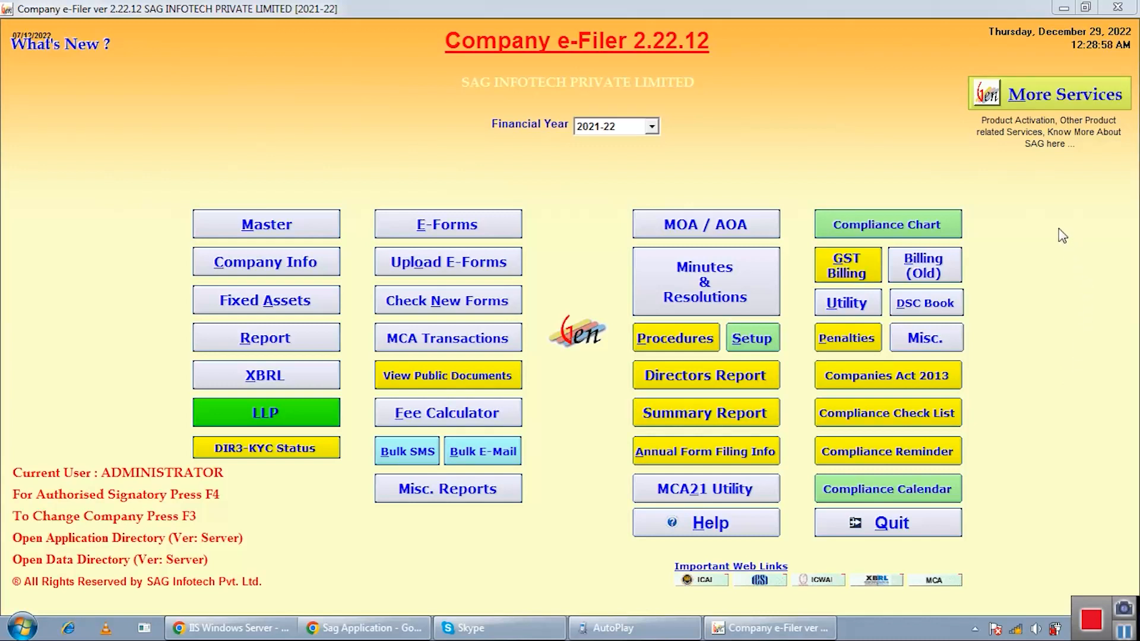
{"action": "mouse_move", "coordinate": [791, 131]}
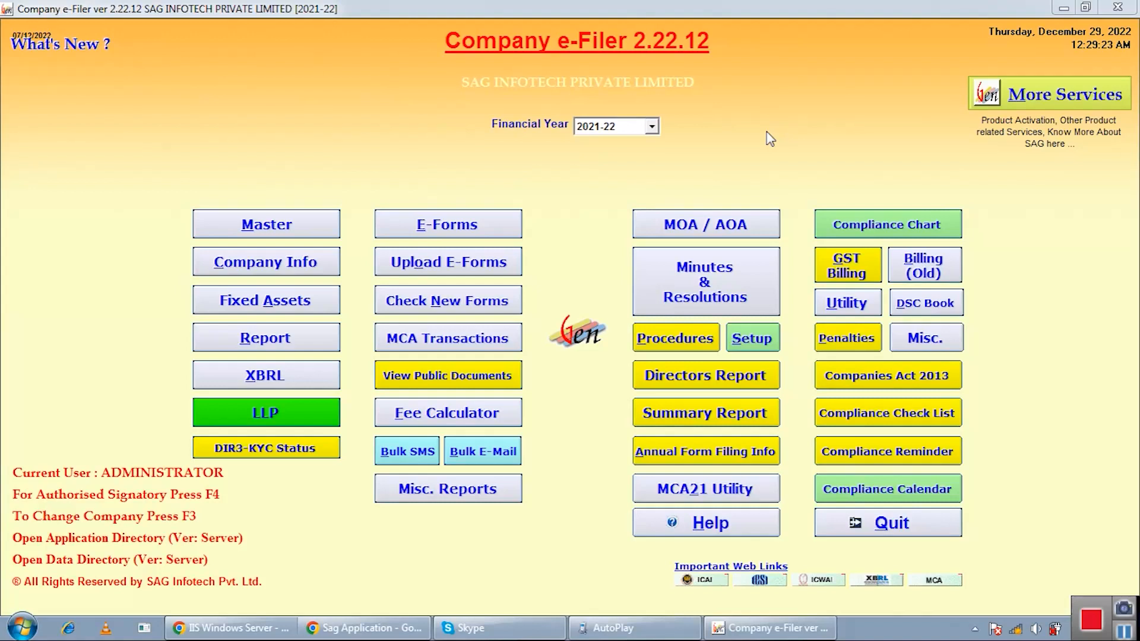
{"action": "mouse_move", "coordinate": [773, 193]}
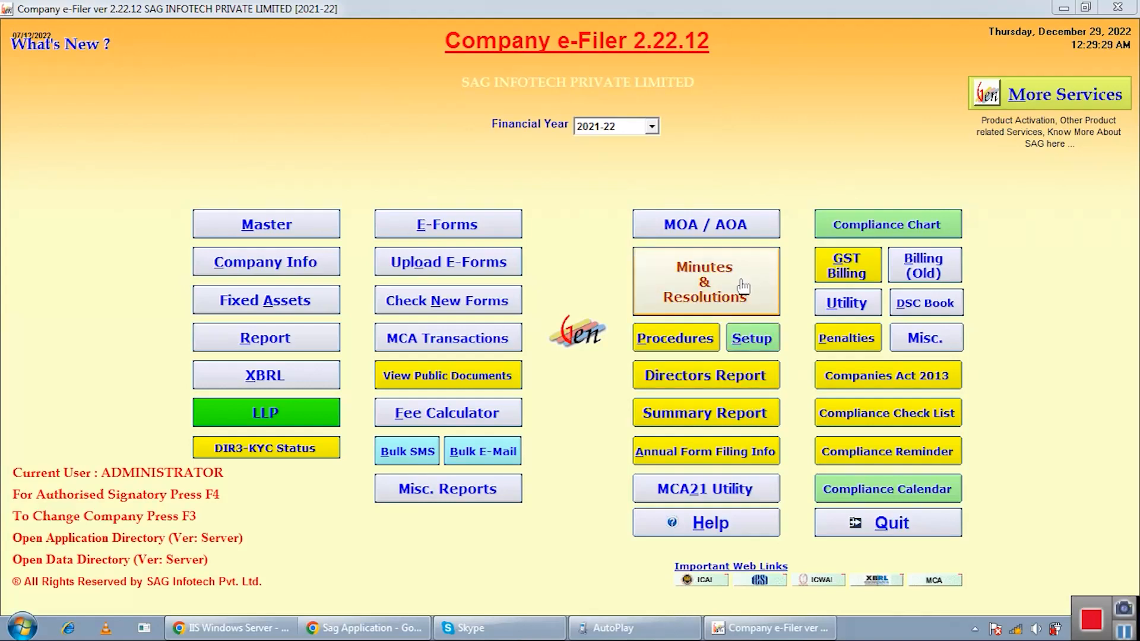
Step: Show the Minutes & Resolutions meetings list filtered to Board Meetings (BM)
{"action": "left_click", "coordinate": [704, 281]}
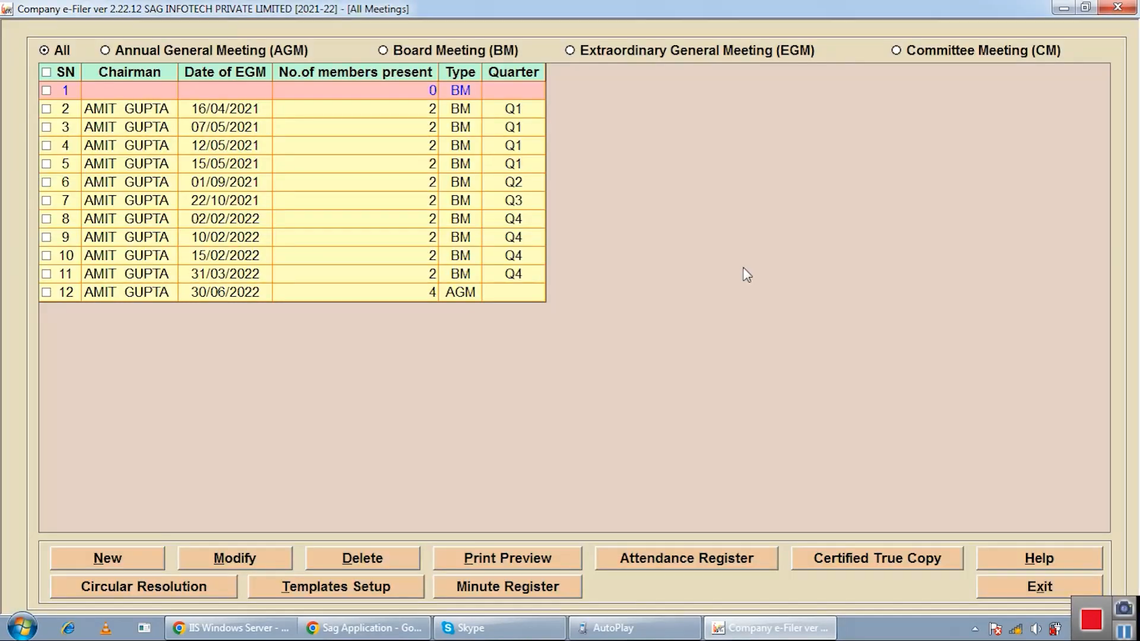
{"action": "mouse_move", "coordinate": [737, 257]}
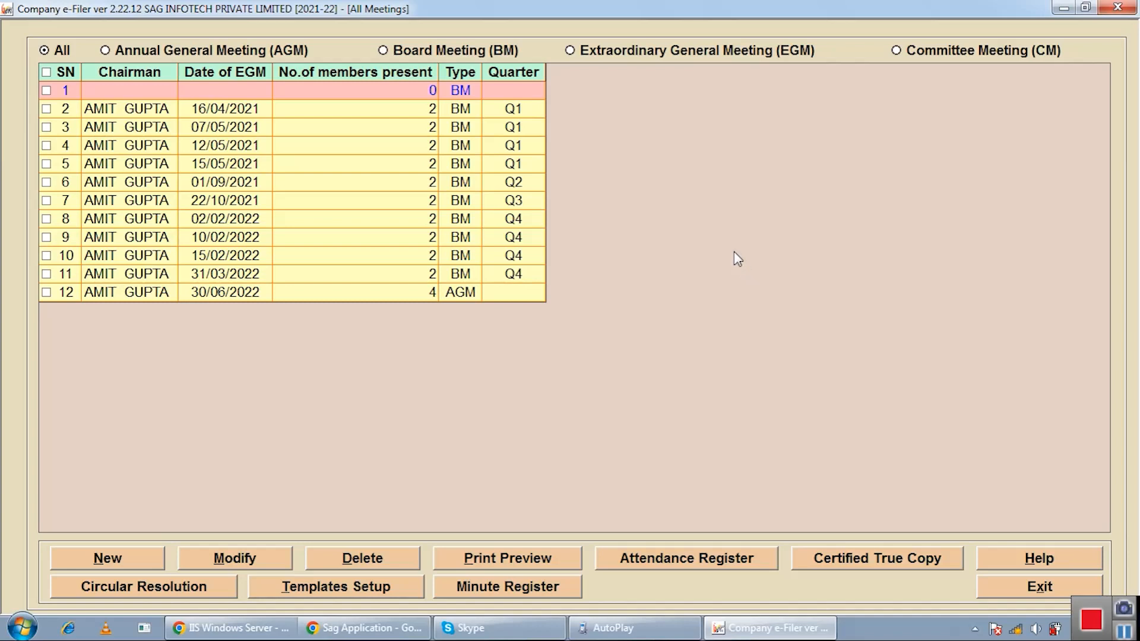
{"action": "mouse_move", "coordinate": [623, 65]}
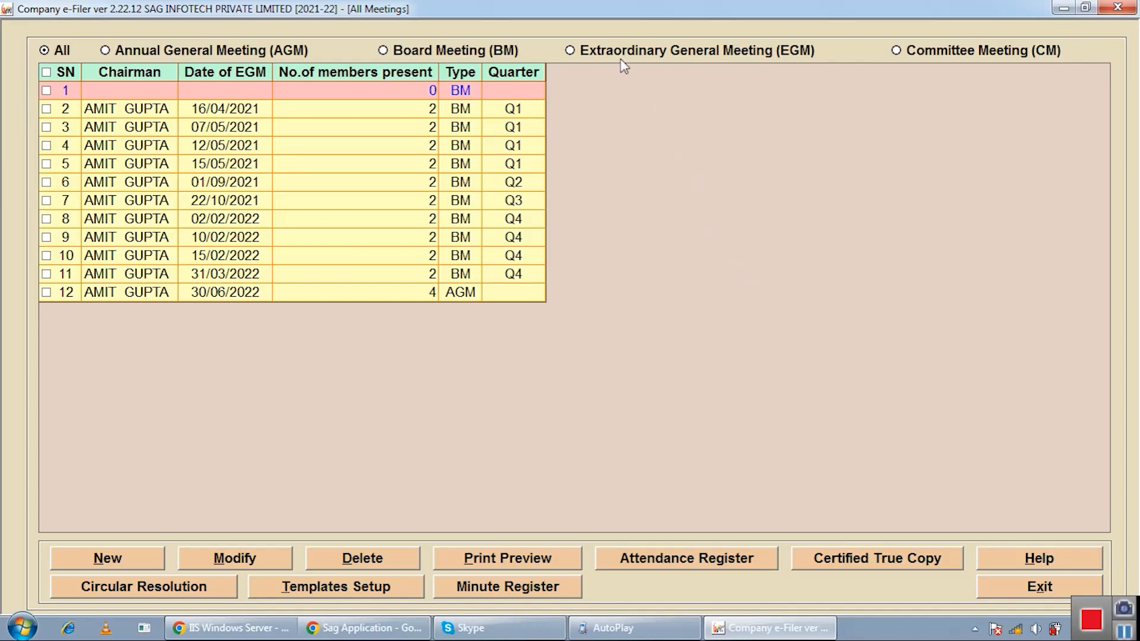
{"action": "mouse_move", "coordinate": [785, 144]}
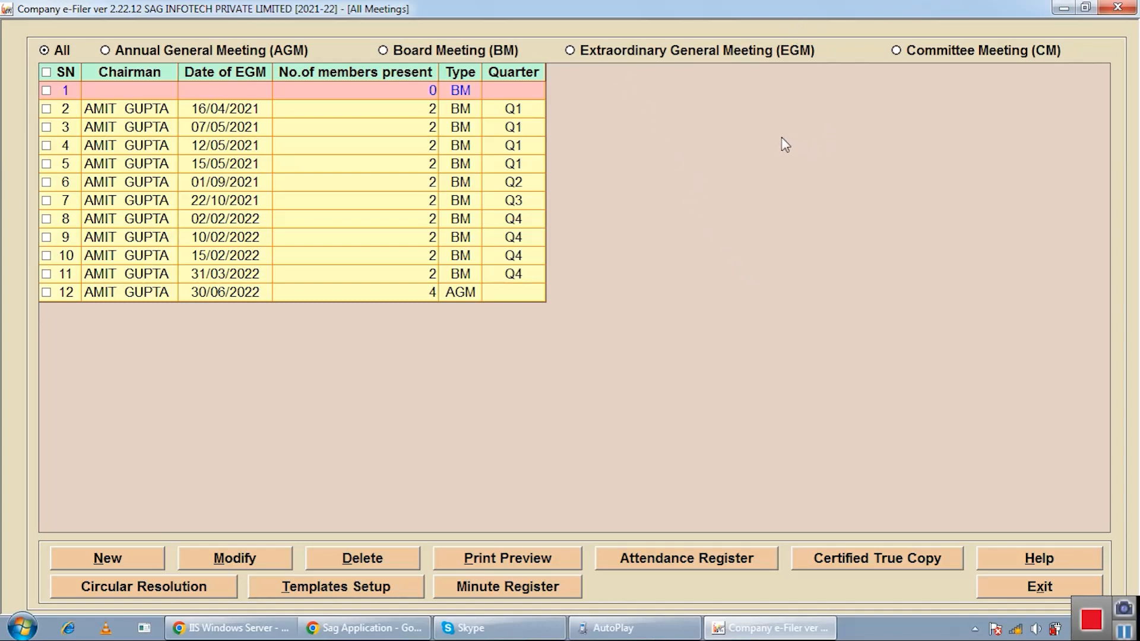
{"action": "mouse_move", "coordinate": [784, 129]}
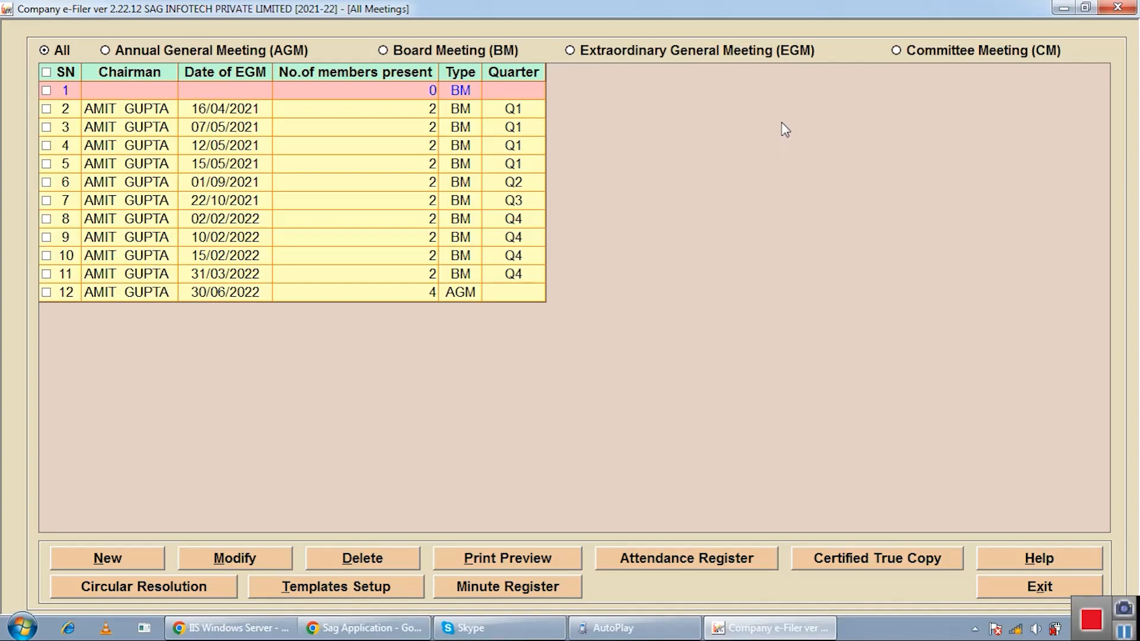
{"action": "mouse_move", "coordinate": [784, 114]}
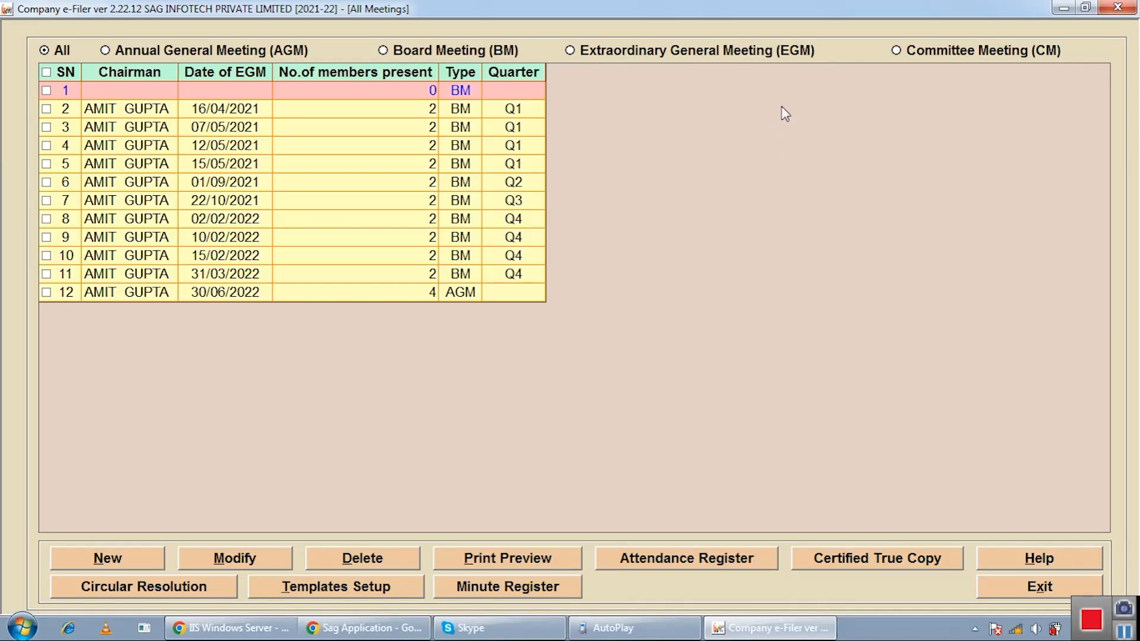
{"action": "mouse_move", "coordinate": [771, 109]}
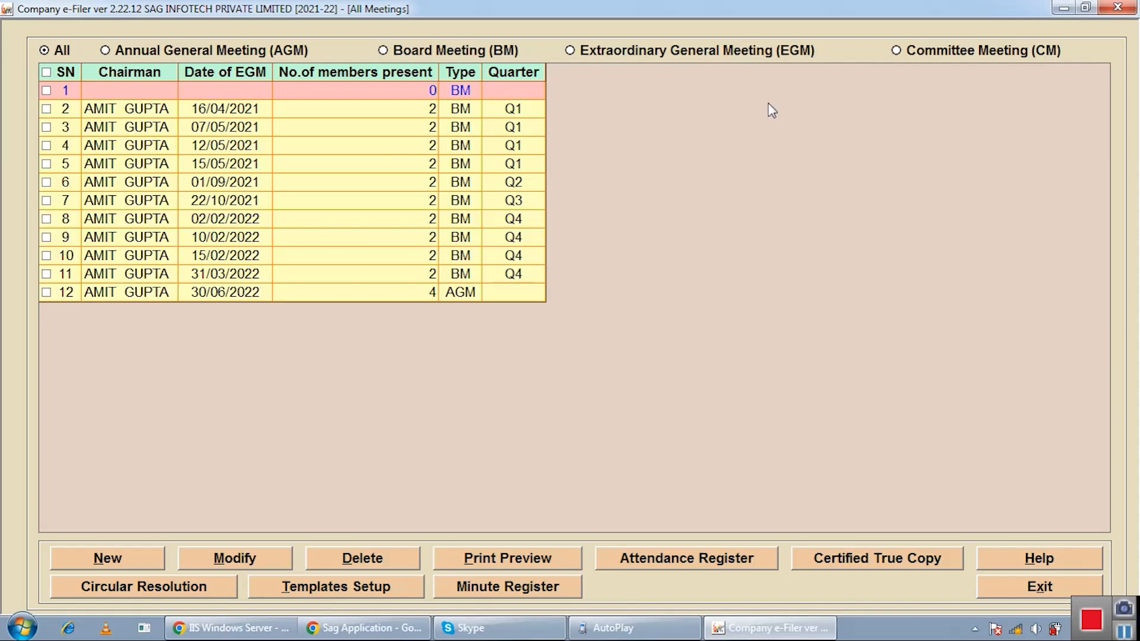
{"action": "mouse_move", "coordinate": [724, 95]}
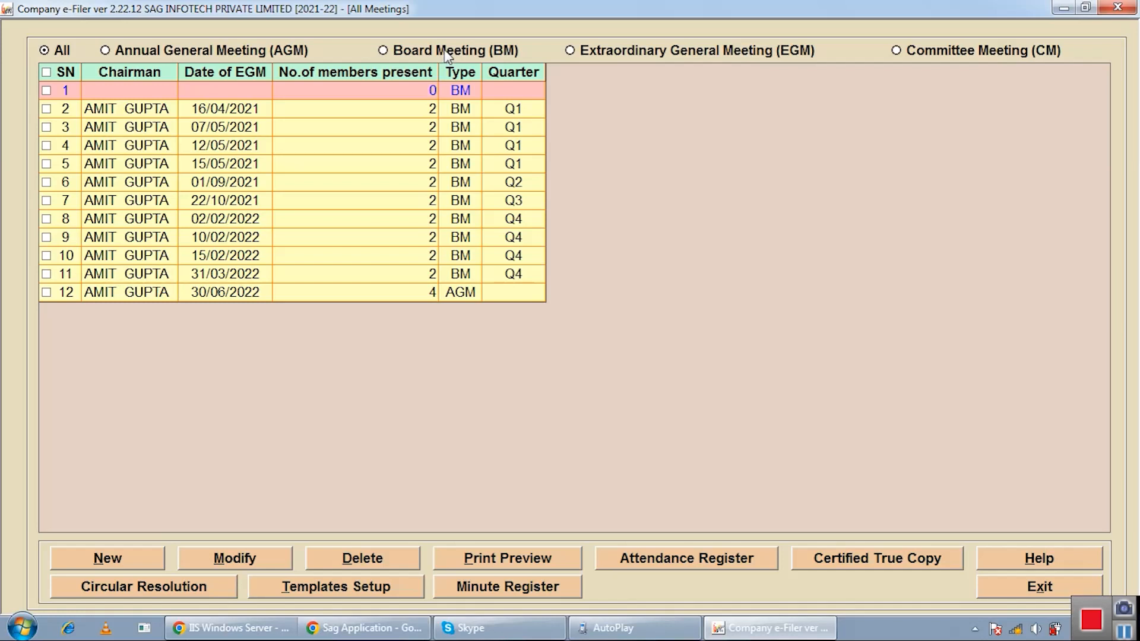
{"action": "mouse_move", "coordinate": [348, 58]}
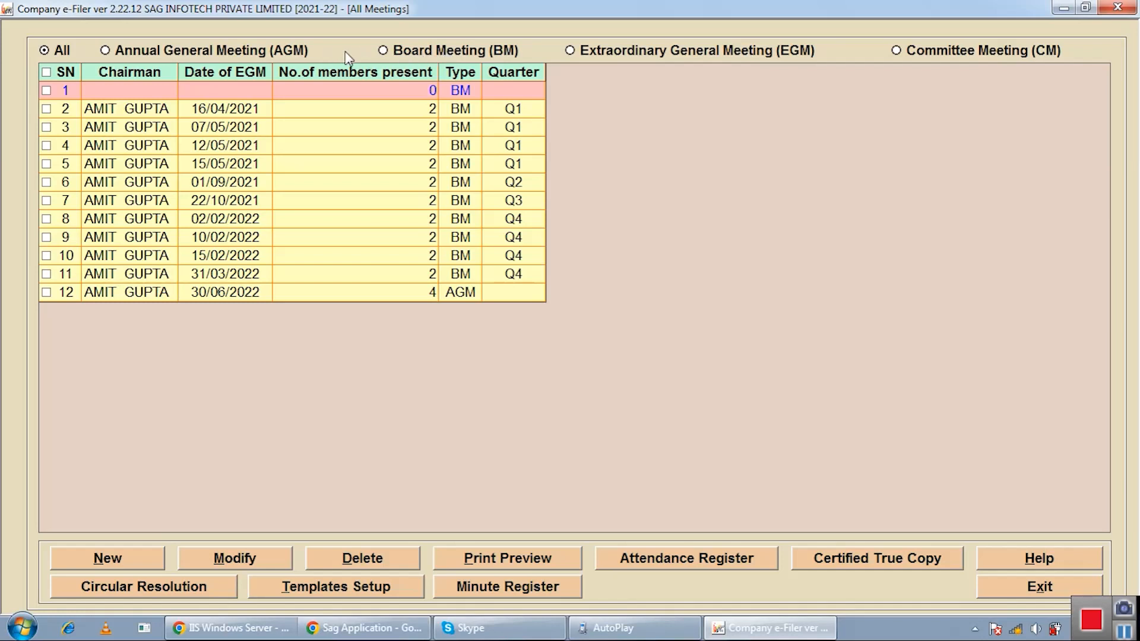
{"action": "mouse_move", "coordinate": [664, 64]}
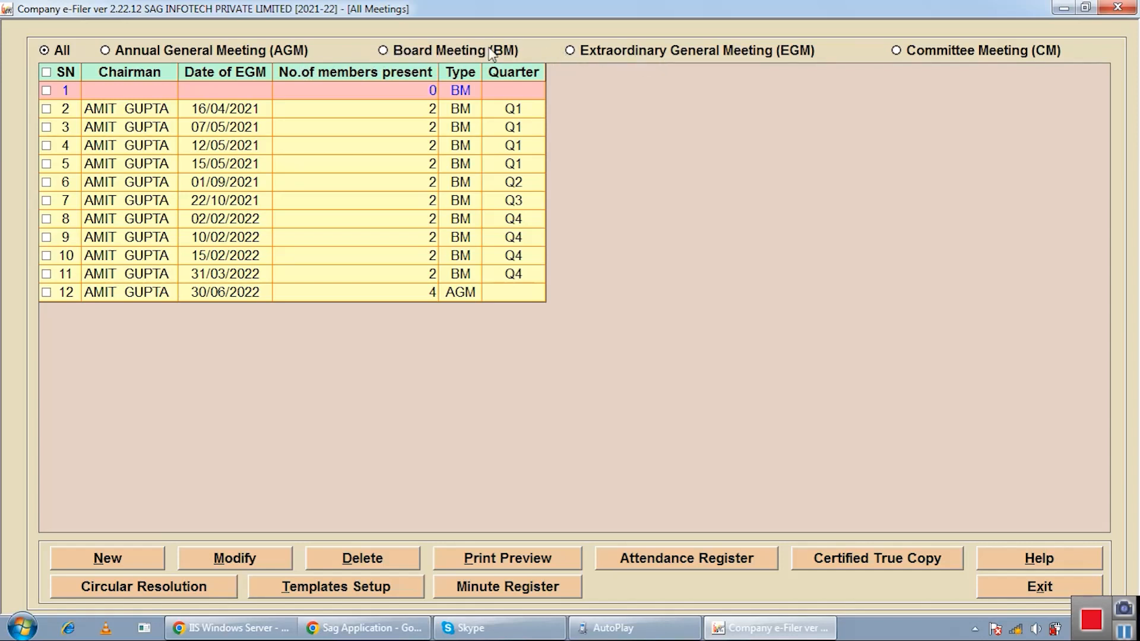
{"action": "mouse_move", "coordinate": [749, 59]}
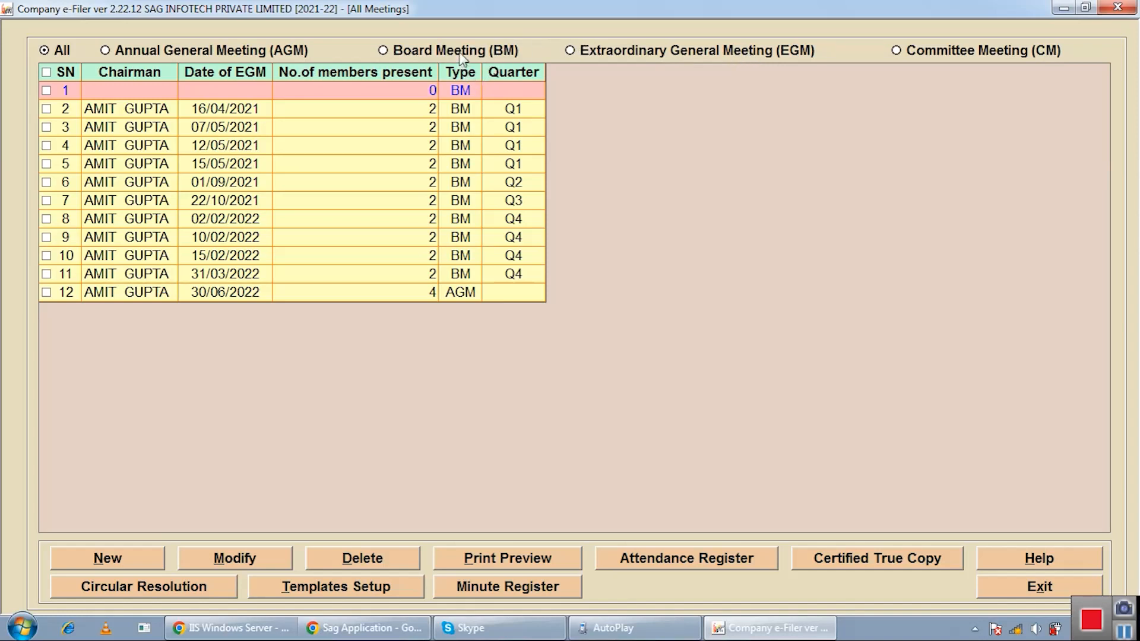
{"action": "left_click", "coordinate": [384, 50]}
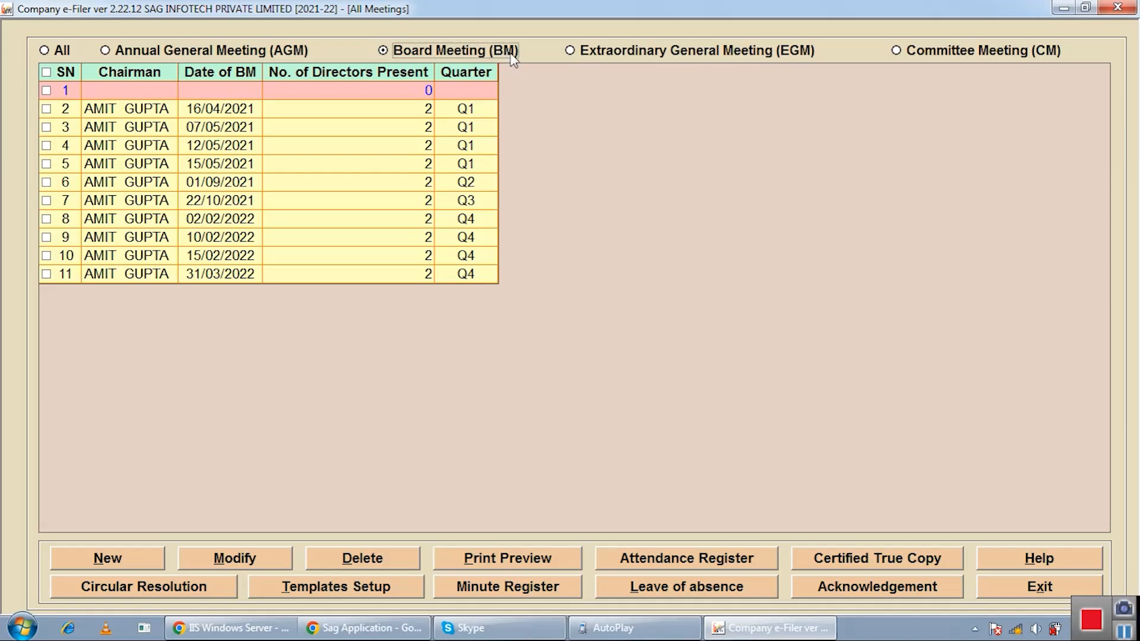
{"action": "mouse_move", "coordinate": [70, 531]}
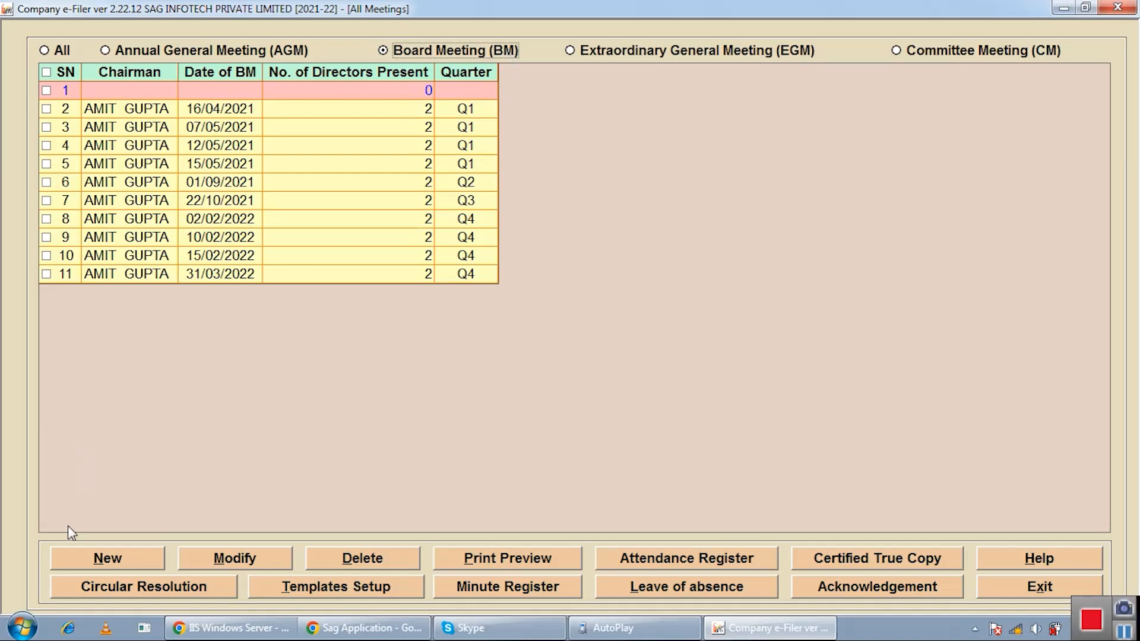
Step: Create a new board meeting numbered 25 and bring up its Agenda / Resolution items
{"action": "left_click", "coordinate": [107, 558]}
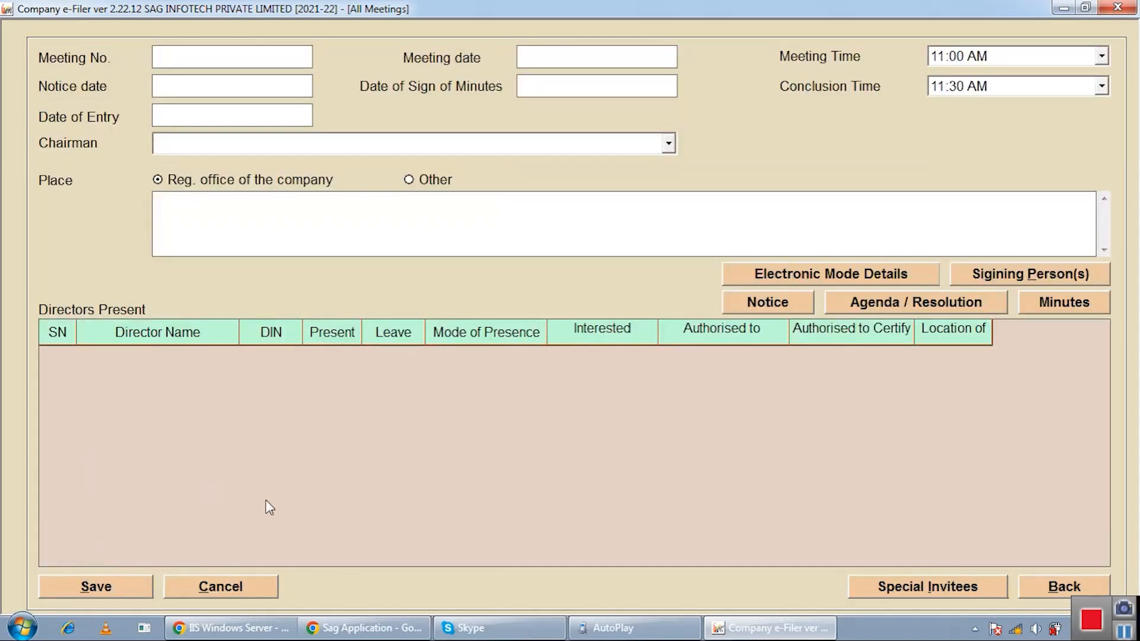
{"action": "mouse_move", "coordinate": [270, 467]}
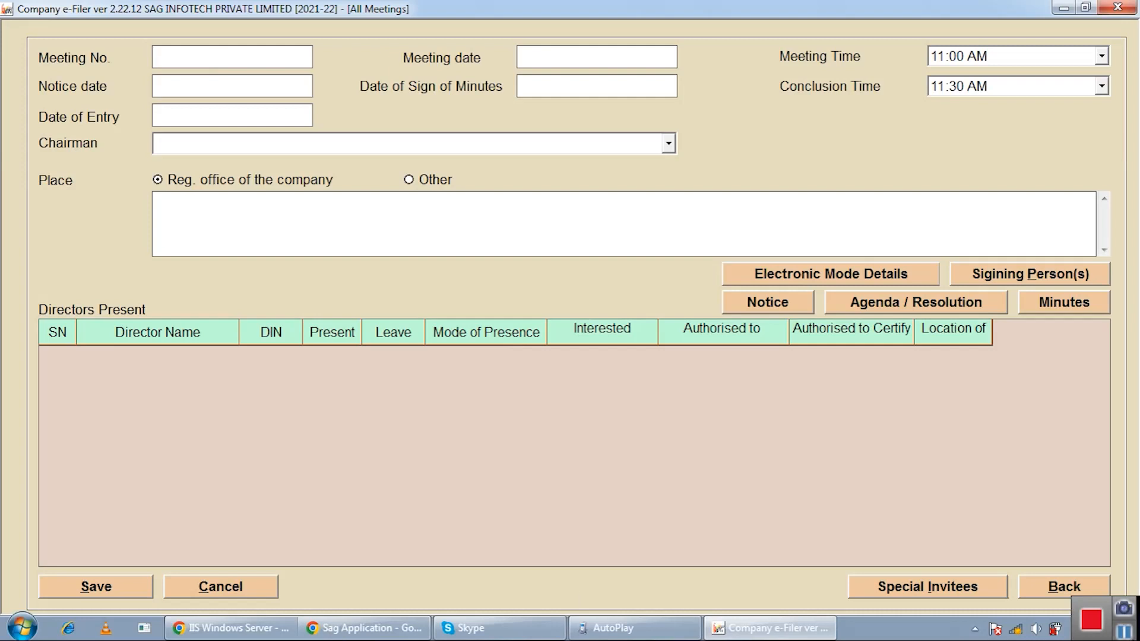
{"action": "type", "text": "25"}
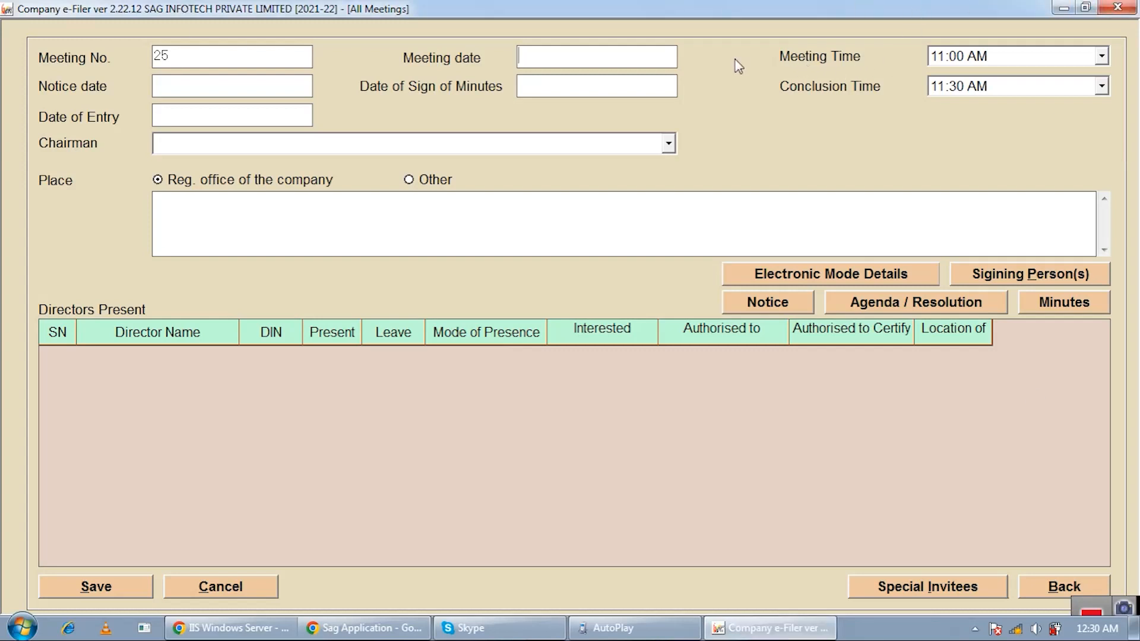
{"action": "mouse_move", "coordinate": [418, 67]}
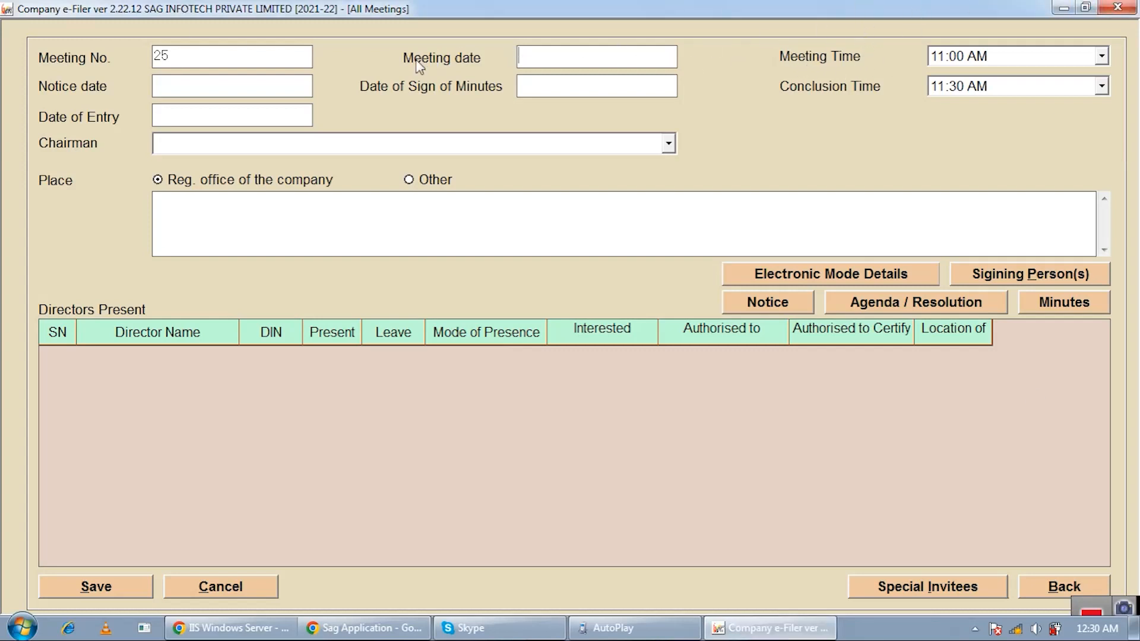
{"action": "left_click", "coordinate": [666, 143]}
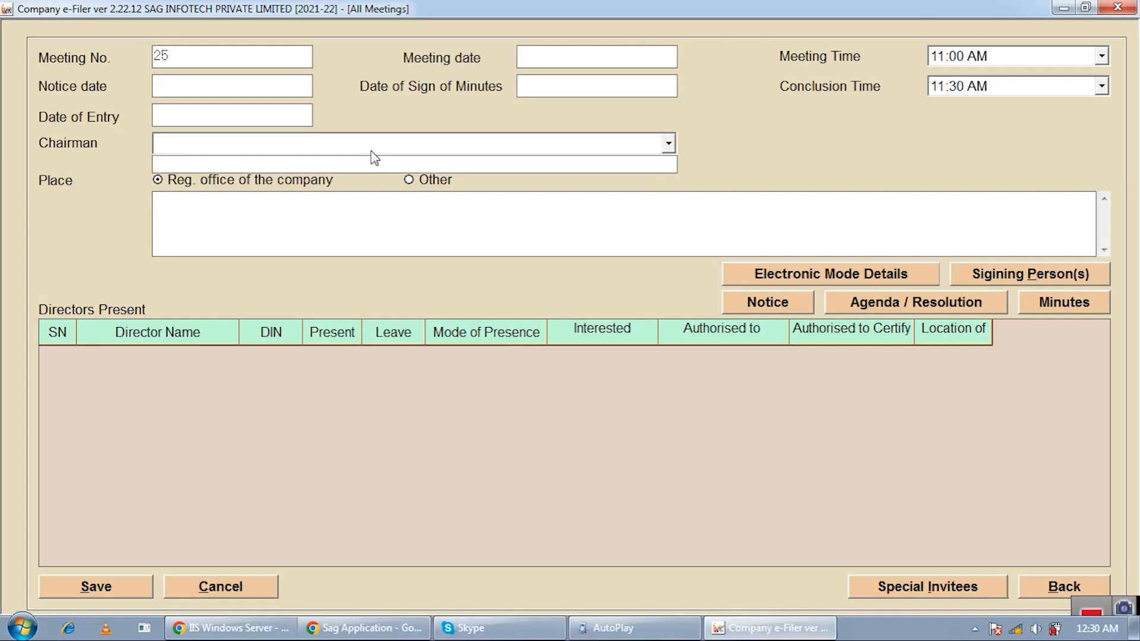
{"action": "left_click", "coordinate": [407, 143]}
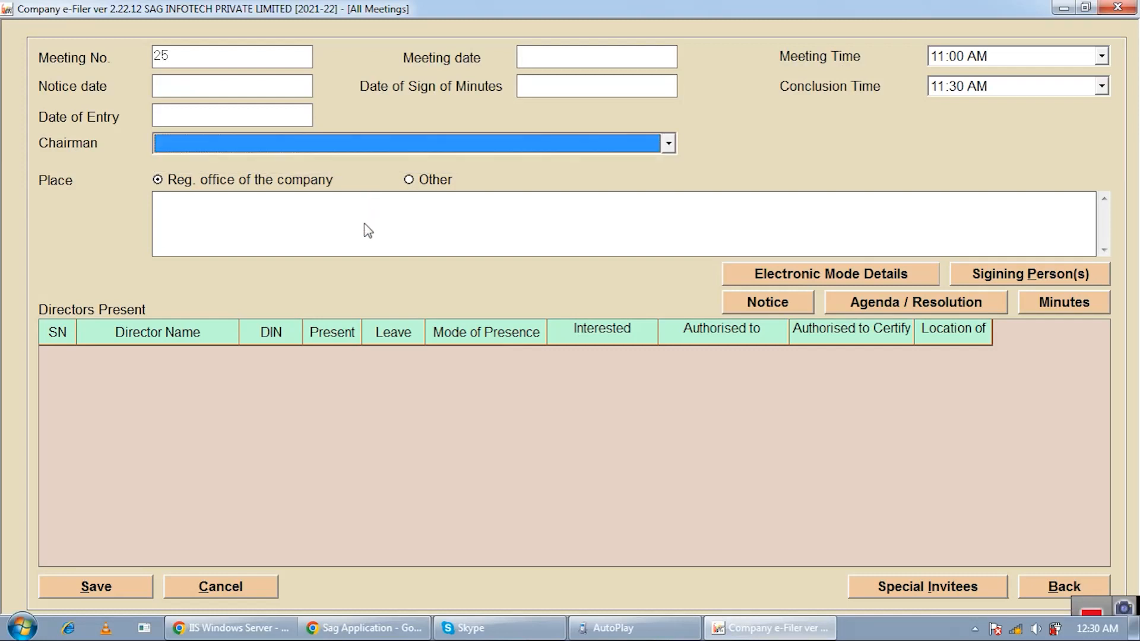
{"action": "mouse_move", "coordinate": [384, 141]}
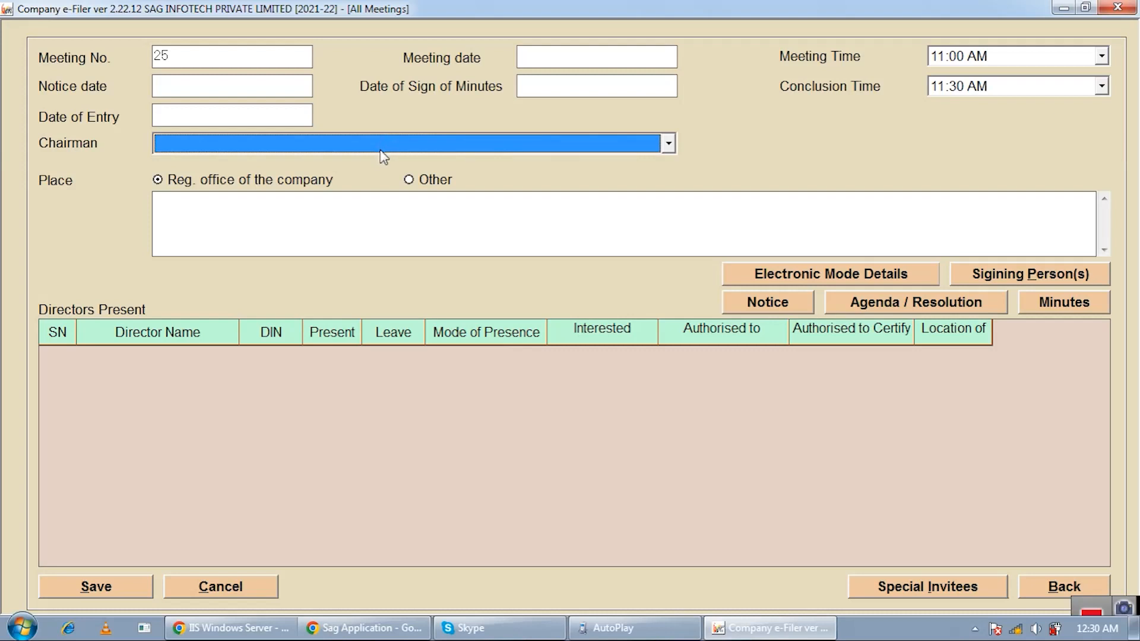
{"action": "mouse_move", "coordinate": [391, 160]}
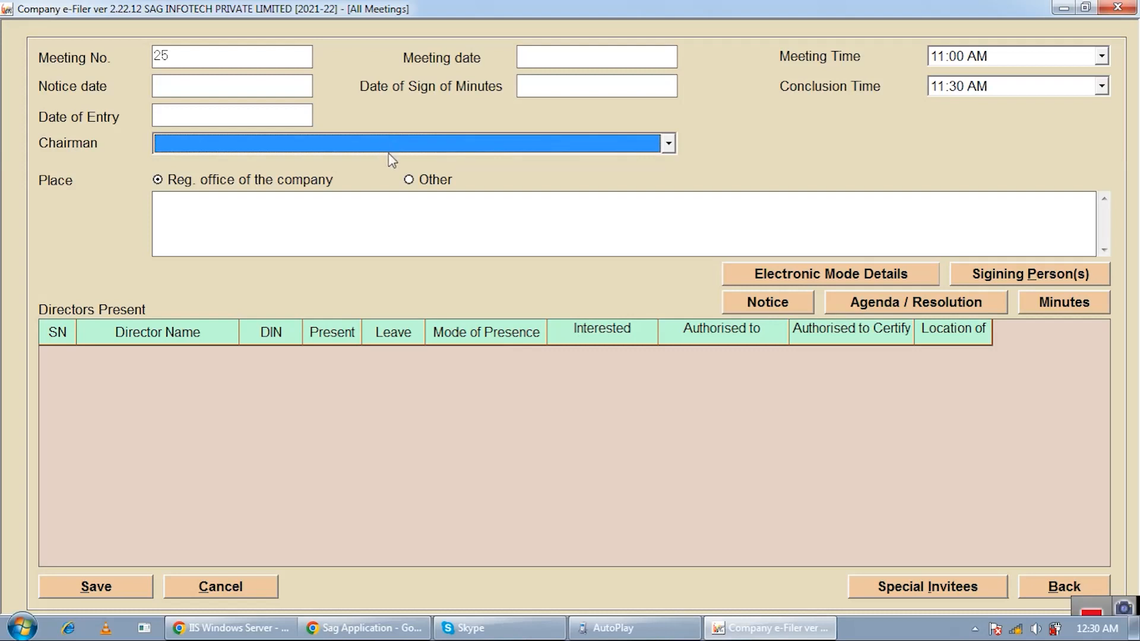
{"action": "mouse_move", "coordinate": [559, 250]}
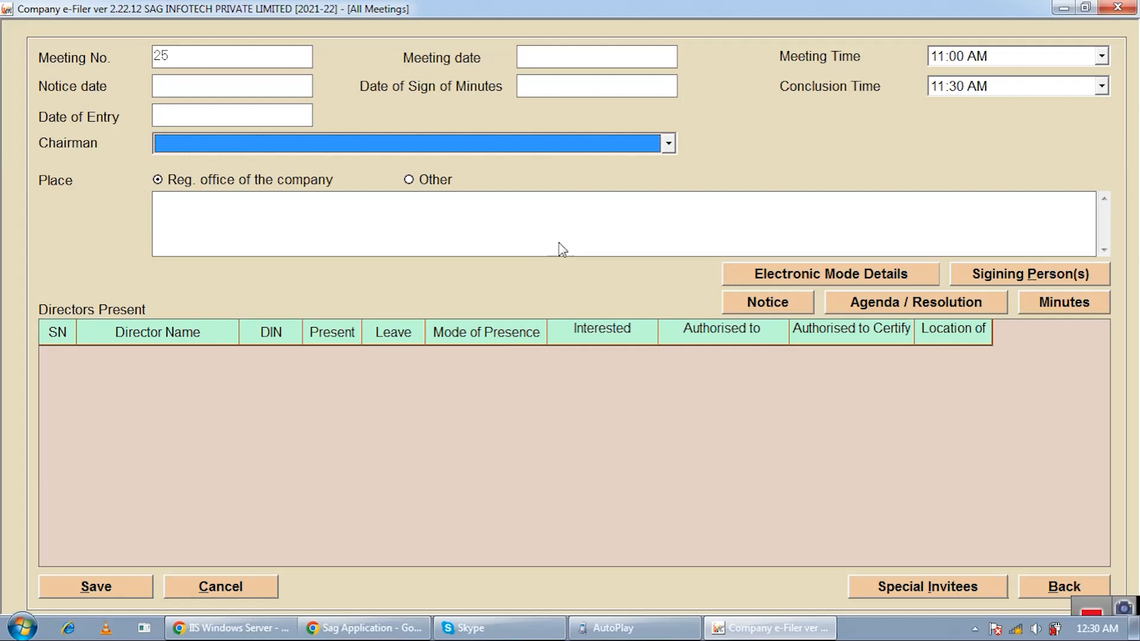
{"action": "mouse_move", "coordinate": [850, 352]}
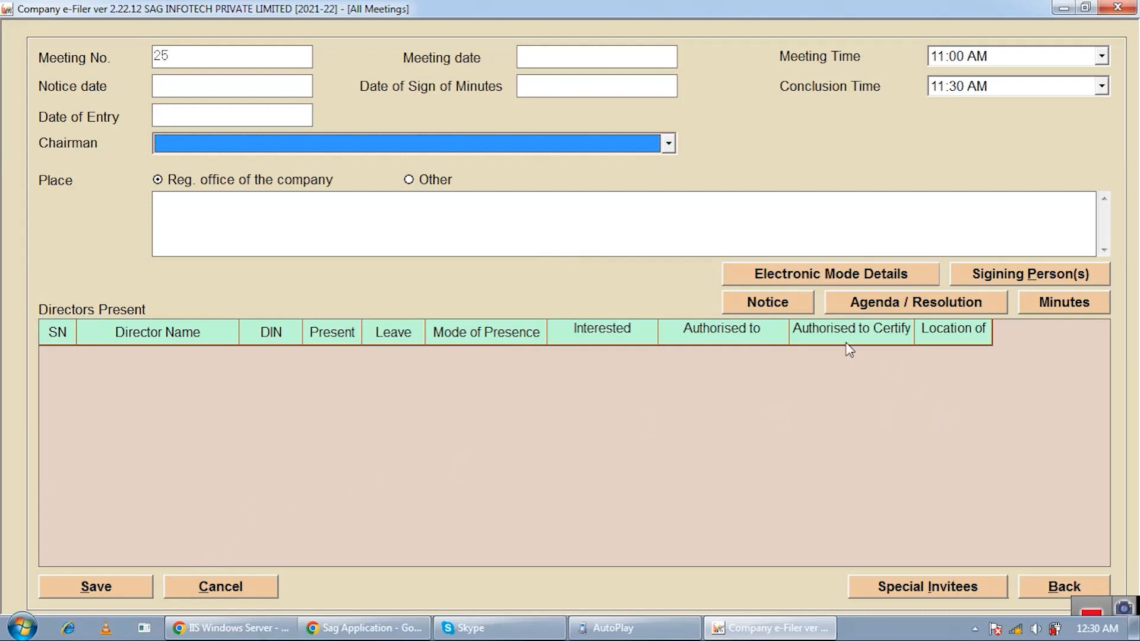
{"action": "left_click", "coordinate": [914, 302]}
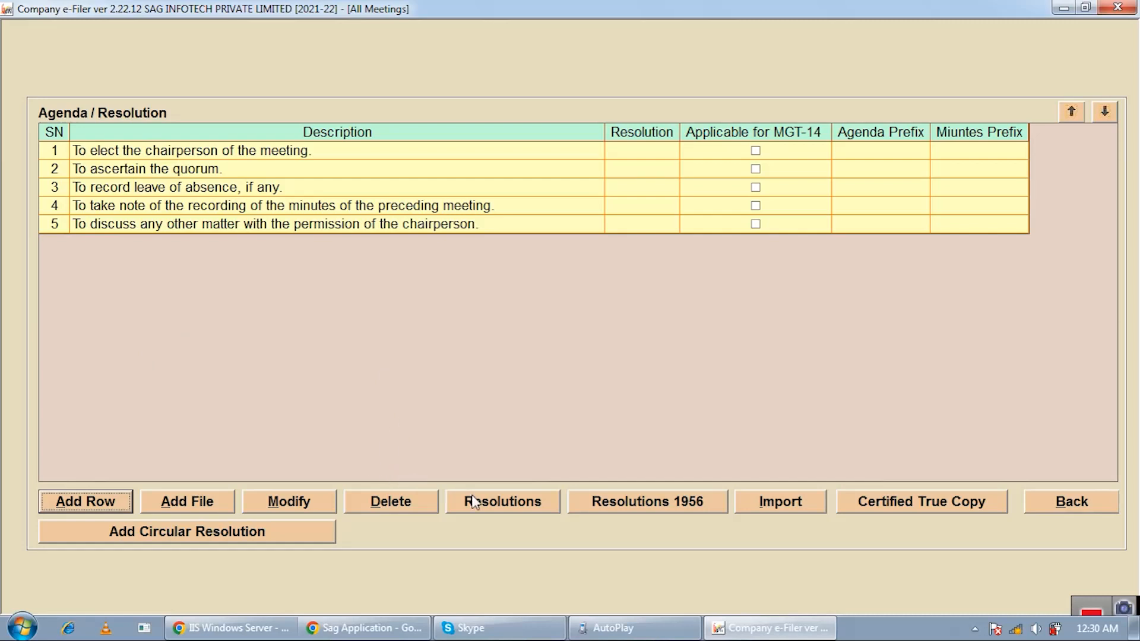
{"action": "left_click", "coordinate": [502, 501]}
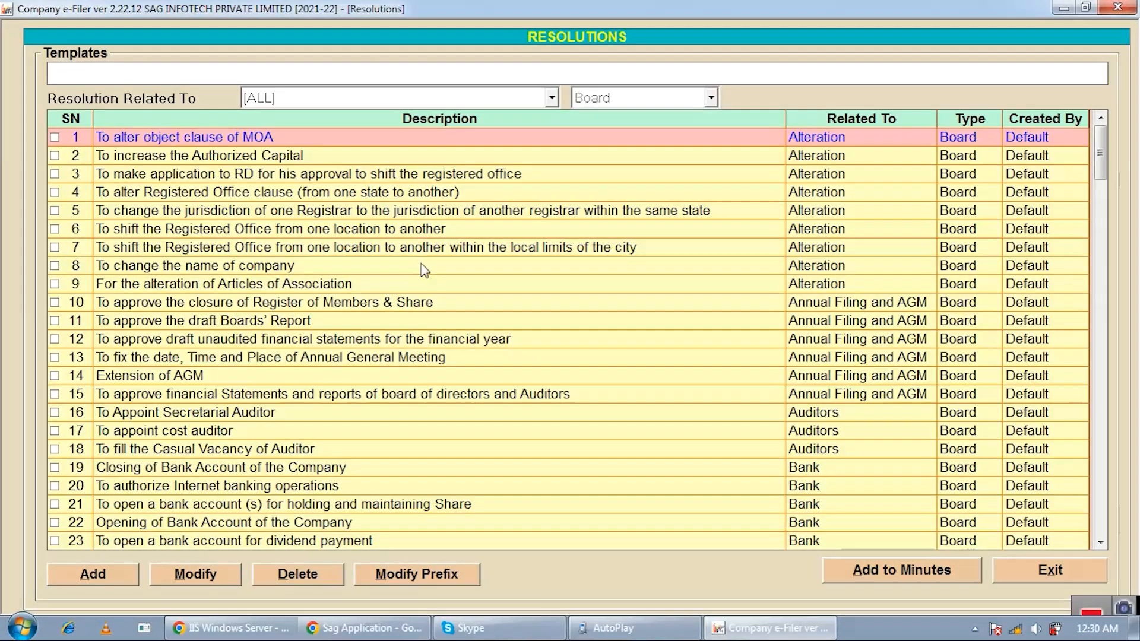
{"action": "mouse_move", "coordinate": [911, 281]}
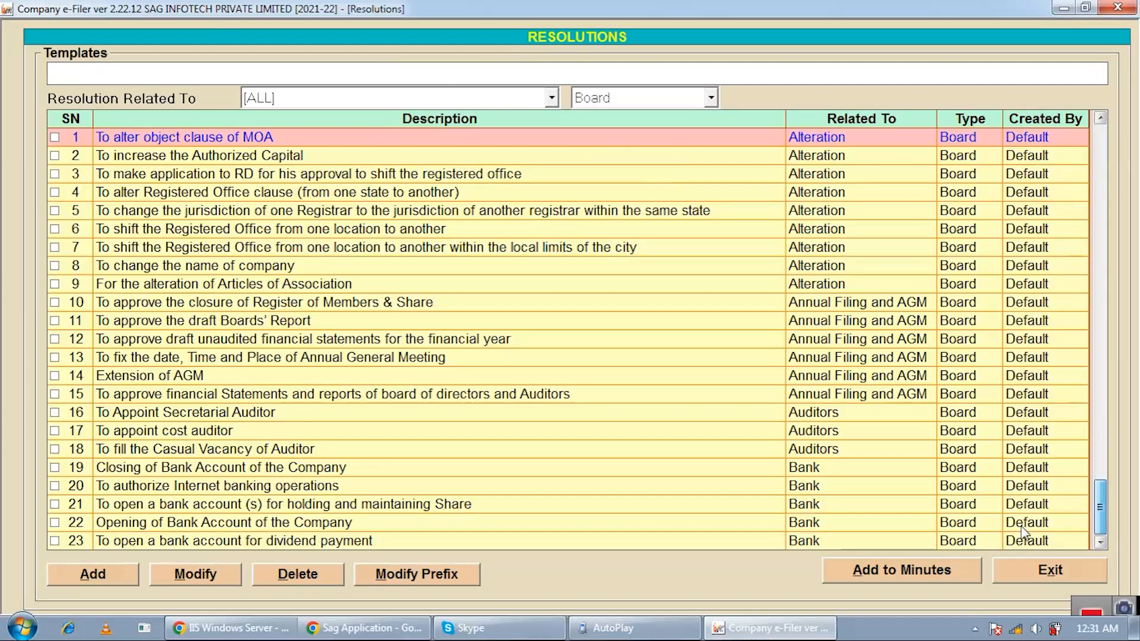
{"action": "scroll", "scroll_direction": "down", "scroll_amount": 3}
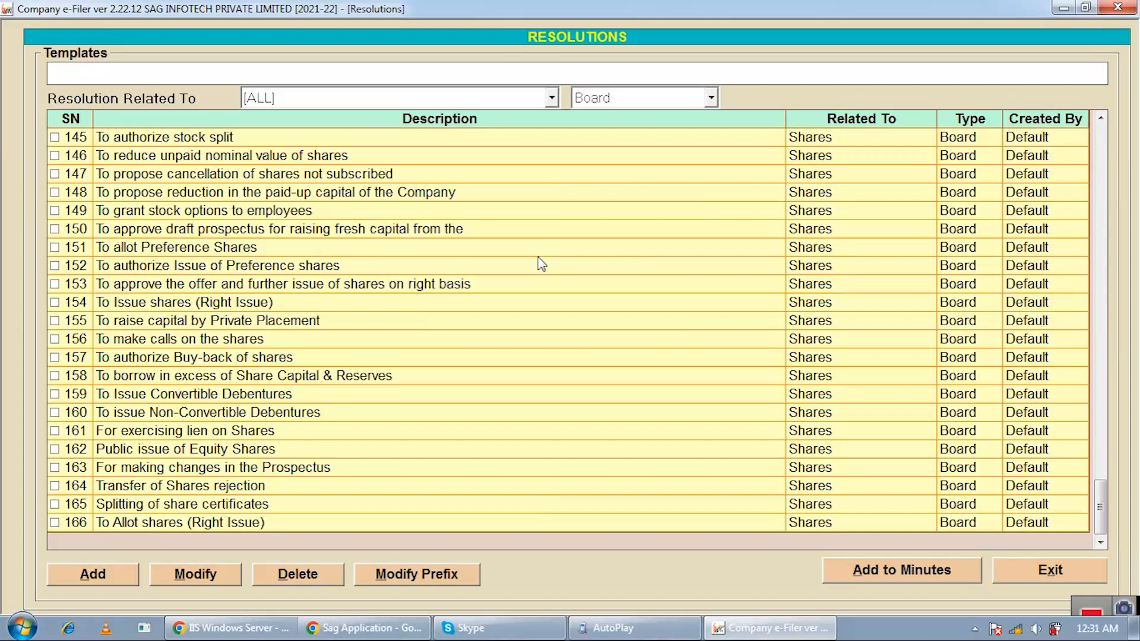
{"action": "mouse_move", "coordinate": [1075, 528]}
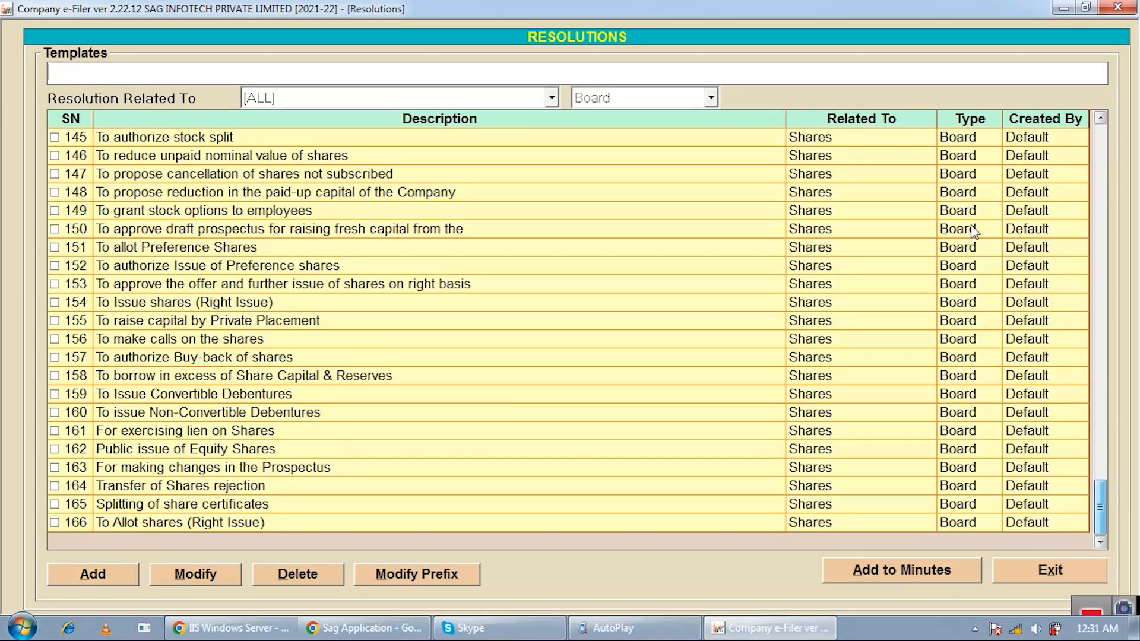
{"action": "mouse_move", "coordinate": [554, 114]}
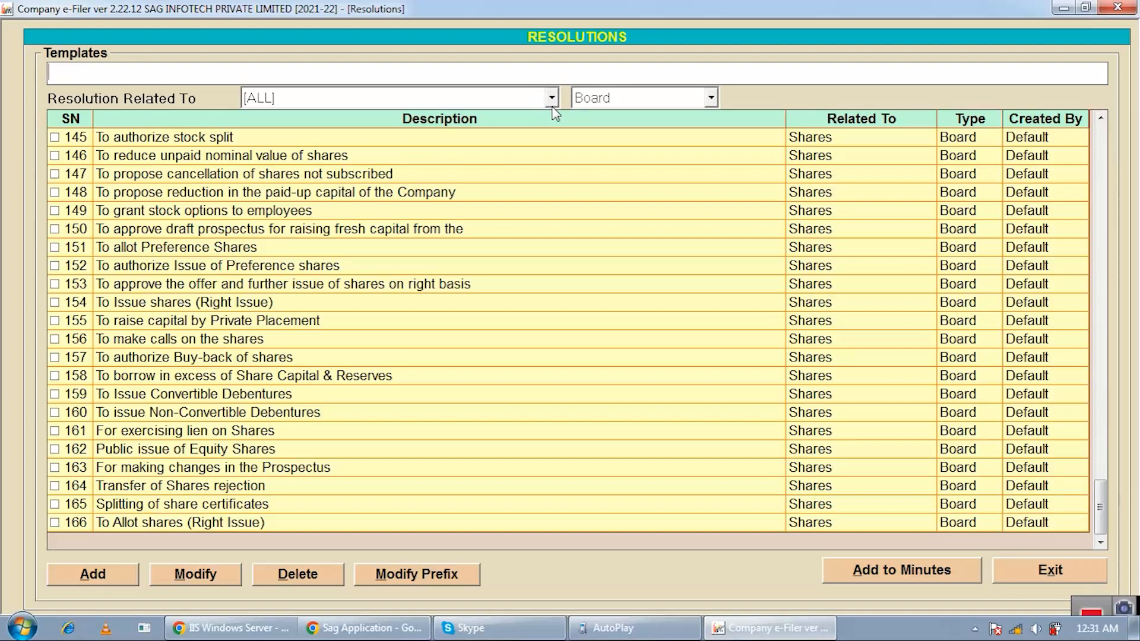
Step: Filter the resolution templates to the Annual Filing and AGM category
{"action": "left_click", "coordinate": [551, 97]}
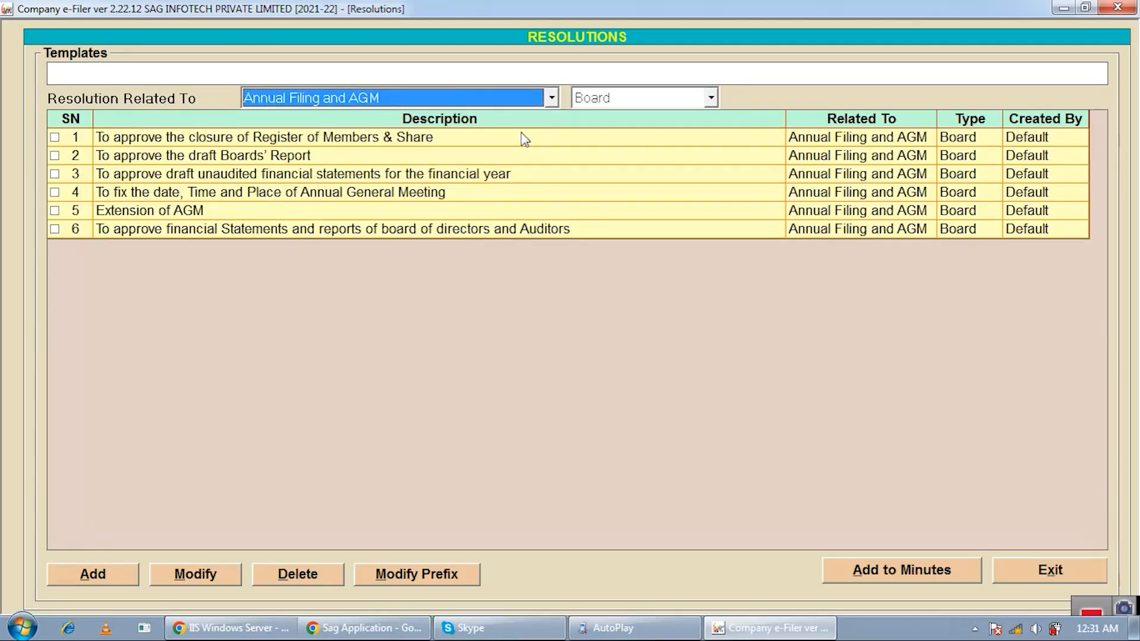
{"action": "mouse_move", "coordinate": [510, 153]}
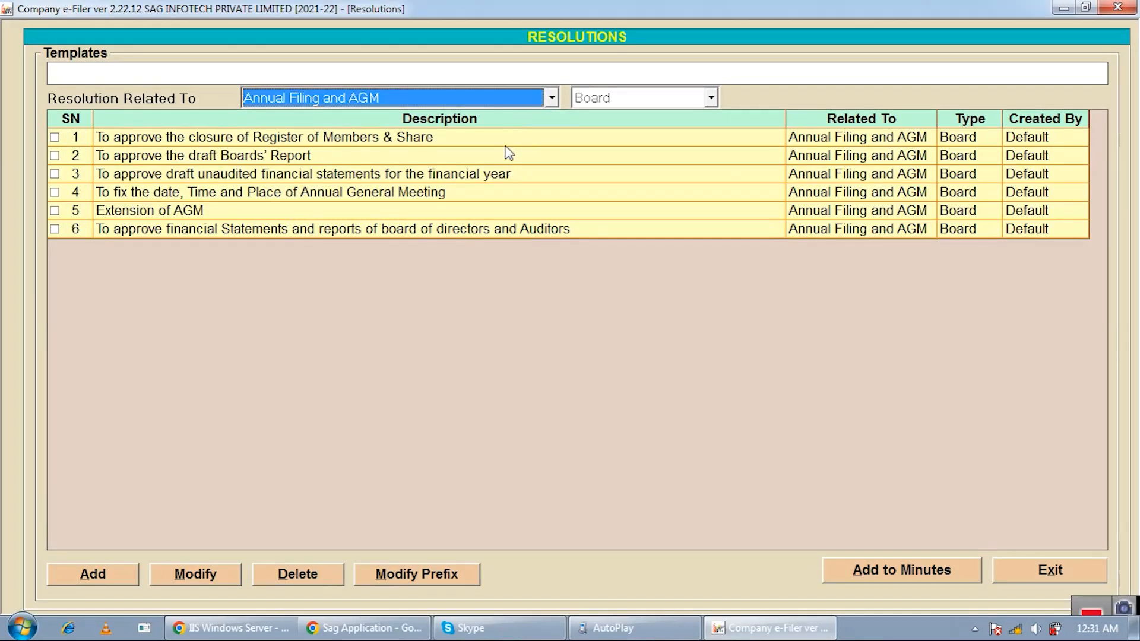
{"action": "mouse_move", "coordinate": [514, 172]}
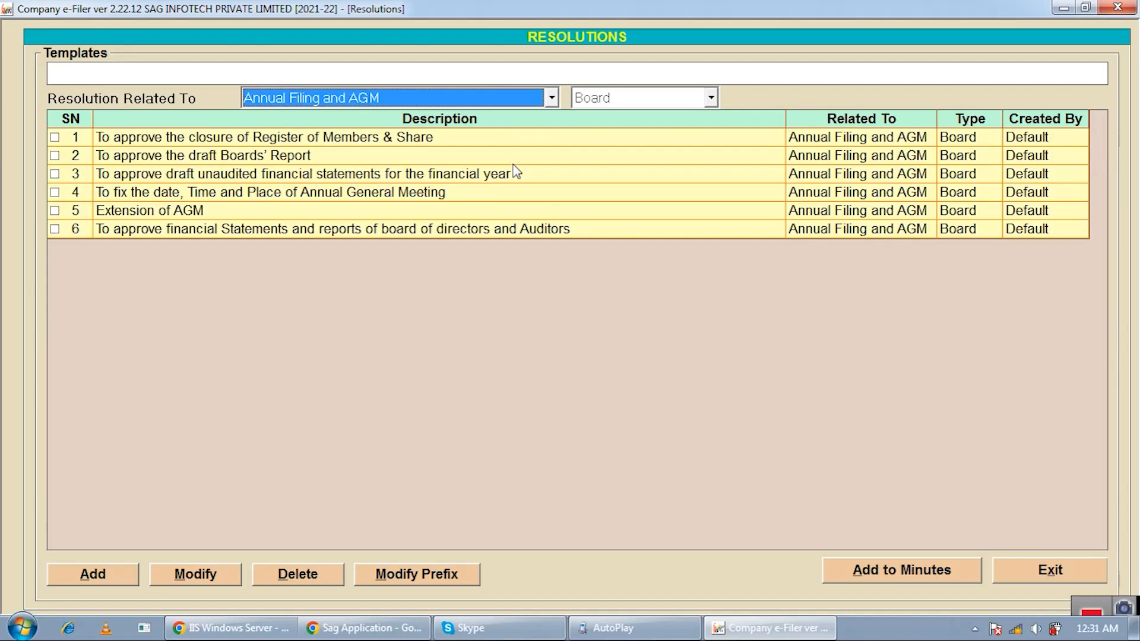
{"action": "mouse_move", "coordinate": [519, 165]}
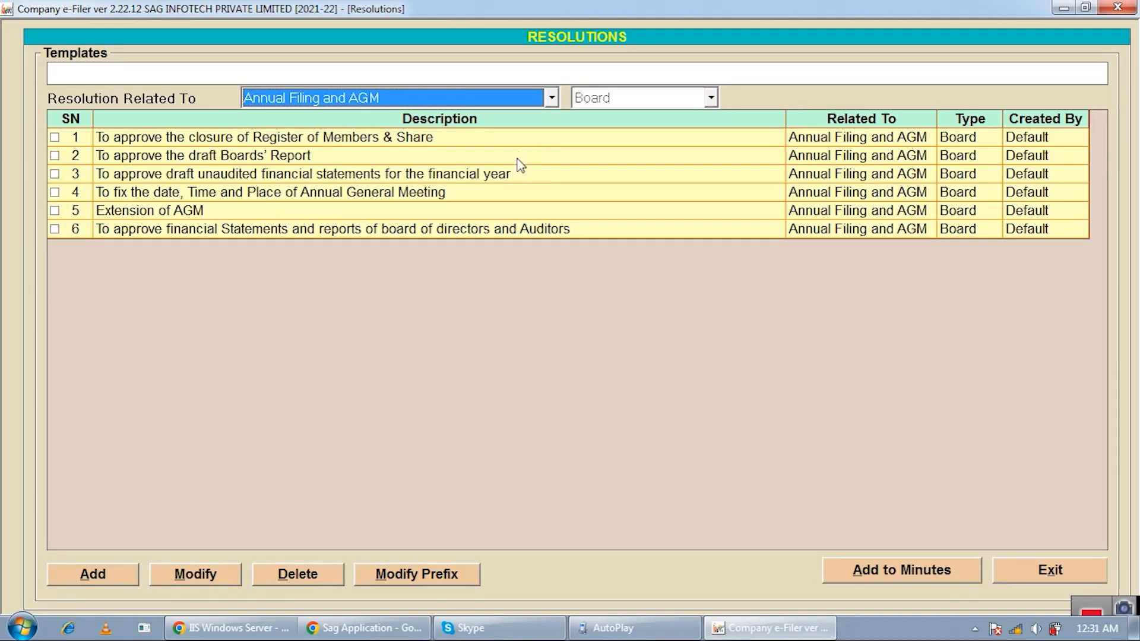
{"action": "mouse_move", "coordinate": [879, 543]}
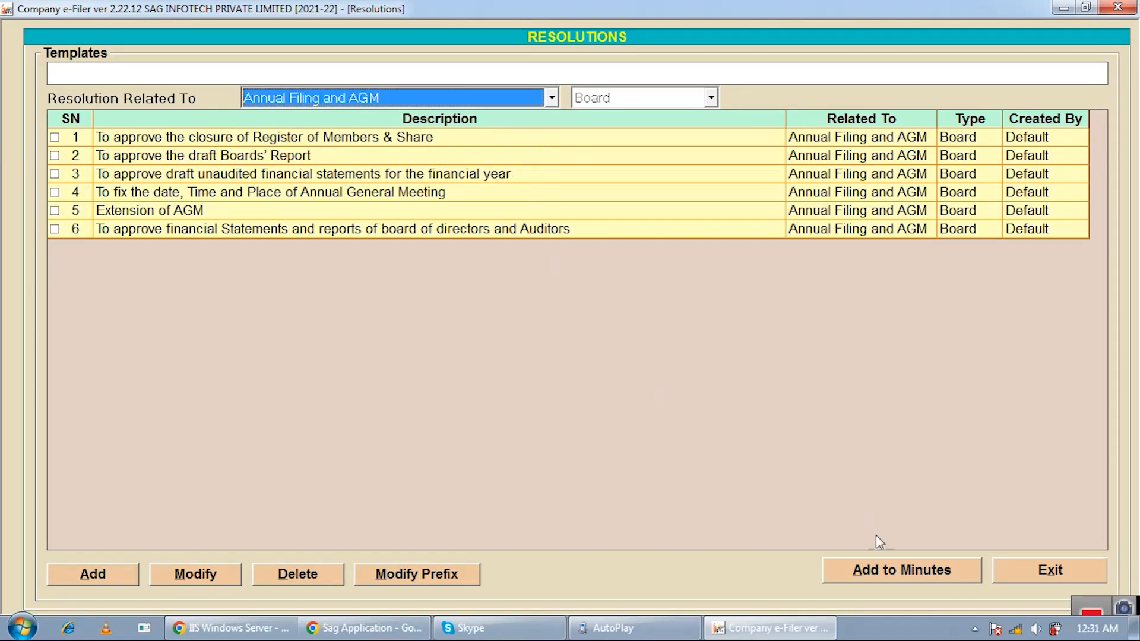
{"action": "mouse_move", "coordinate": [815, 374]}
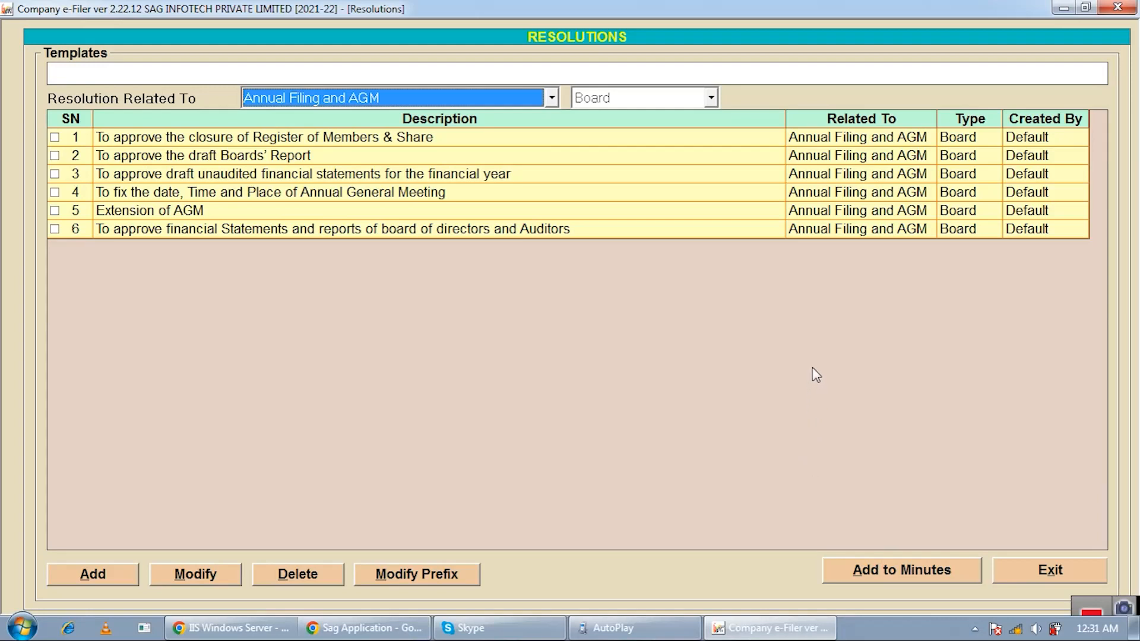
{"action": "mouse_move", "coordinate": [631, 274]}
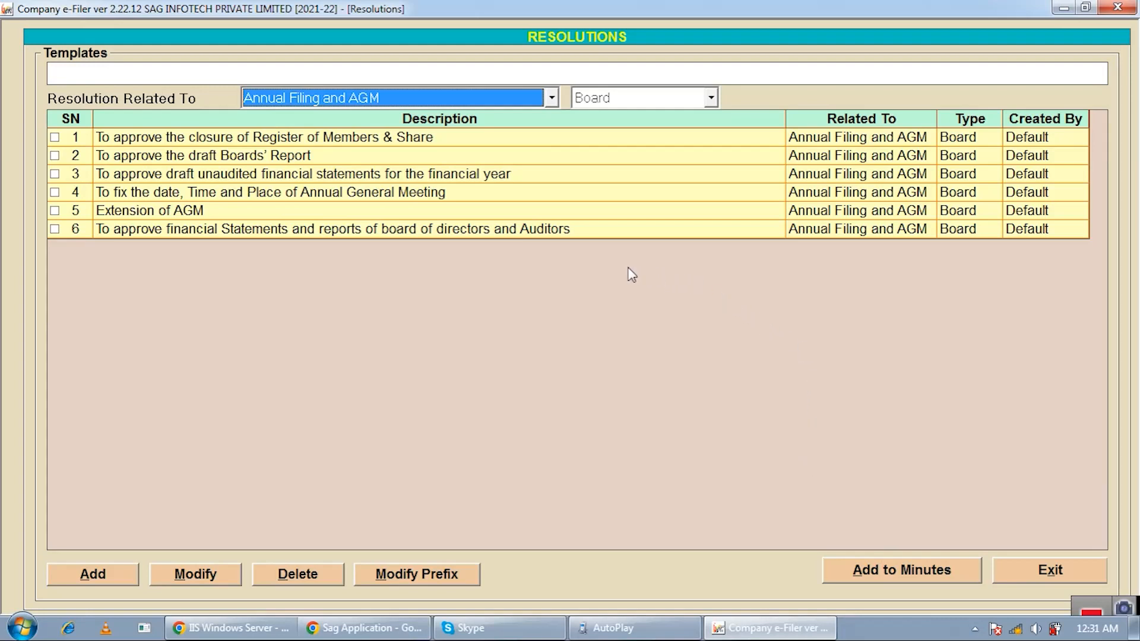
{"action": "mouse_move", "coordinate": [514, 269]}
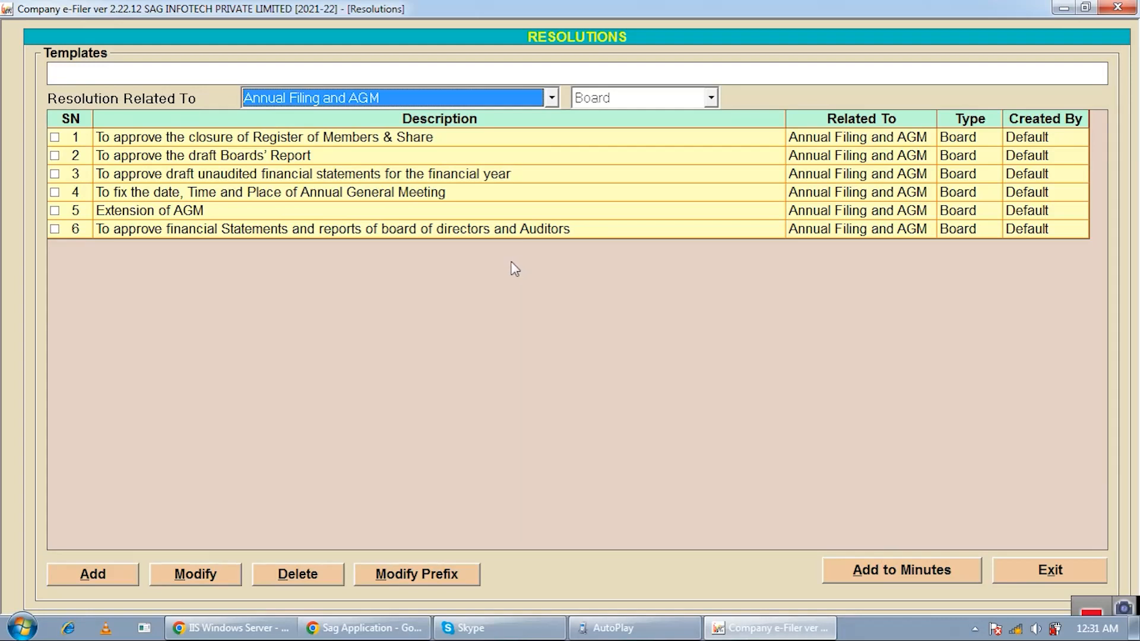
{"action": "mouse_move", "coordinate": [493, 293]}
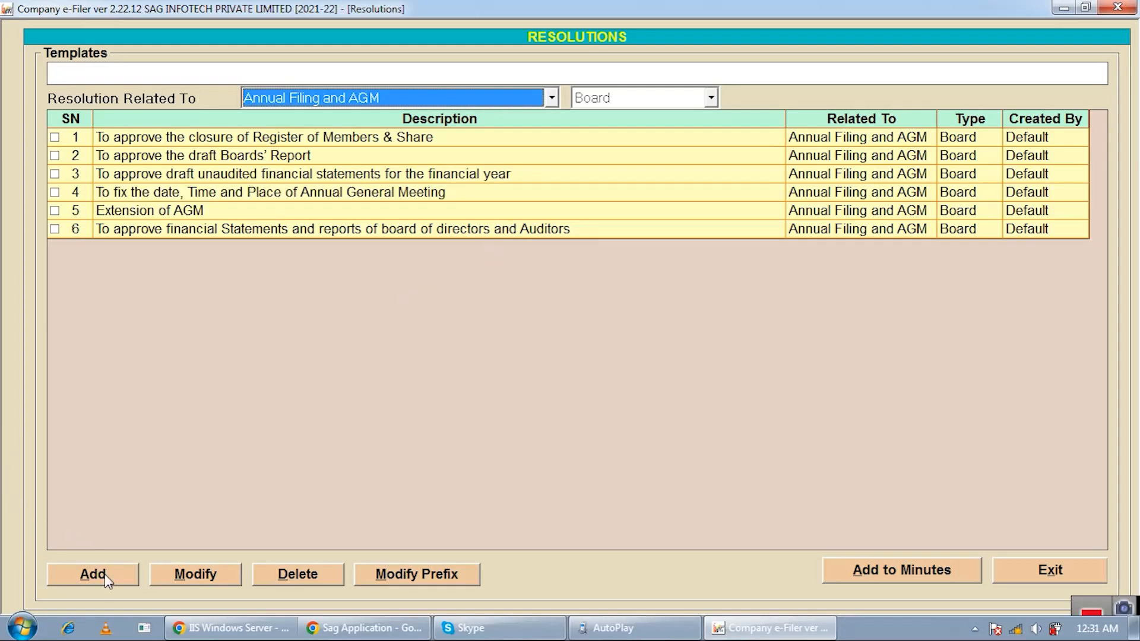
{"action": "left_click", "coordinate": [92, 574]}
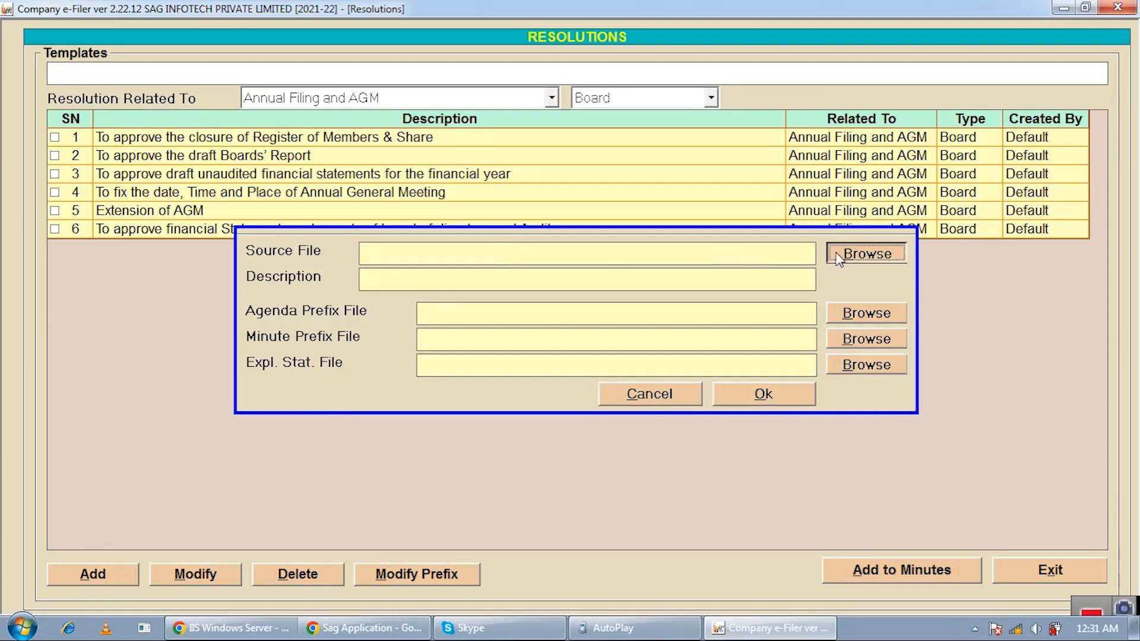
{"action": "left_click", "coordinate": [865, 253]}
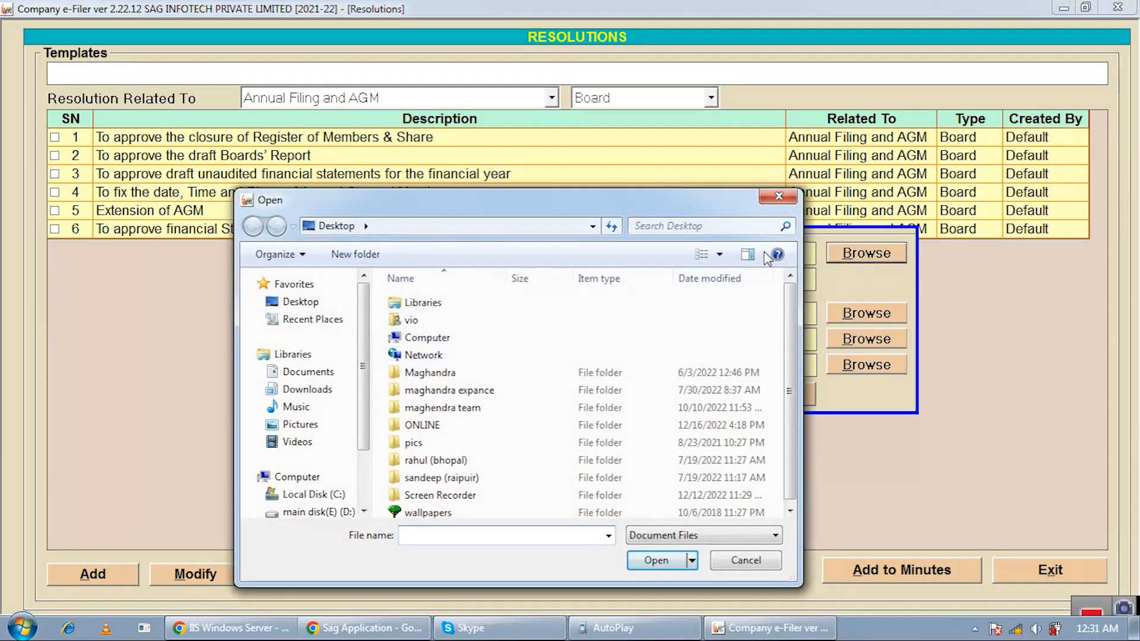
{"action": "left_click", "coordinate": [744, 559]}
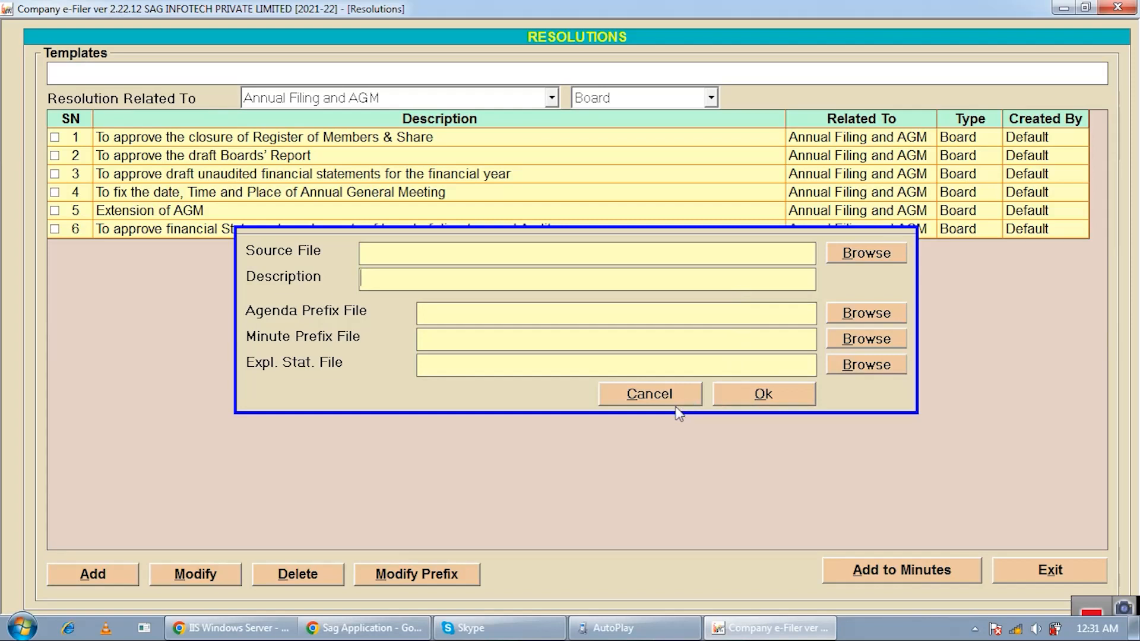
{"action": "left_click", "coordinate": [648, 393]}
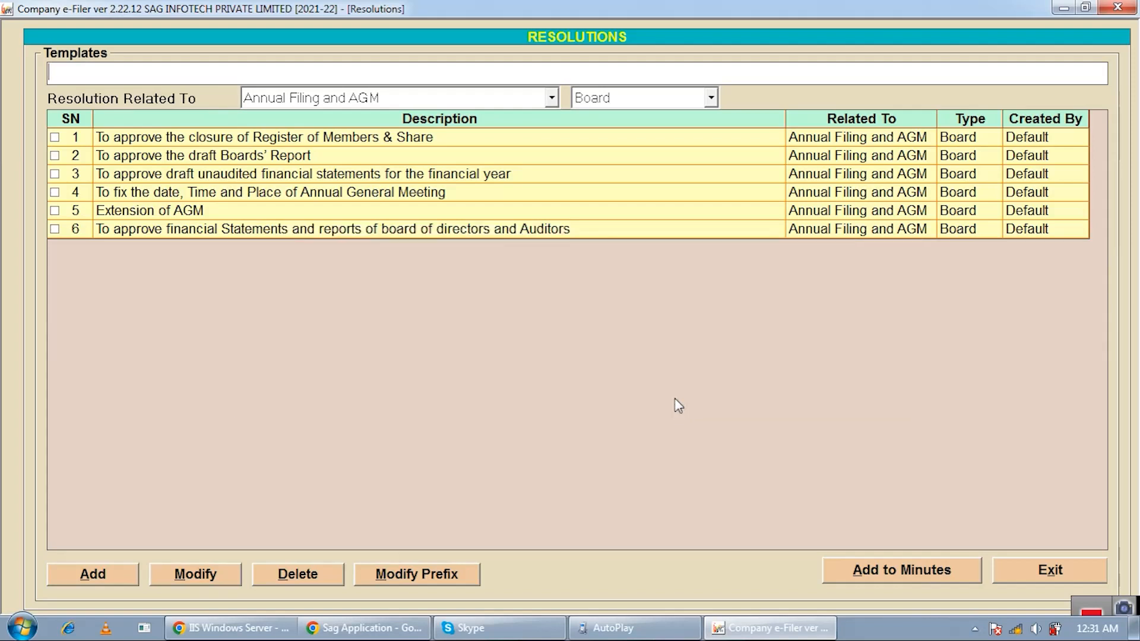
{"action": "mouse_move", "coordinate": [535, 284]}
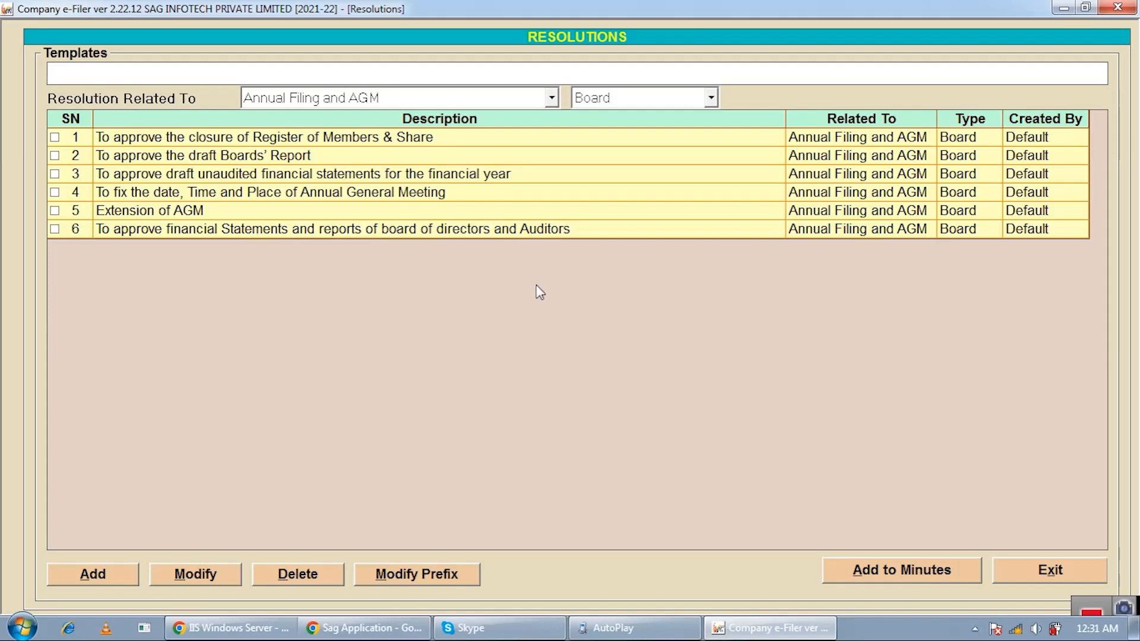
{"action": "mouse_move", "coordinate": [558, 274]}
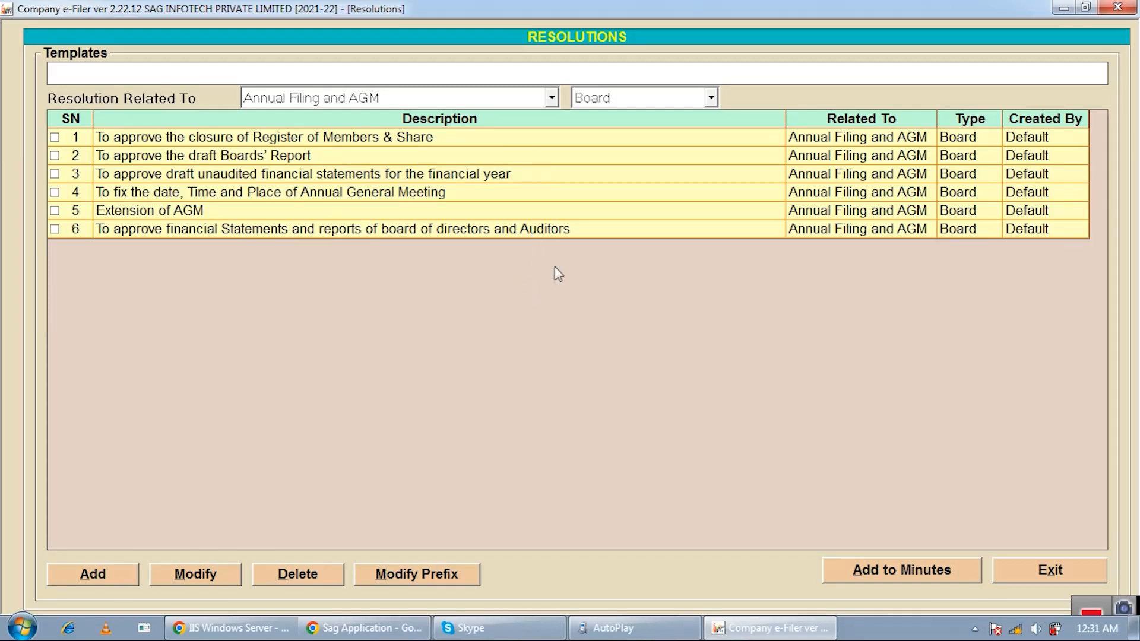
{"action": "mouse_move", "coordinate": [41, 240]}
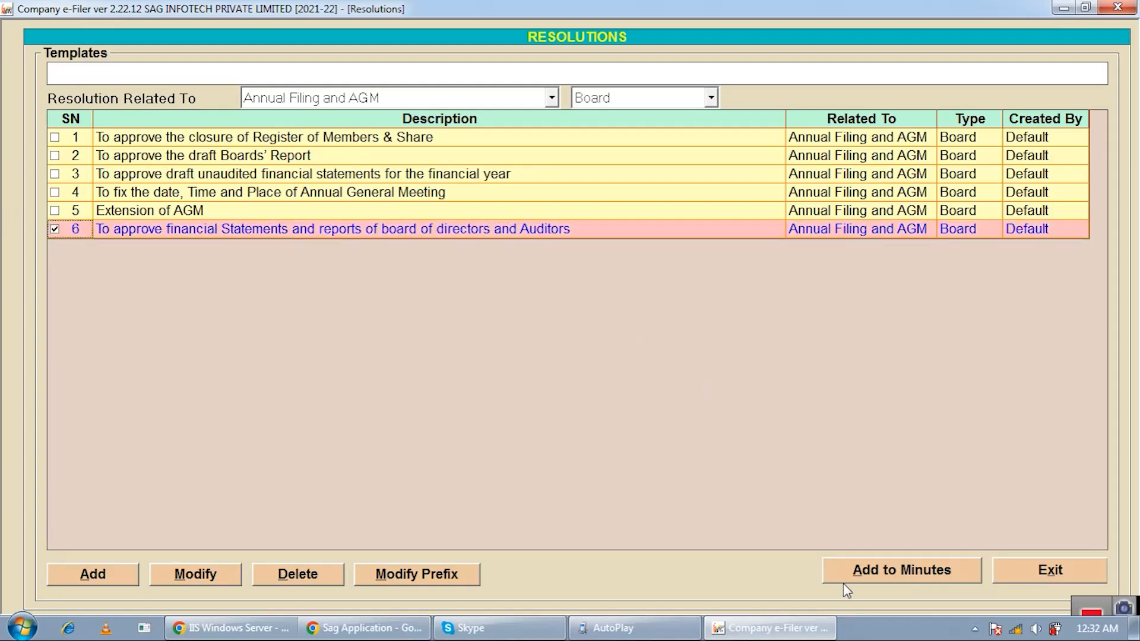
Step: Add the financial statements and reports approval resolution to meeting 25's minutes and return to meeting details
{"action": "left_click", "coordinate": [901, 570]}
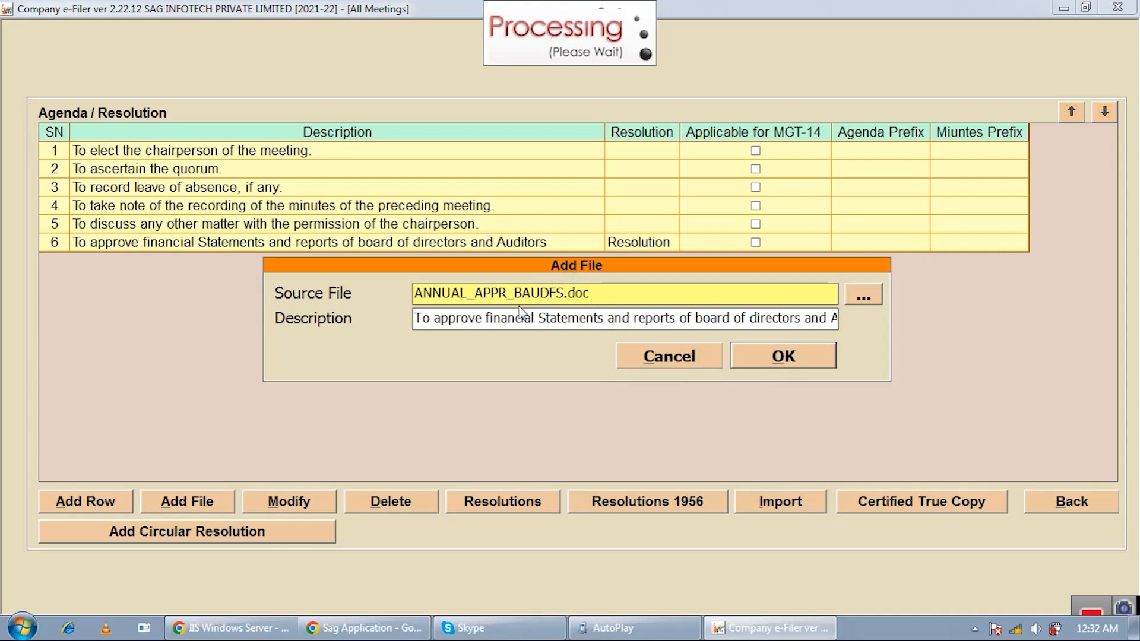
{"action": "left_click", "coordinate": [782, 355]}
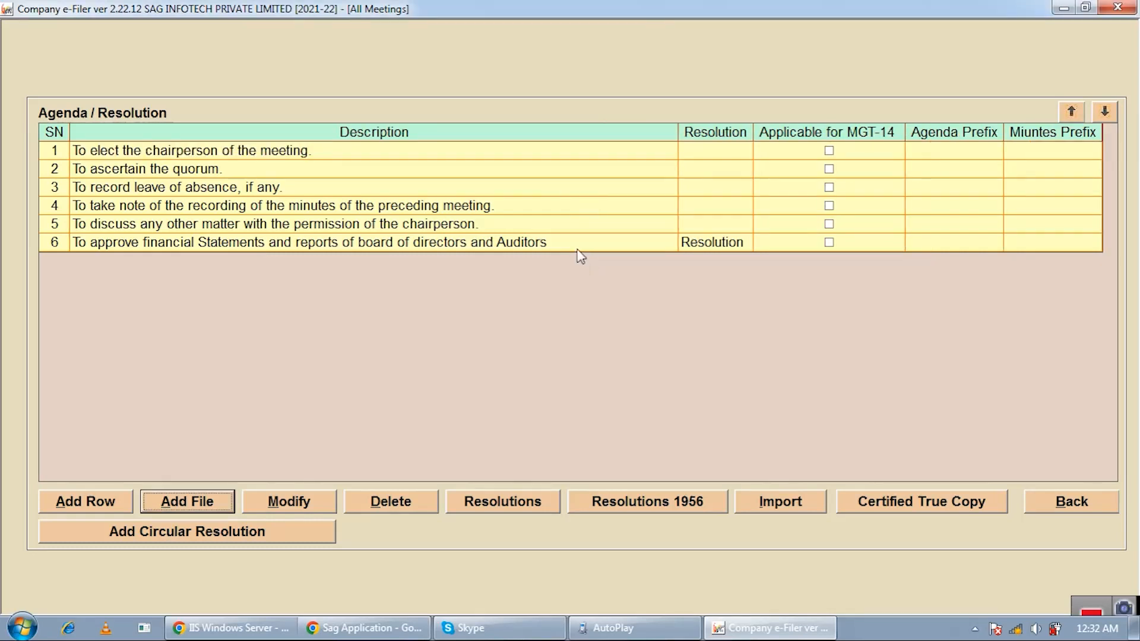
{"action": "mouse_move", "coordinate": [945, 523]}
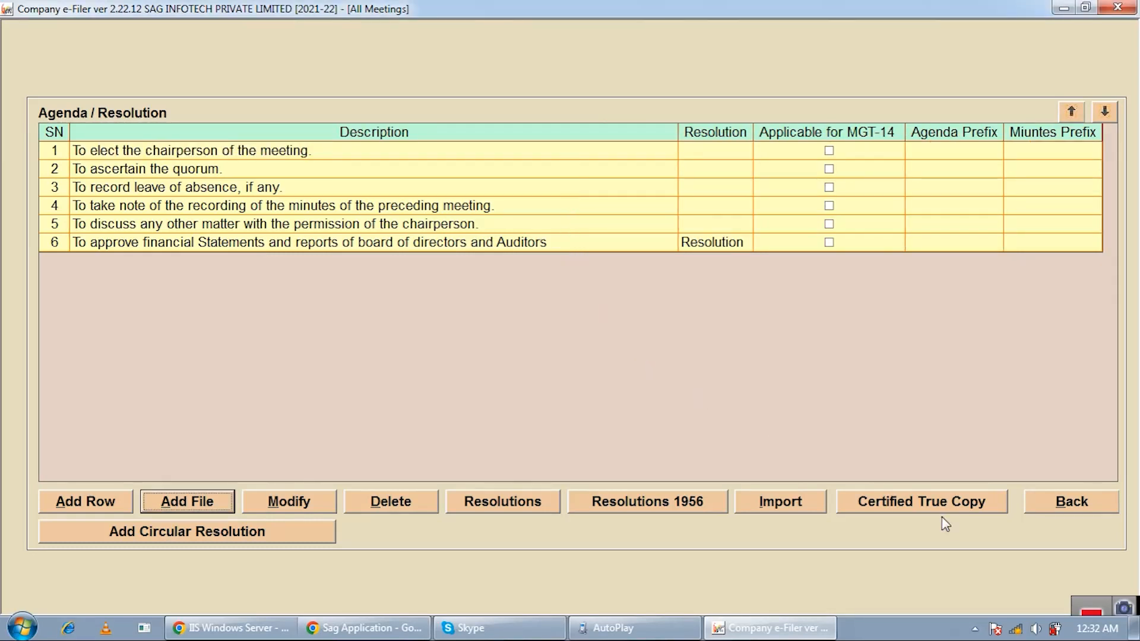
{"action": "left_click", "coordinate": [1069, 501]}
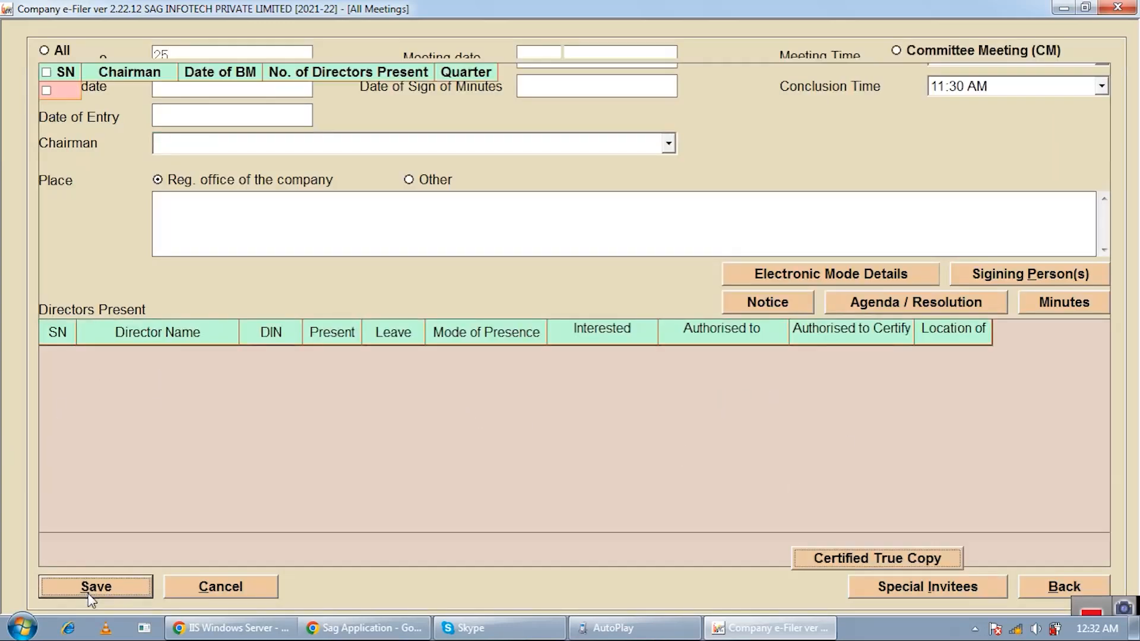
Step: Save the new meeting, then tick board meeting 2 for print preview
{"action": "left_click", "coordinate": [95, 587]}
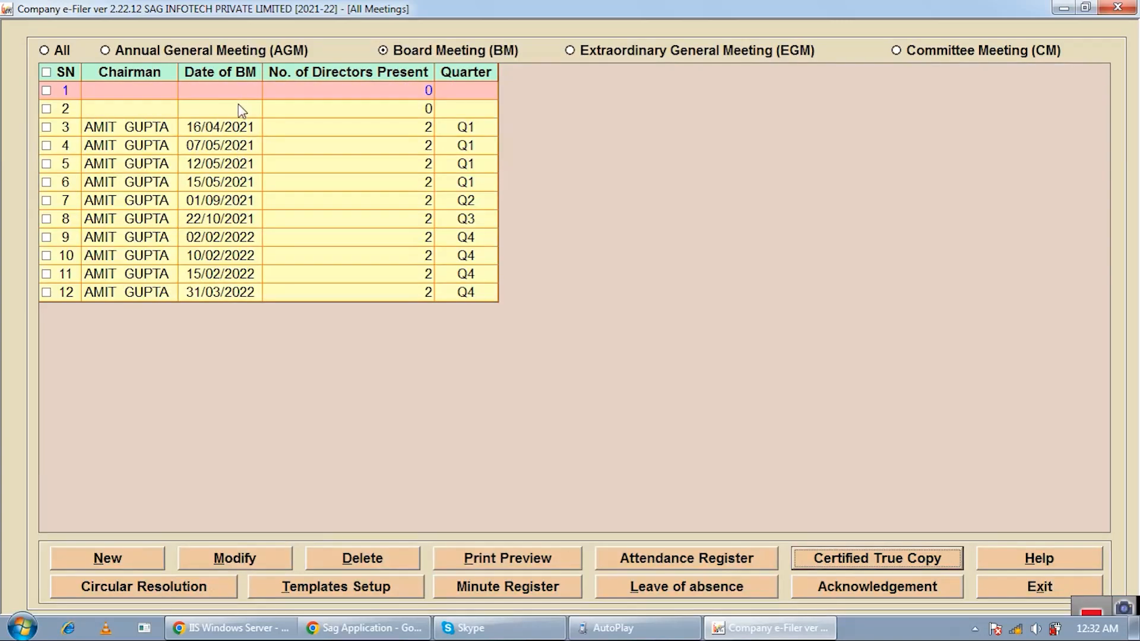
{"action": "left_click", "coordinate": [218, 108]}
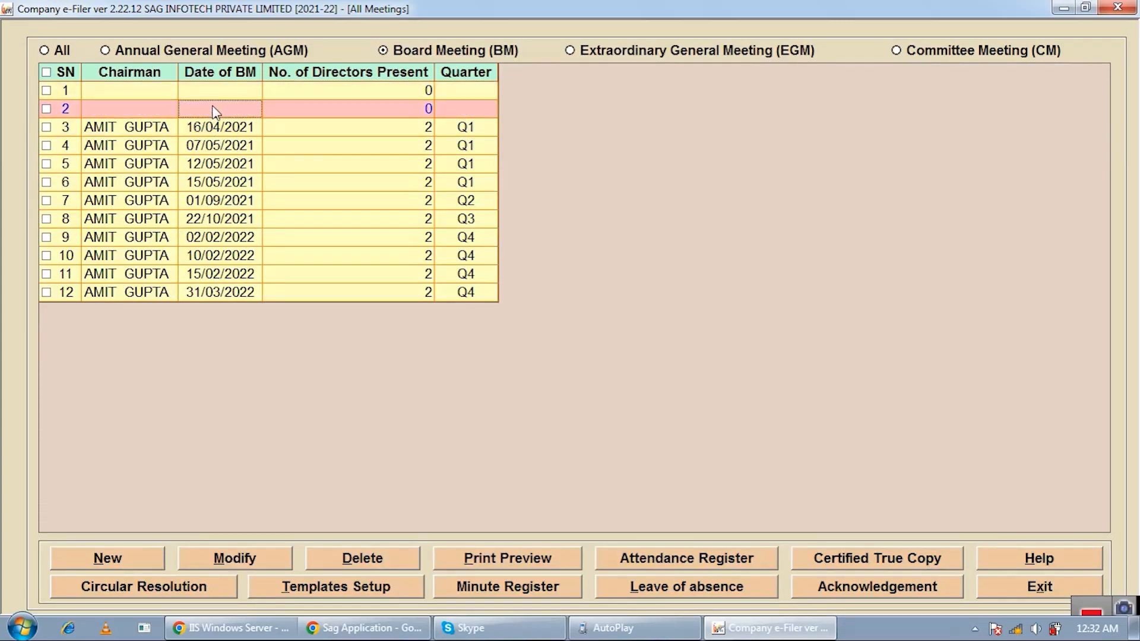
{"action": "mouse_move", "coordinate": [226, 105]}
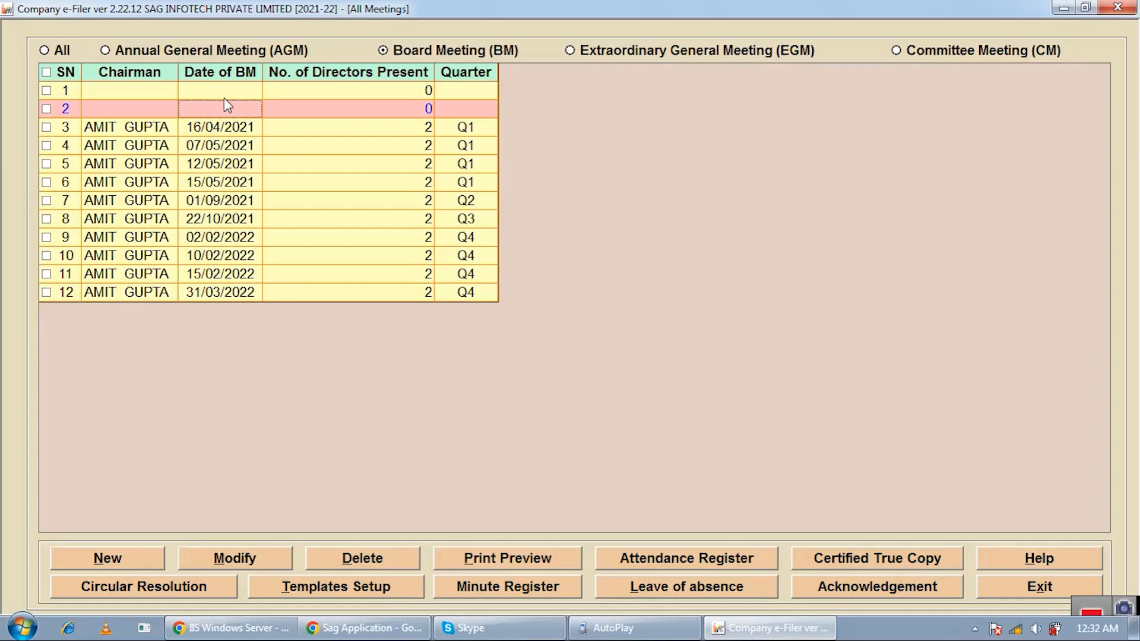
{"action": "mouse_move", "coordinate": [323, 102]}
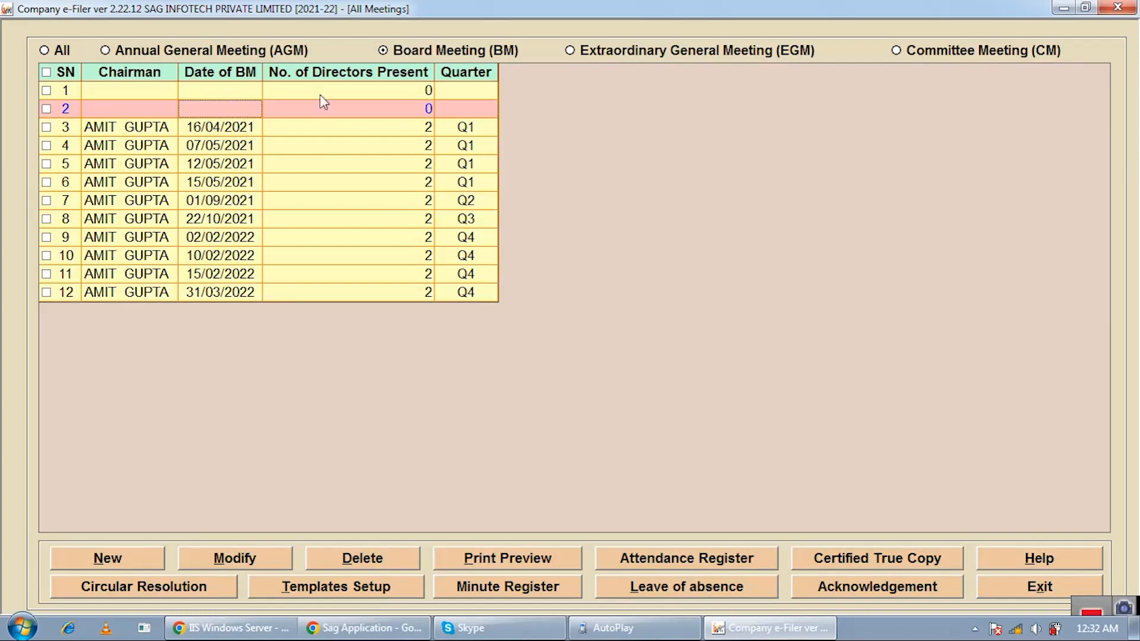
{"action": "mouse_move", "coordinate": [301, 132]}
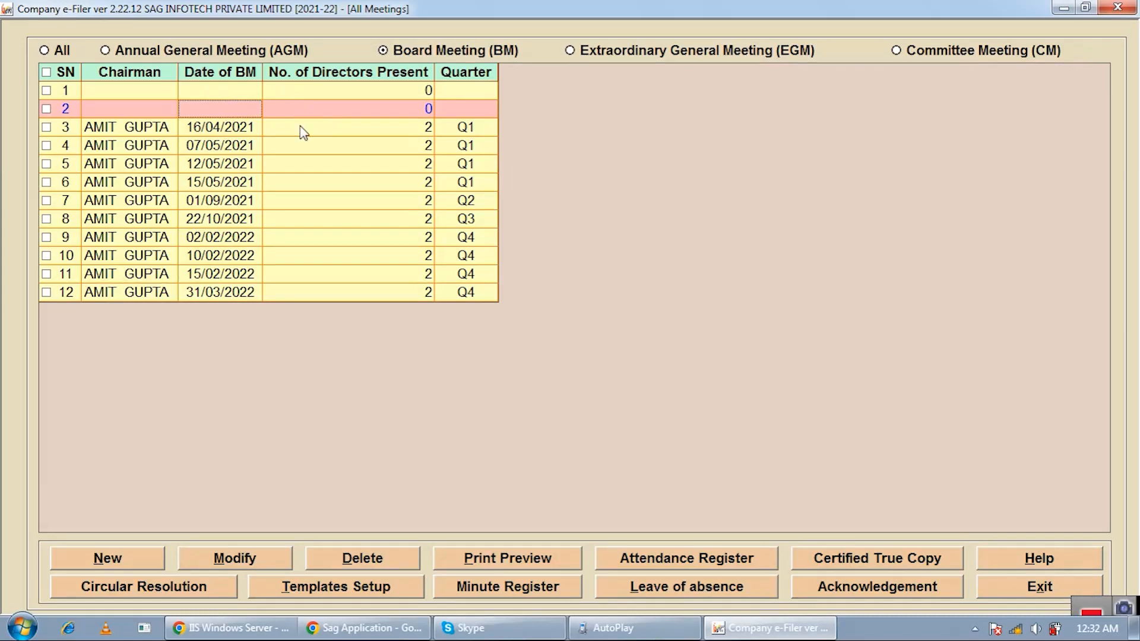
{"action": "mouse_move", "coordinate": [83, 124]}
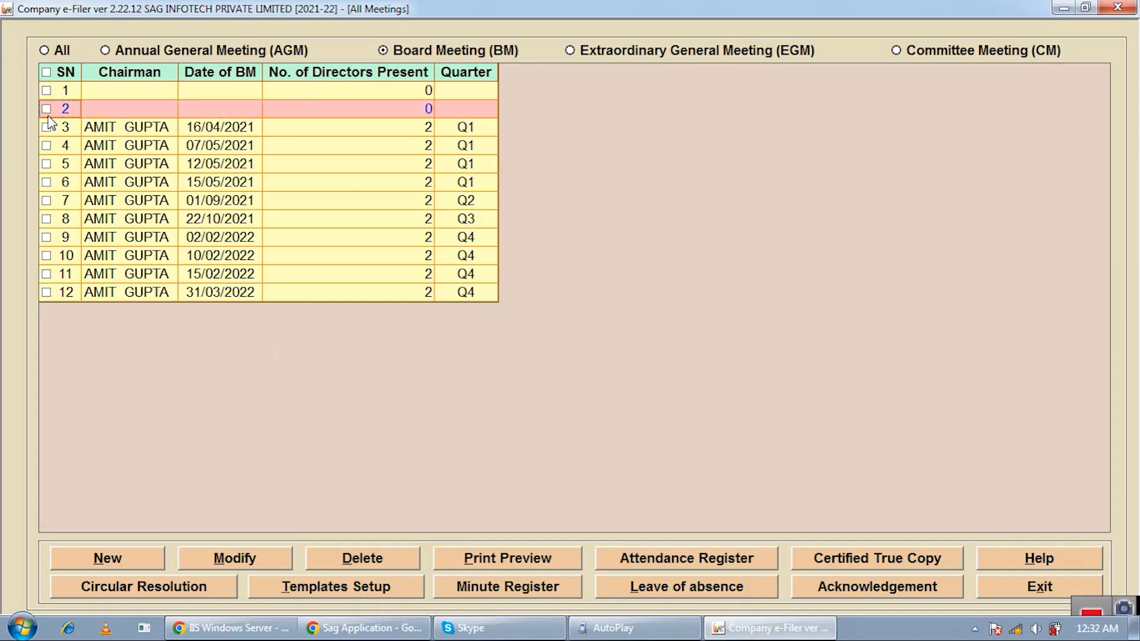
{"action": "left_click", "coordinate": [46, 108]}
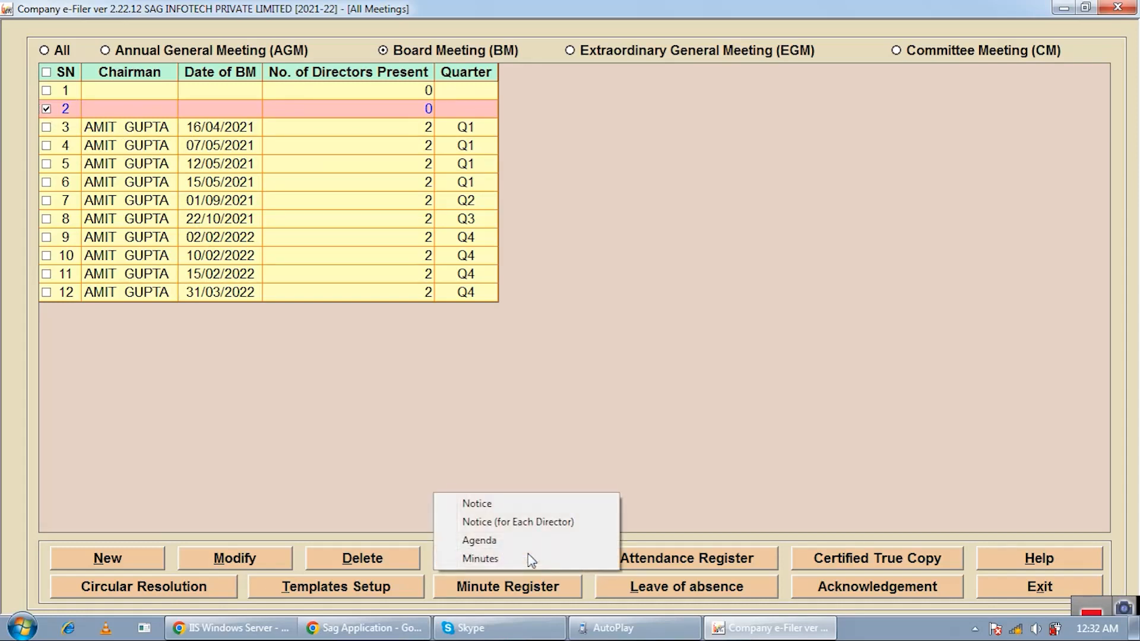
{"action": "mouse_move", "coordinate": [478, 540]}
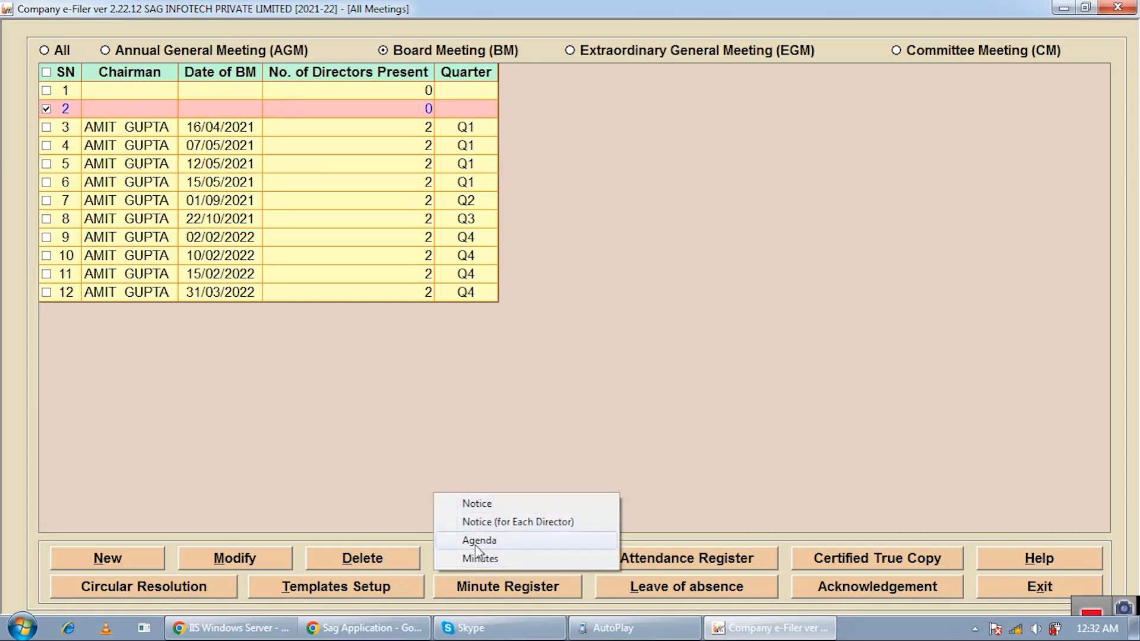
Step: Preview the (Original) minutes with Resolution and Minute Numbering plus header and footer enabled
{"action": "left_click", "coordinate": [481, 558]}
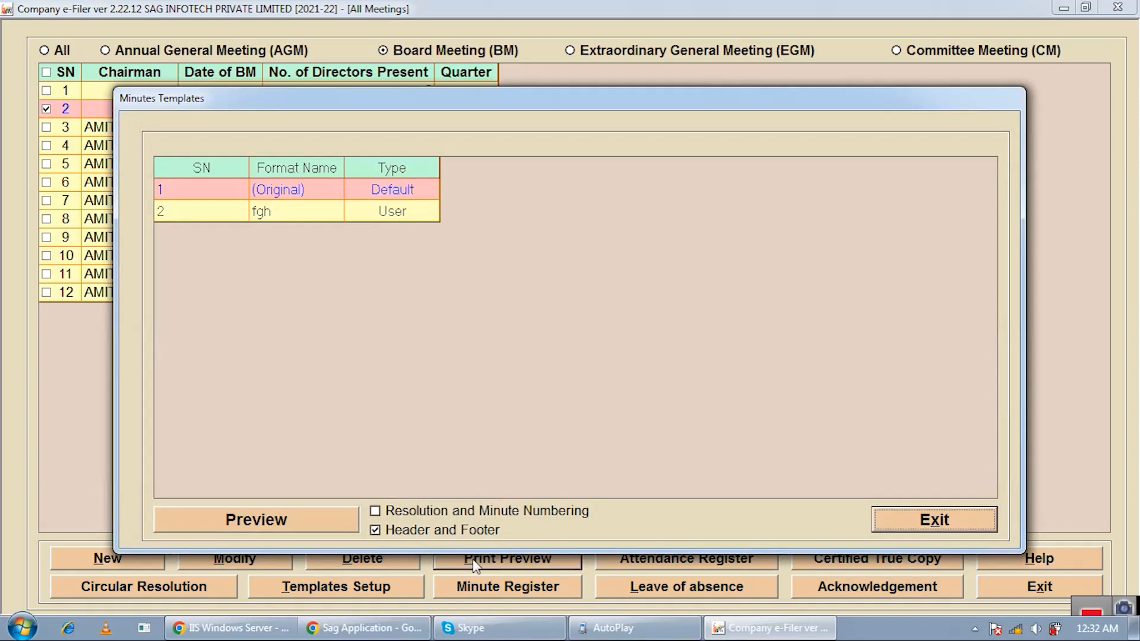
{"action": "mouse_move", "coordinate": [331, 254]}
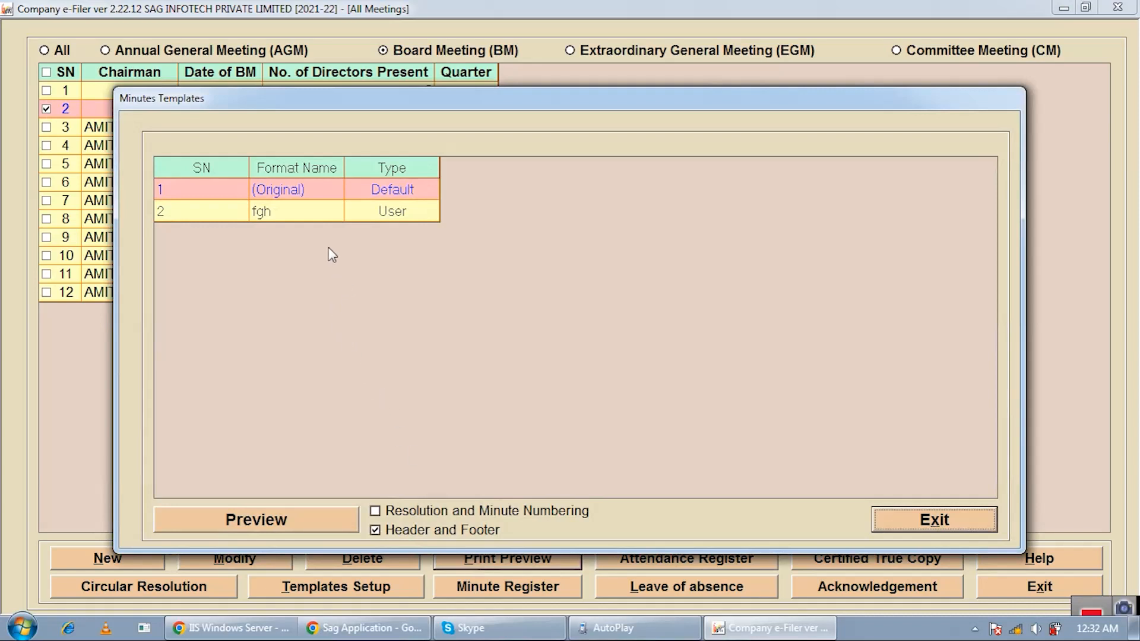
{"action": "mouse_move", "coordinate": [318, 202]}
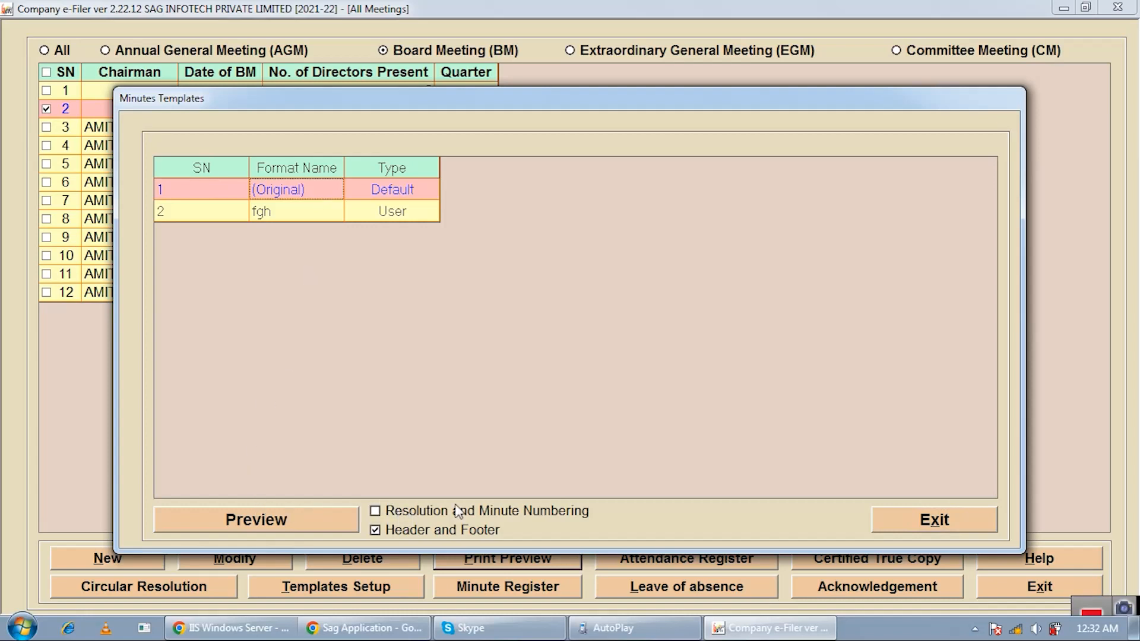
{"action": "mouse_move", "coordinate": [504, 517]}
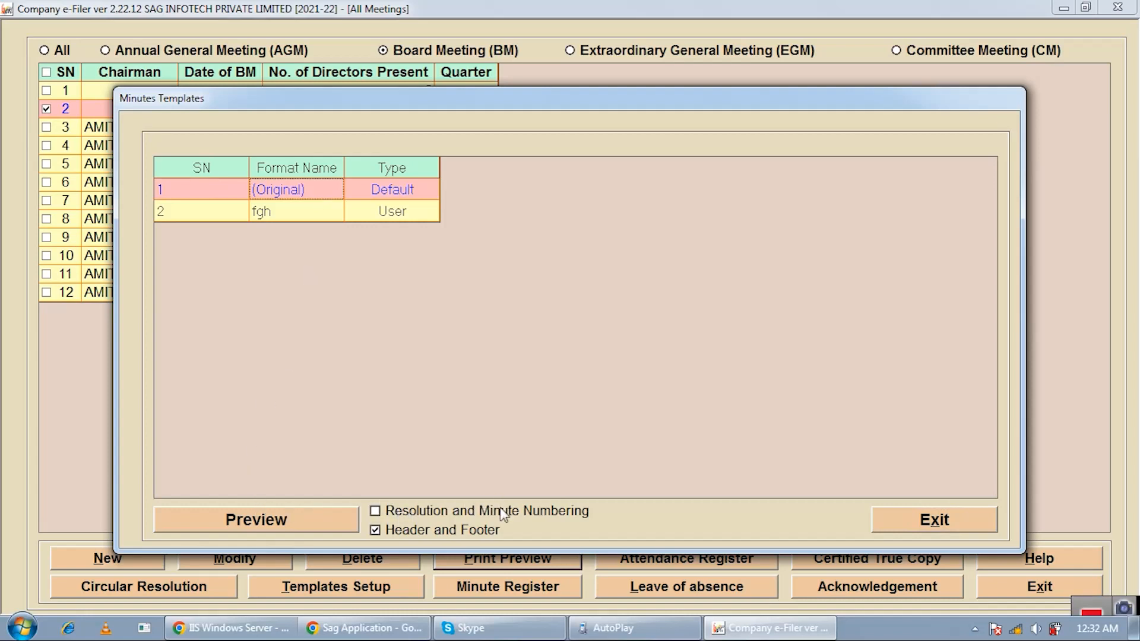
{"action": "left_click", "coordinate": [375, 510]}
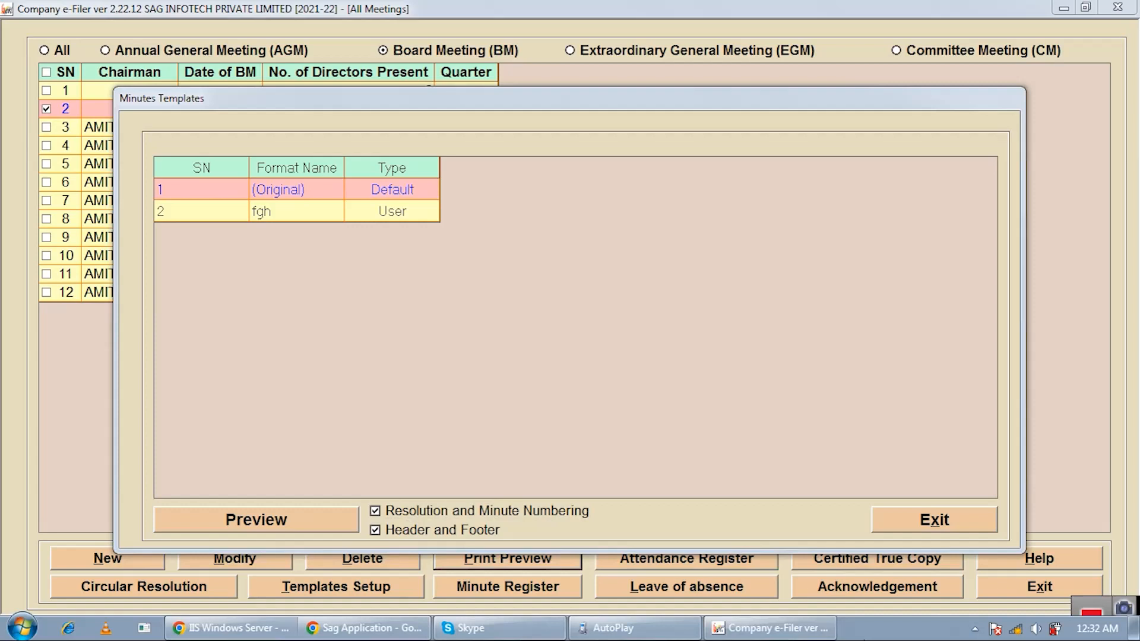
{"action": "mouse_move", "coordinate": [61, 605]}
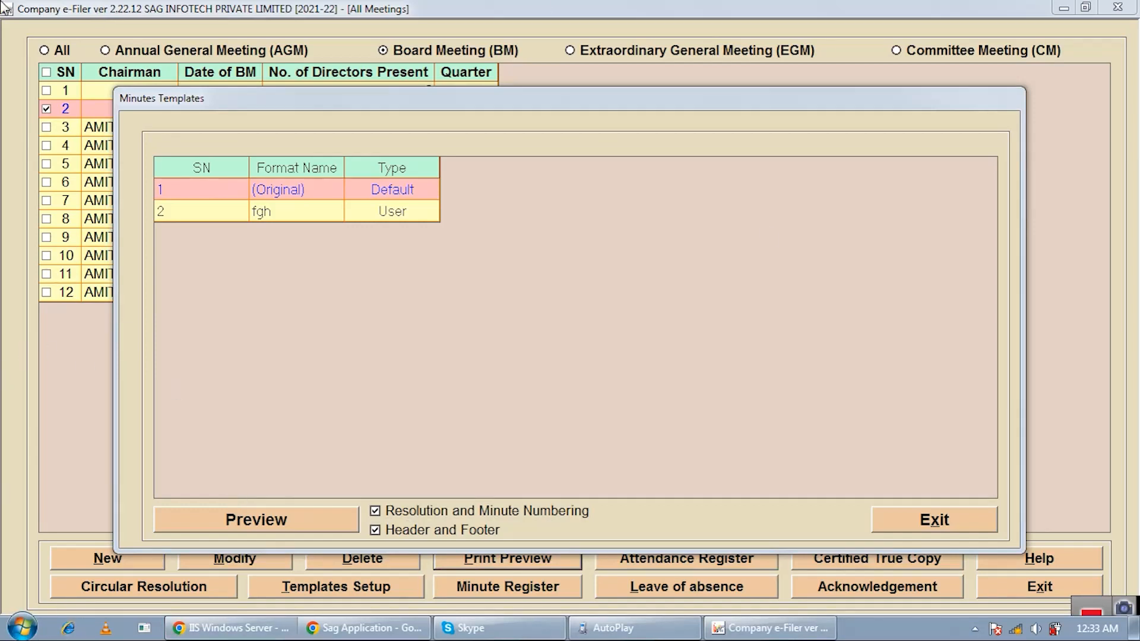
{"action": "left_click", "coordinate": [256, 520]}
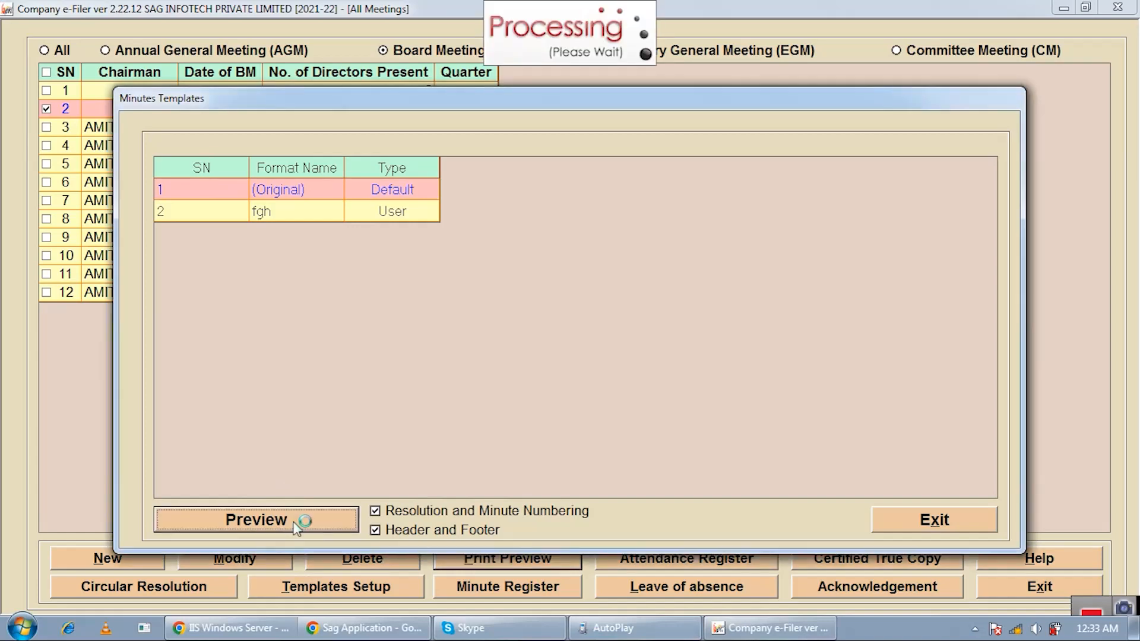
{"action": "left_click", "coordinate": [256, 518]}
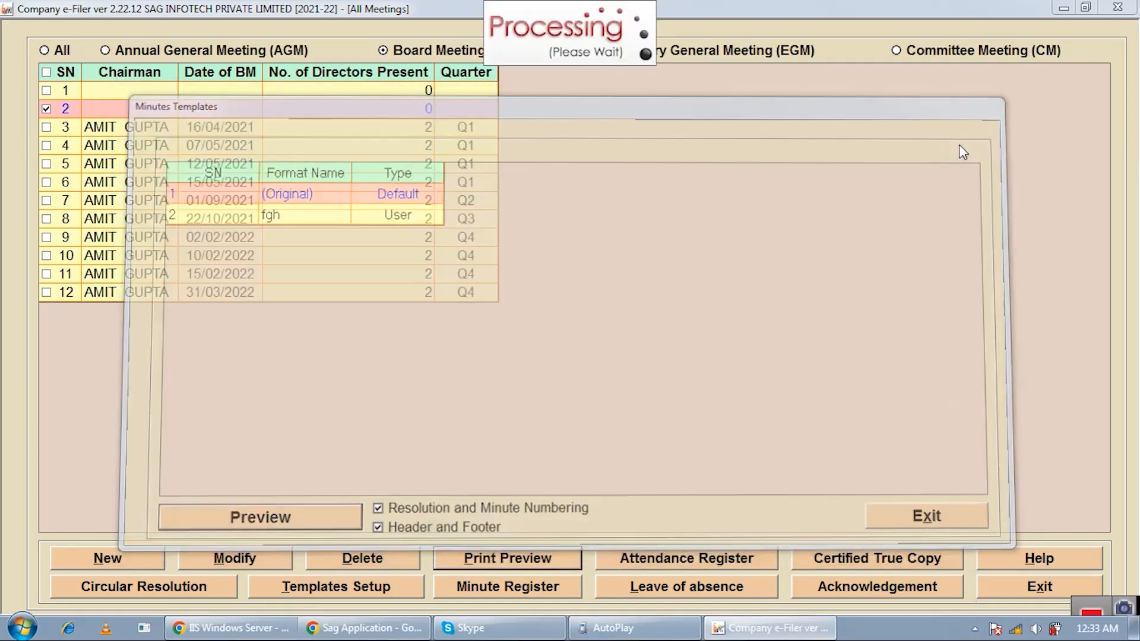
Step: Scroll through the two-page minutes from quorum and resolutions to date and place
{"action": "left_click", "coordinate": [260, 517]}
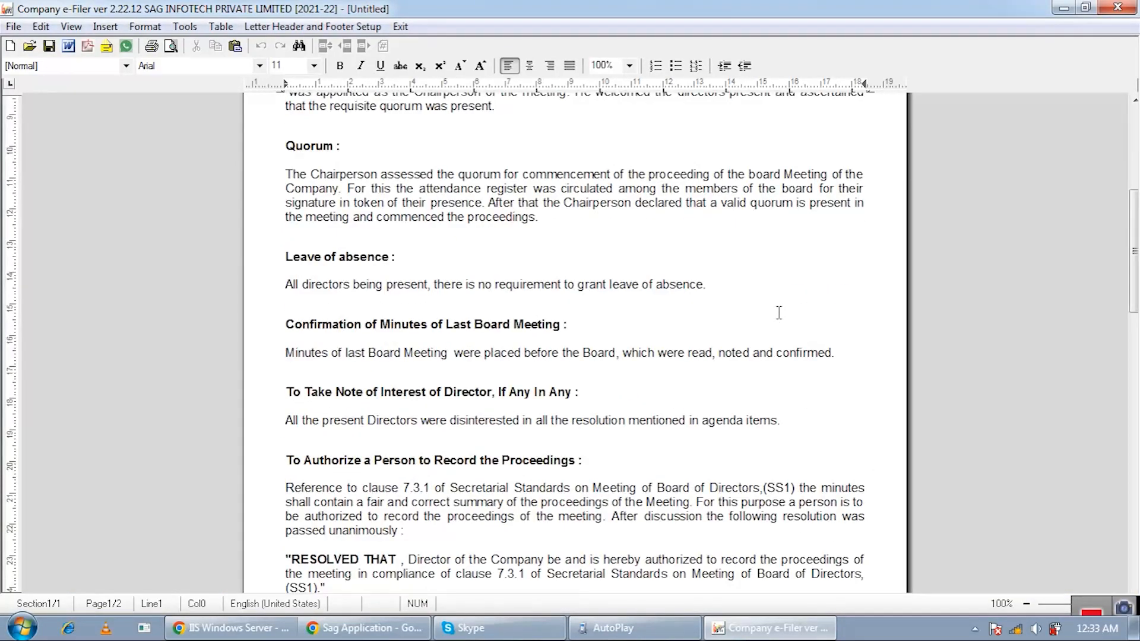
{"action": "scroll", "scroll_direction": "down", "scroll_amount": 3}
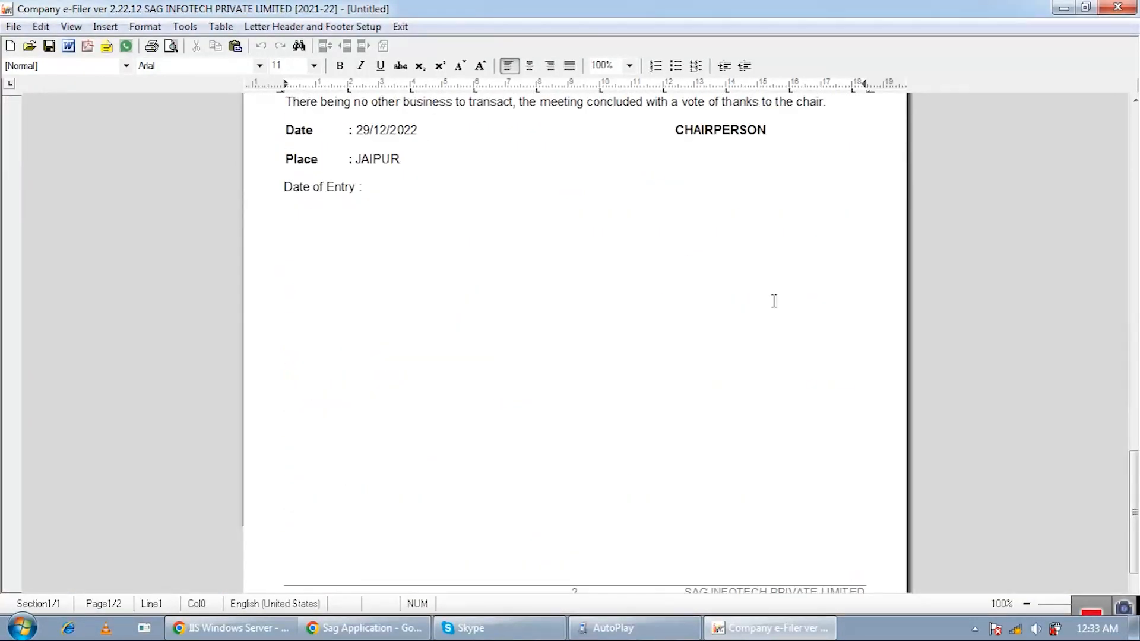
{"action": "scroll", "scroll_direction": "up", "scroll_amount": 3}
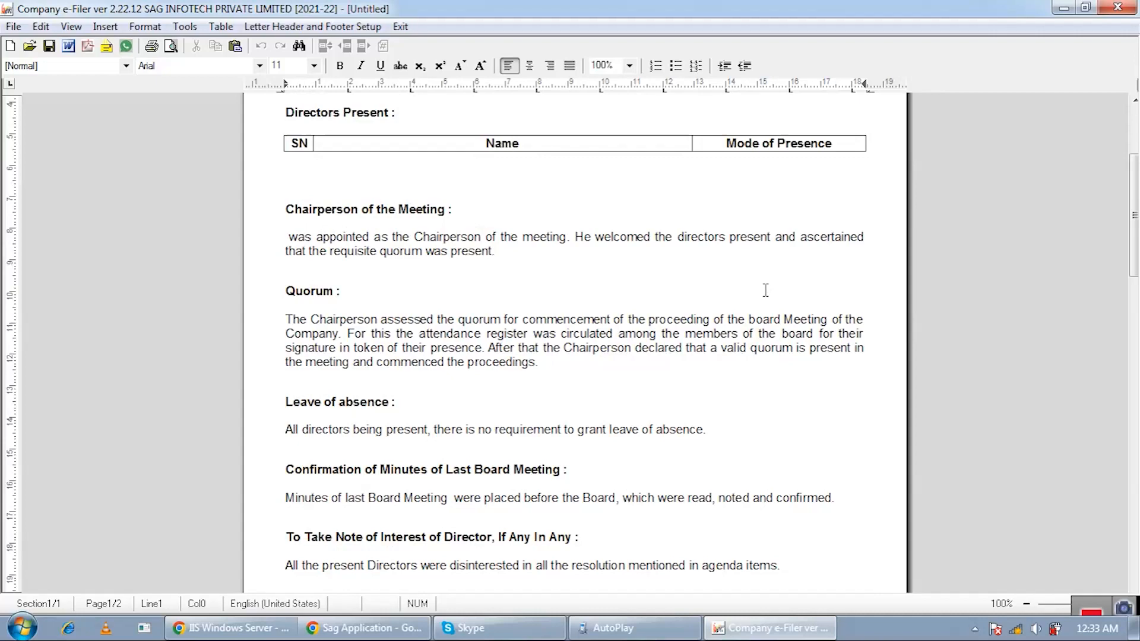
{"action": "scroll", "scroll_direction": "down", "scroll_amount": 3}
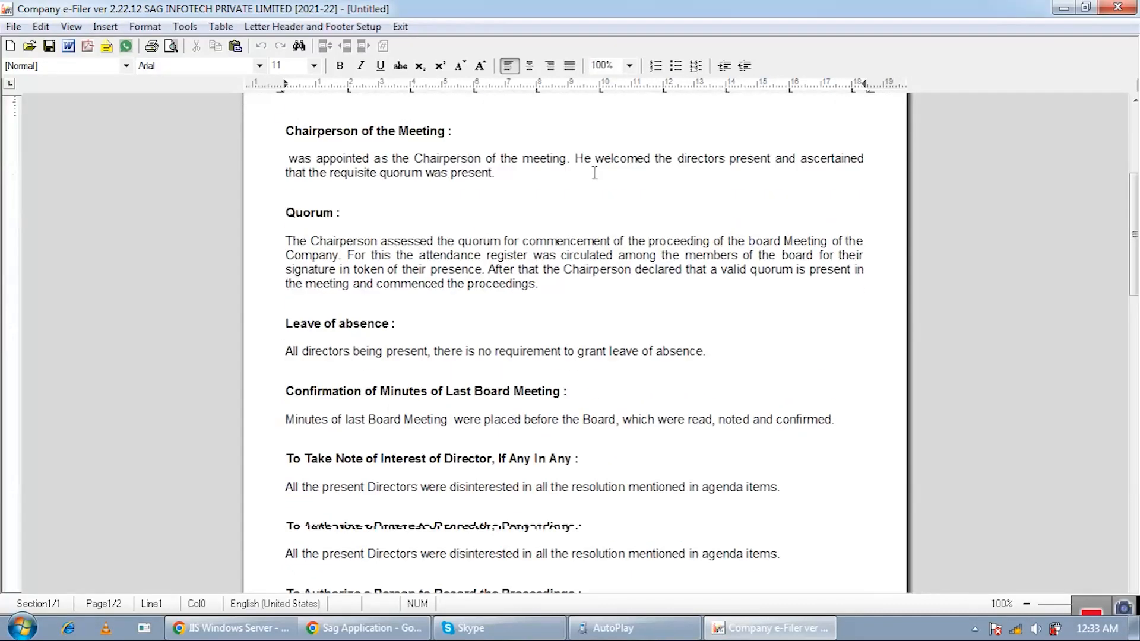
{"action": "scroll", "scroll_direction": "down", "scroll_amount": 3}
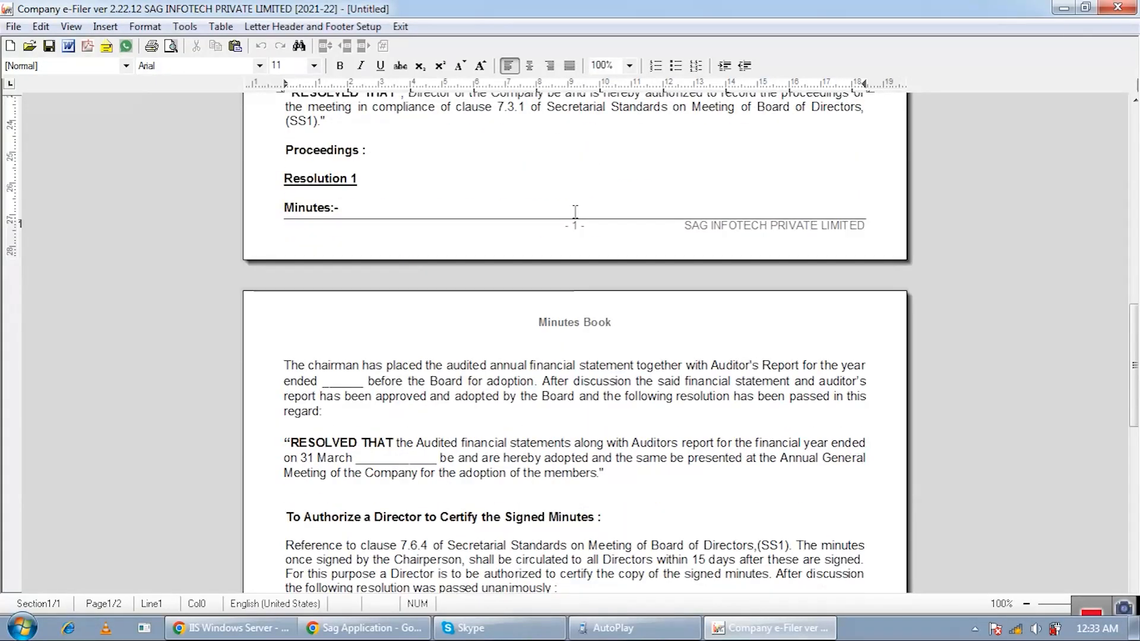
{"action": "scroll", "scroll_direction": "down", "scroll_amount": 3}
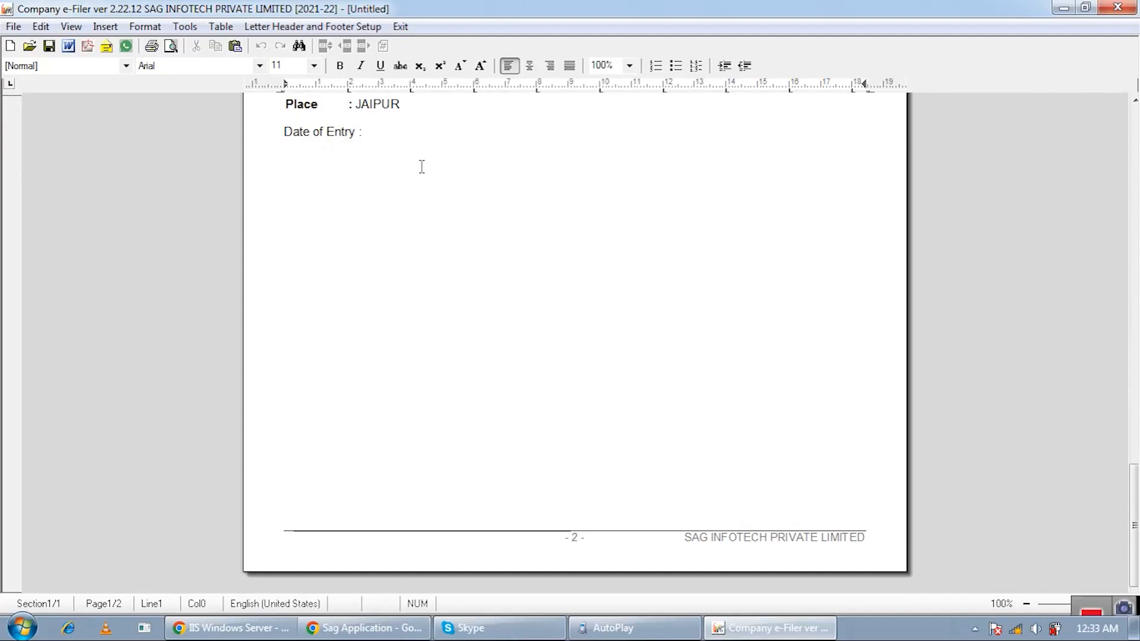
{"action": "scroll", "scroll_direction": "up", "scroll_amount": 3}
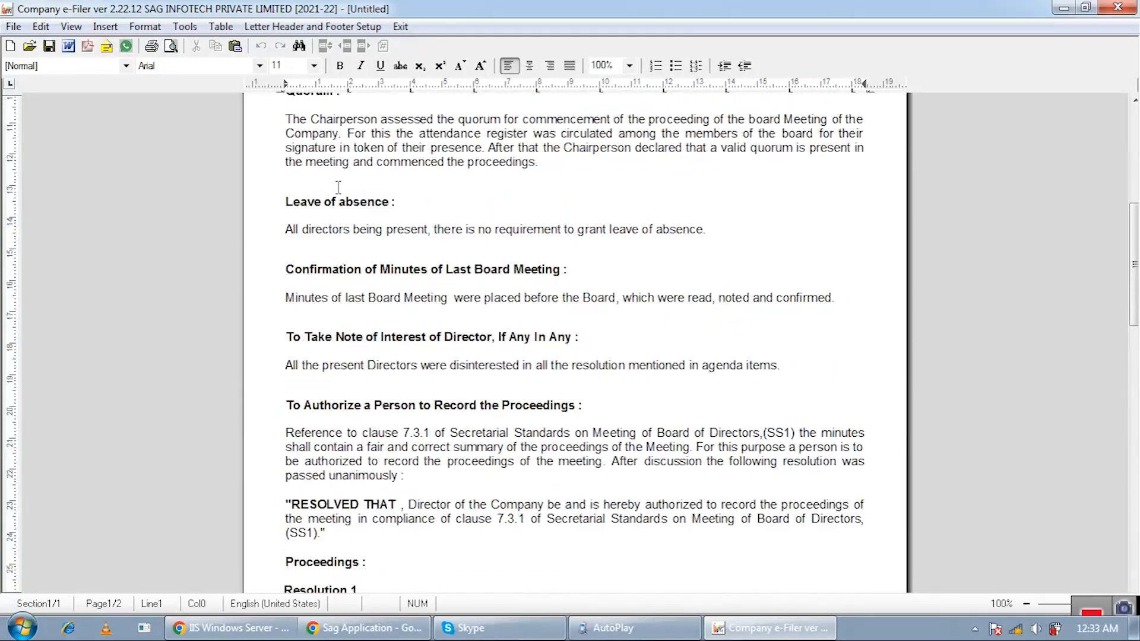
{"action": "mouse_move", "coordinate": [125, 46]}
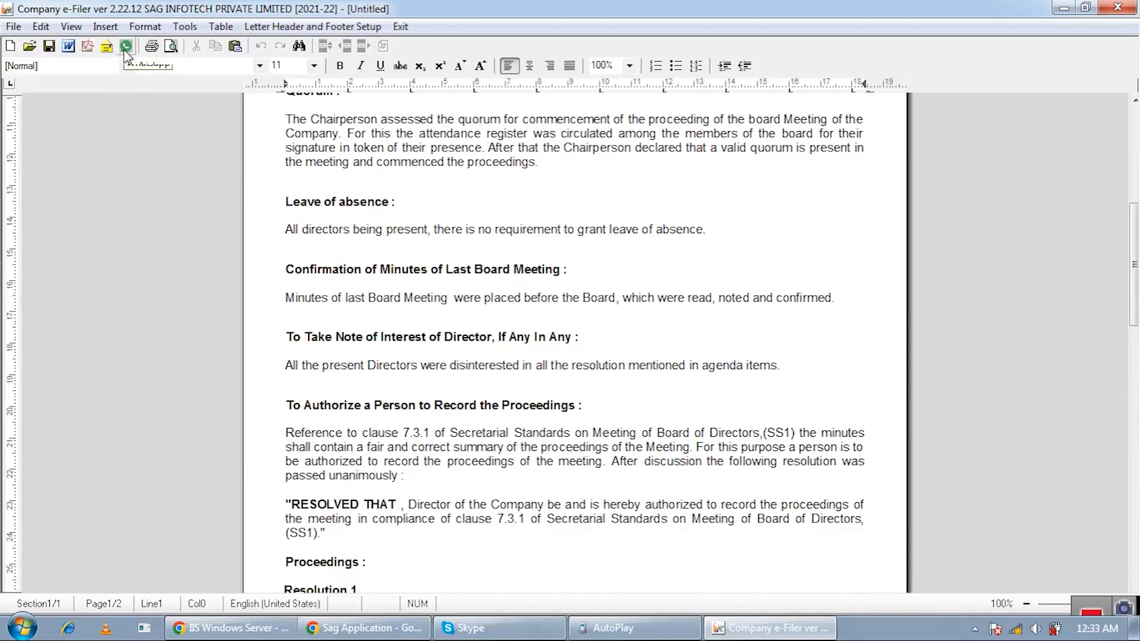
{"action": "mouse_move", "coordinate": [124, 47]}
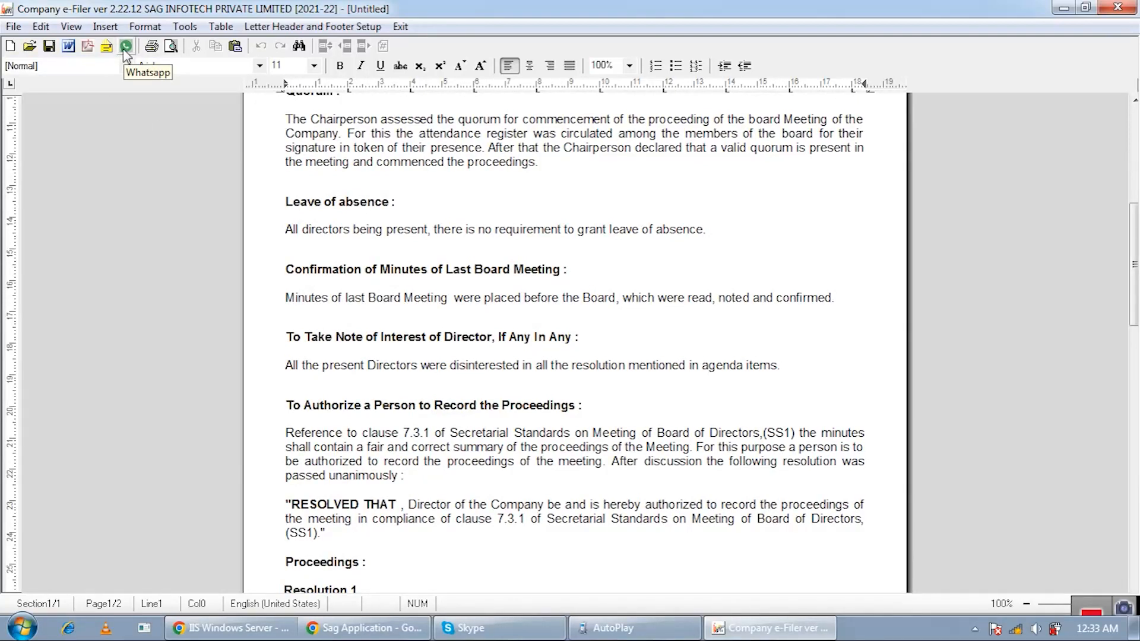
{"action": "mouse_move", "coordinate": [107, 46]}
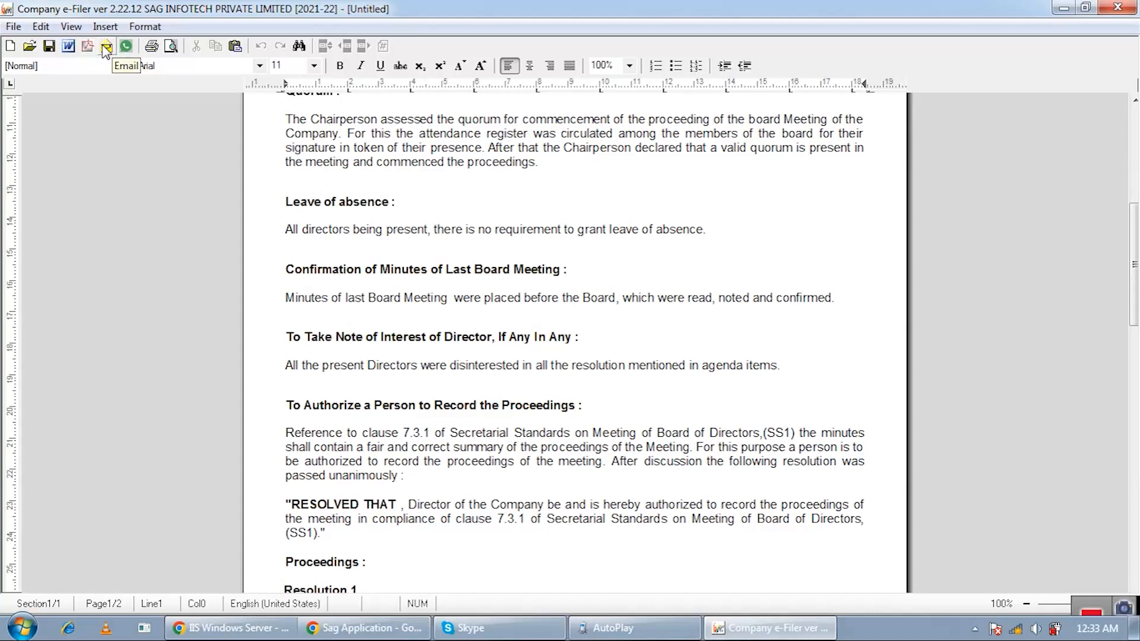
{"action": "mouse_move", "coordinate": [87, 47]}
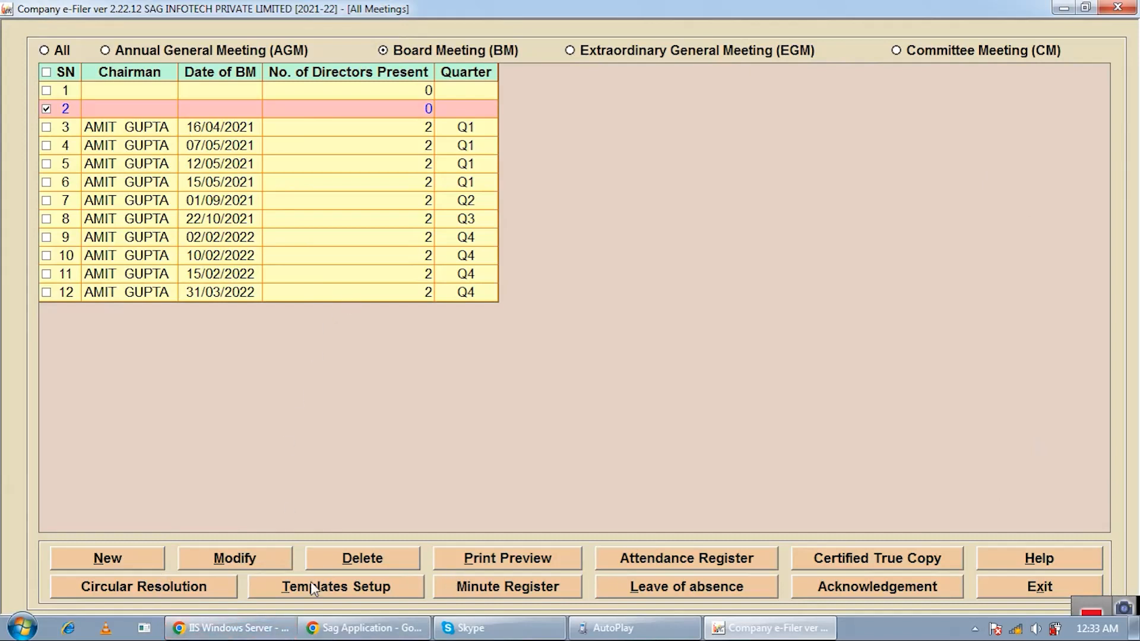
Step: Browse the minutes templates list, start and abandon a new template, and return to board meetings
{"action": "left_click", "coordinate": [336, 587]}
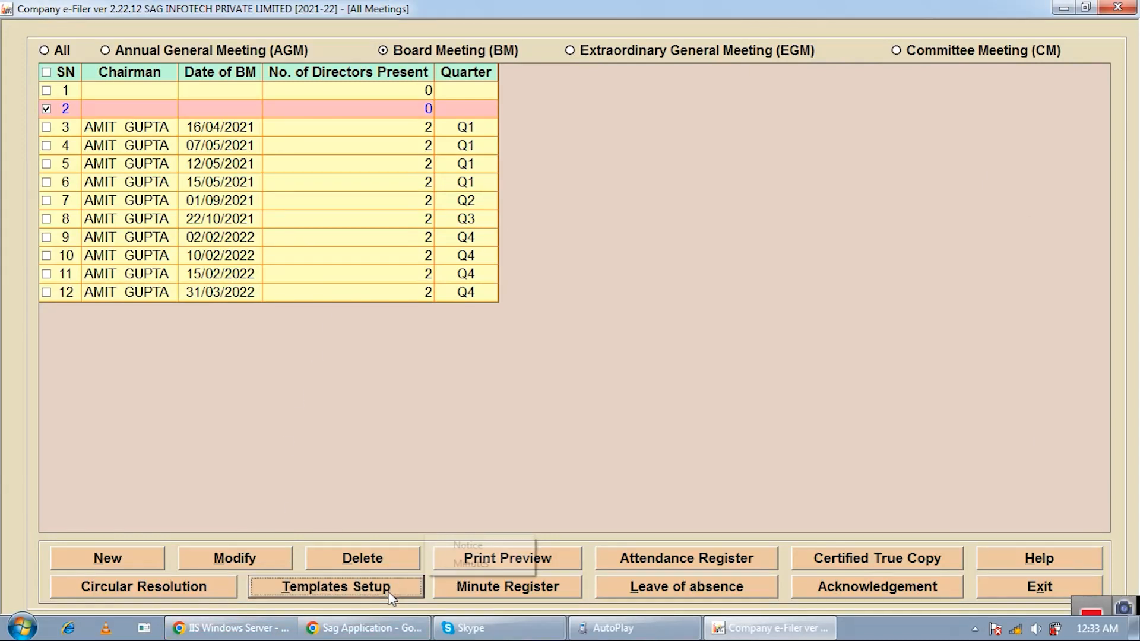
{"action": "left_click", "coordinate": [335, 586]}
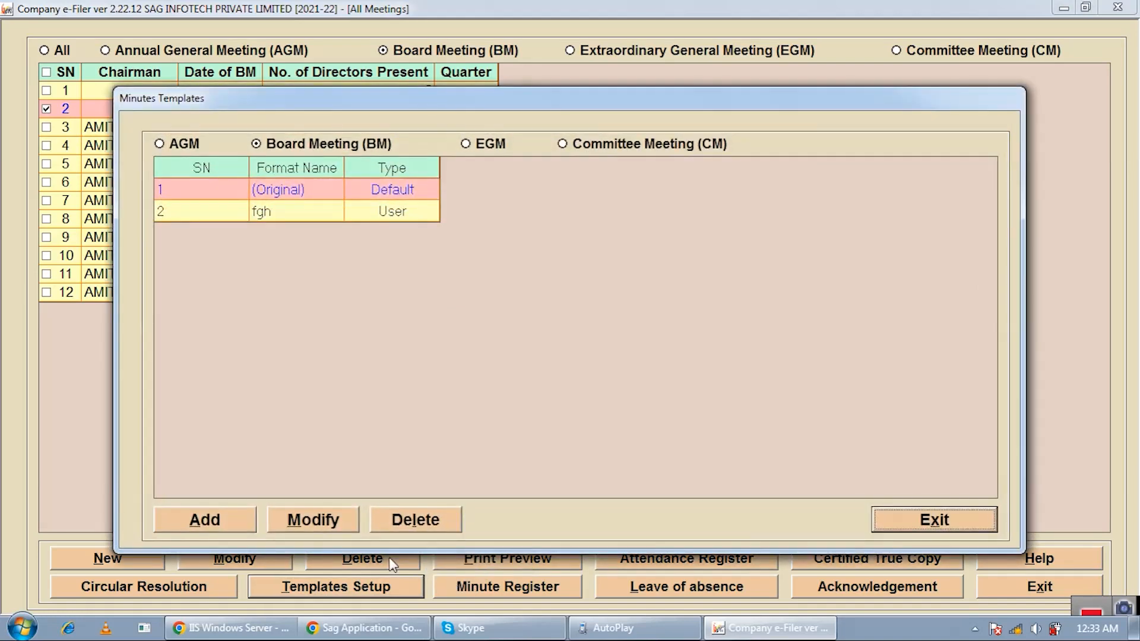
{"action": "mouse_move", "coordinate": [488, 461]}
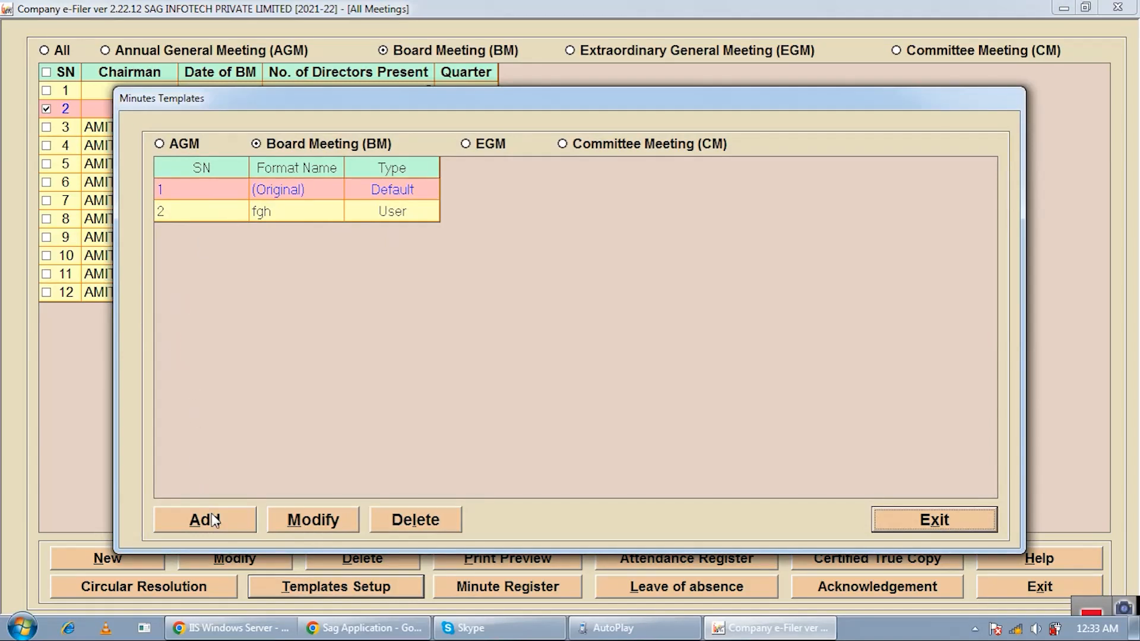
{"action": "left_click", "coordinate": [204, 519]}
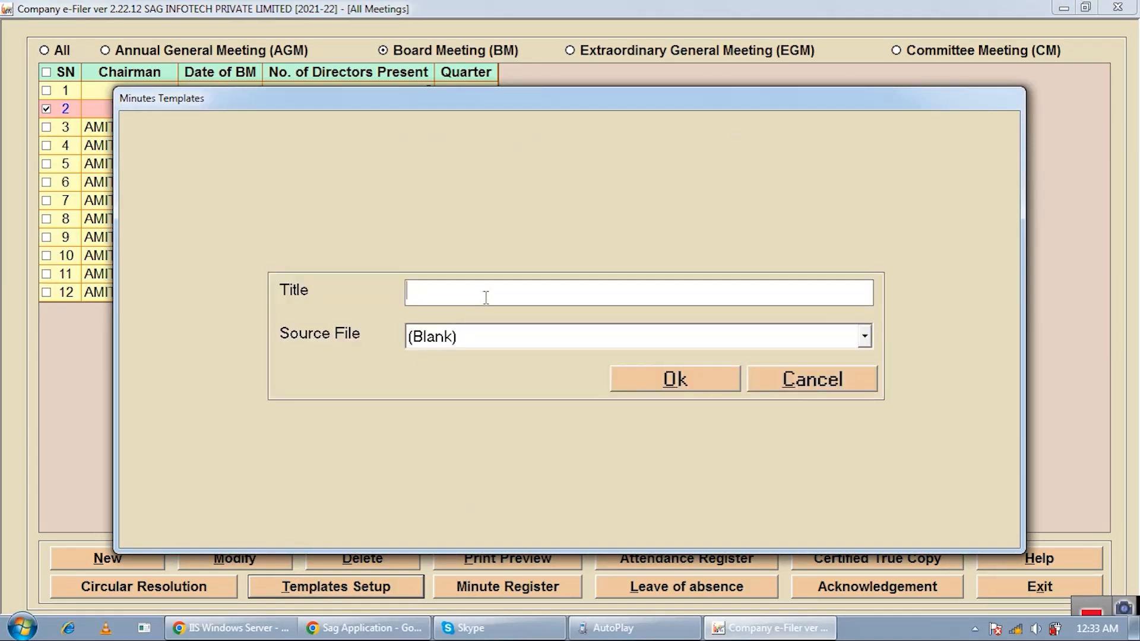
{"action": "mouse_move", "coordinate": [473, 346]}
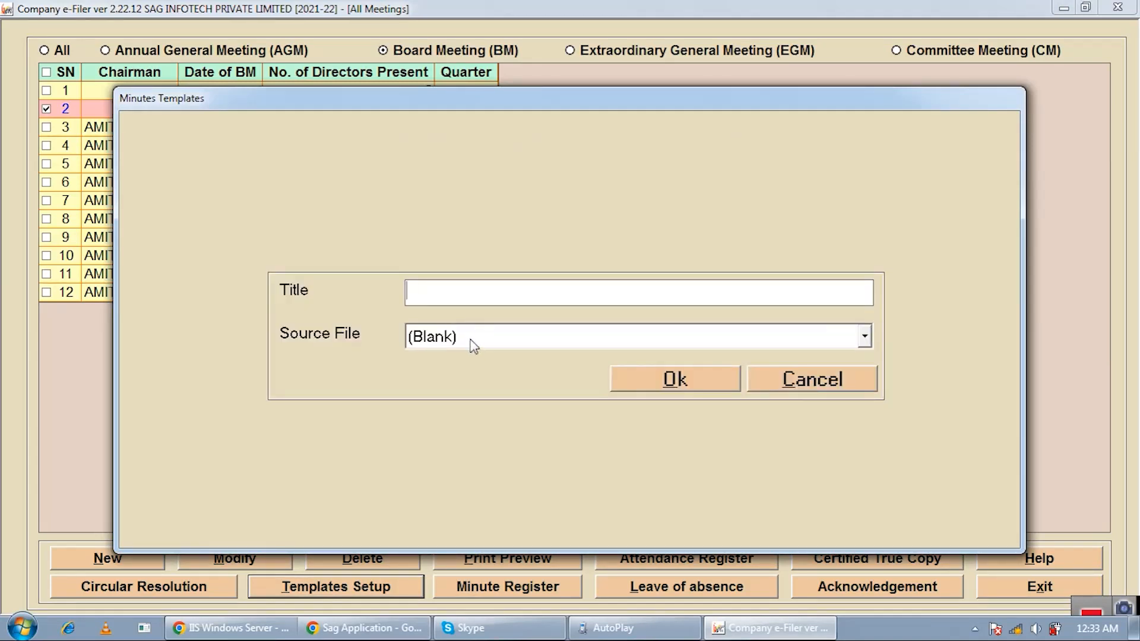
{"action": "left_click", "coordinate": [811, 379]}
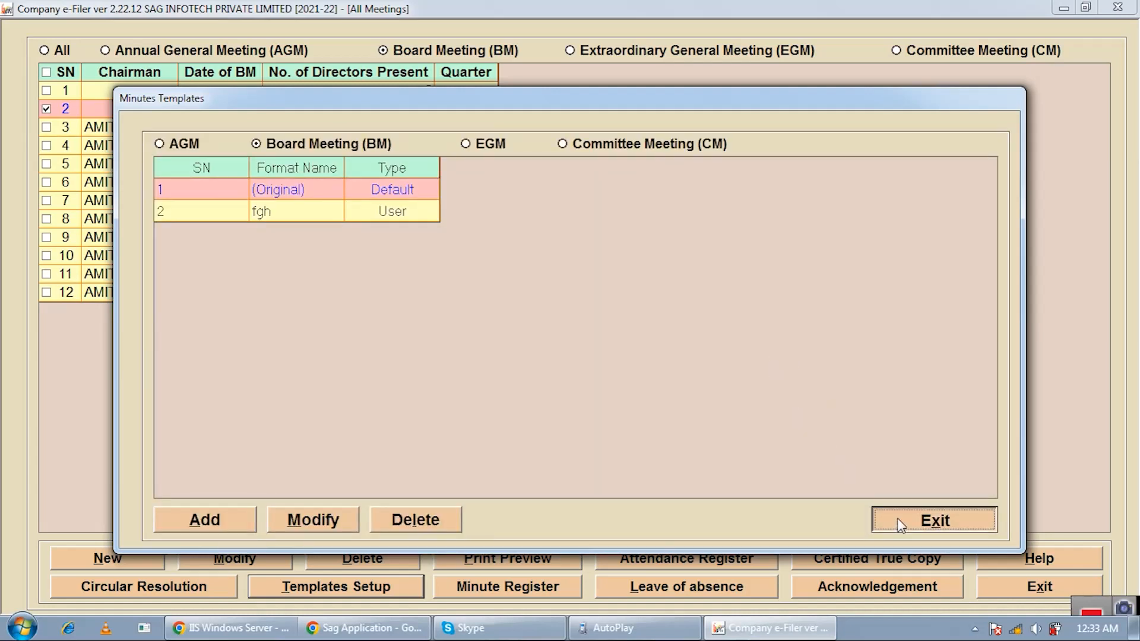
{"action": "left_click", "coordinate": [934, 520]}
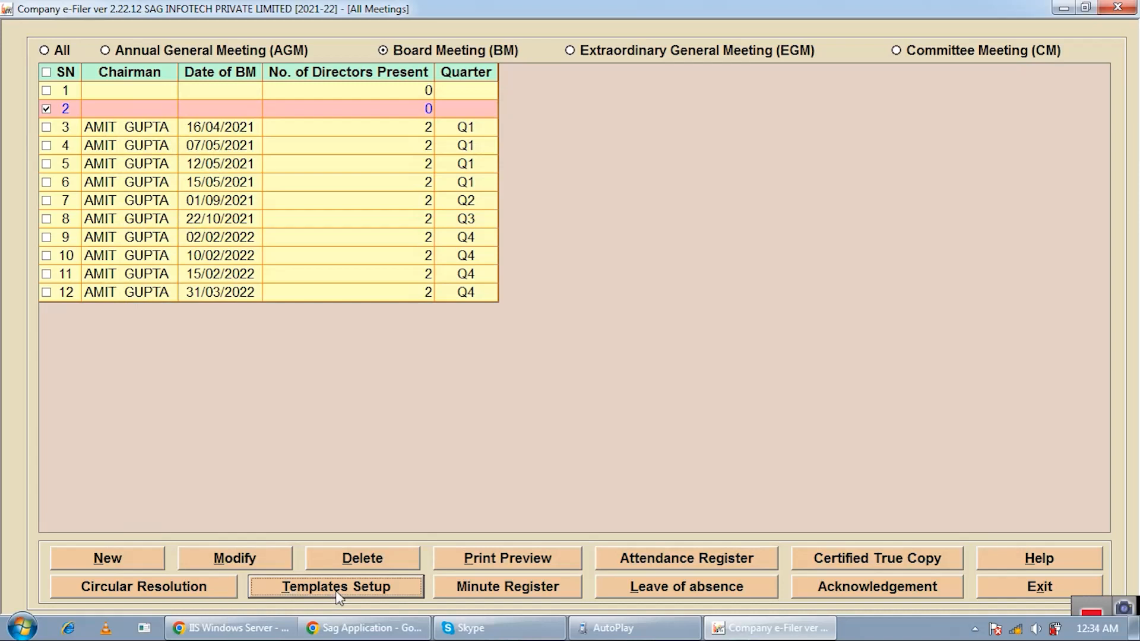
{"action": "mouse_move", "coordinate": [366, 332]}
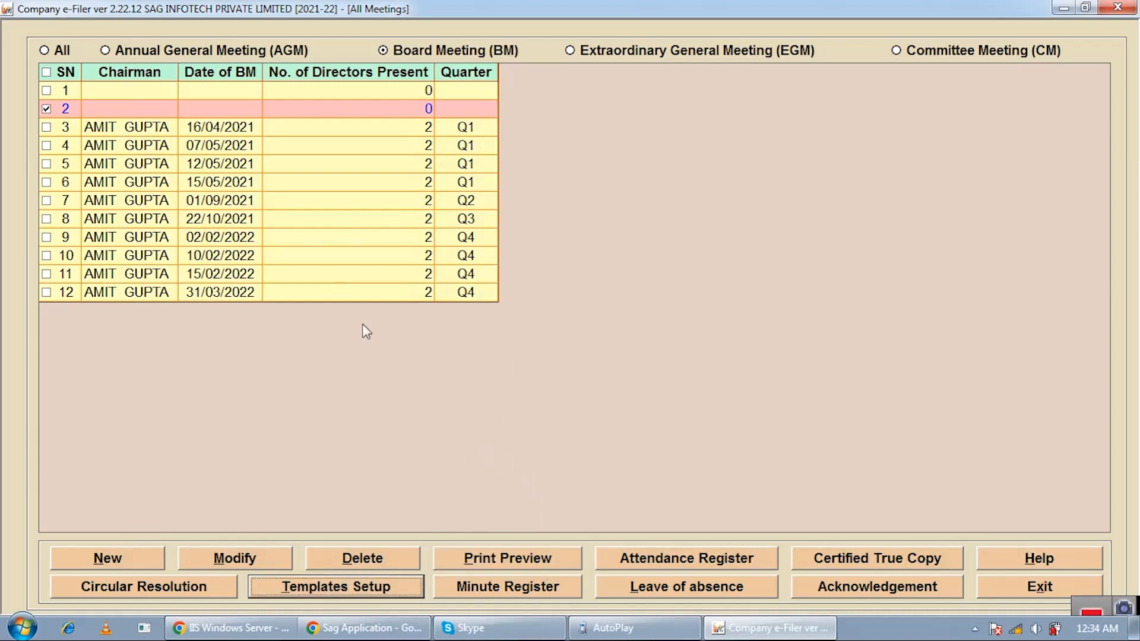
{"action": "mouse_move", "coordinate": [339, 445]}
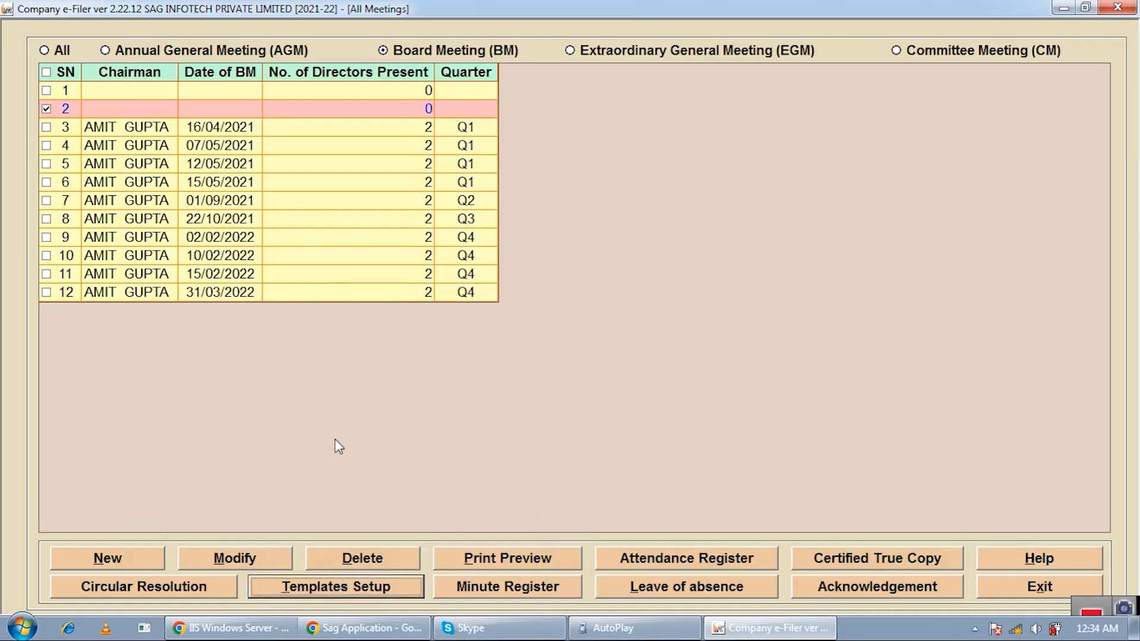
{"action": "mouse_move", "coordinate": [418, 359]}
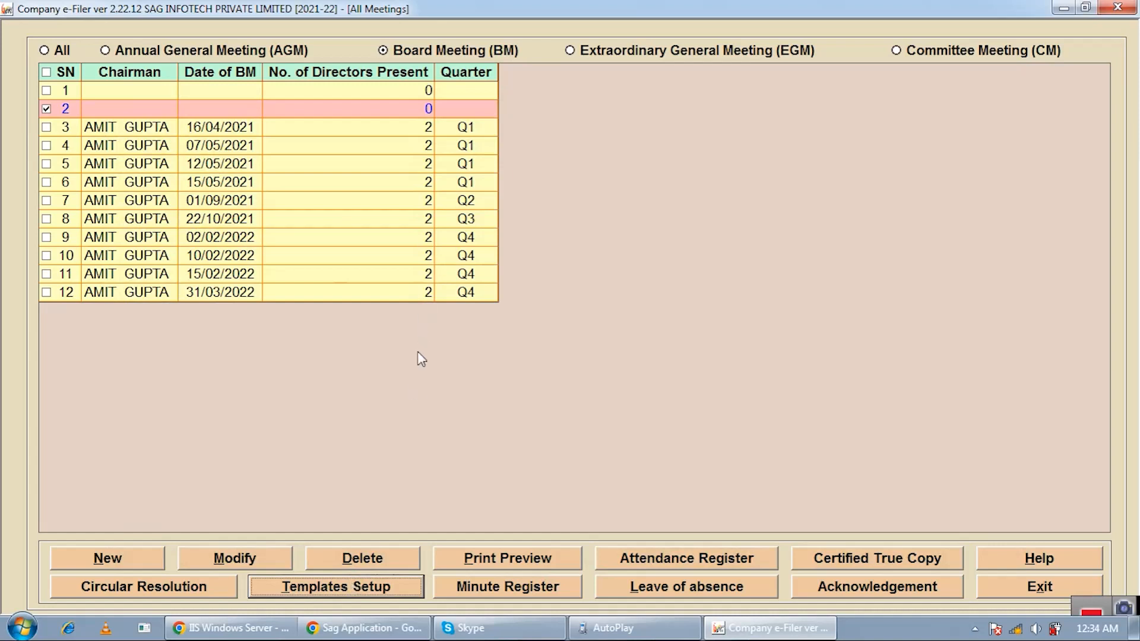
{"action": "mouse_move", "coordinate": [314, 576]}
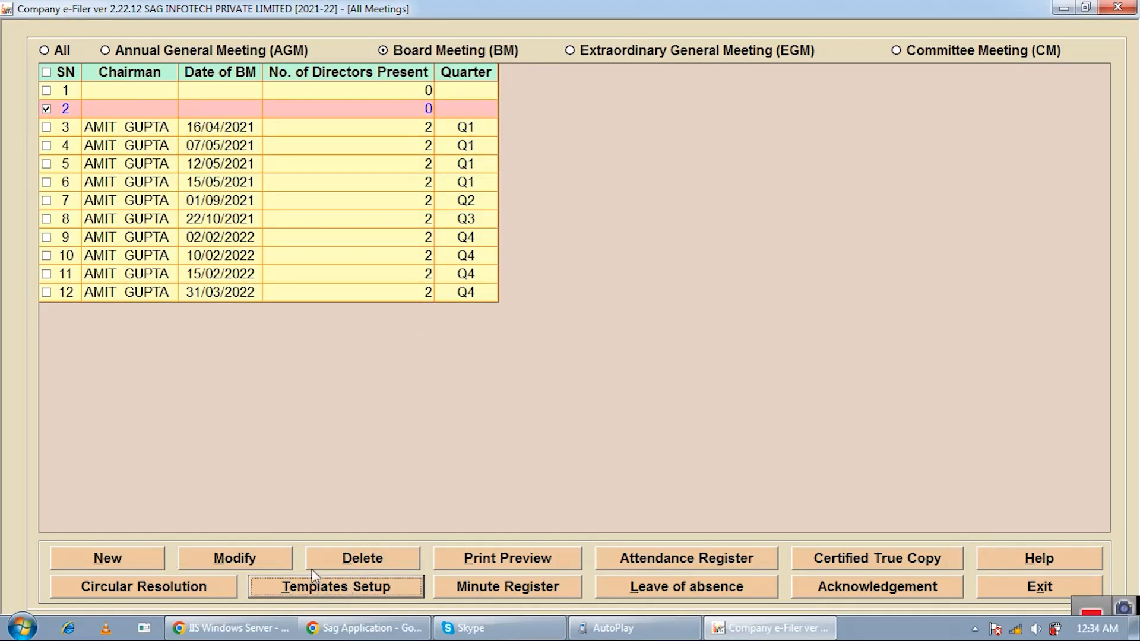
{"action": "mouse_move", "coordinate": [515, 558]}
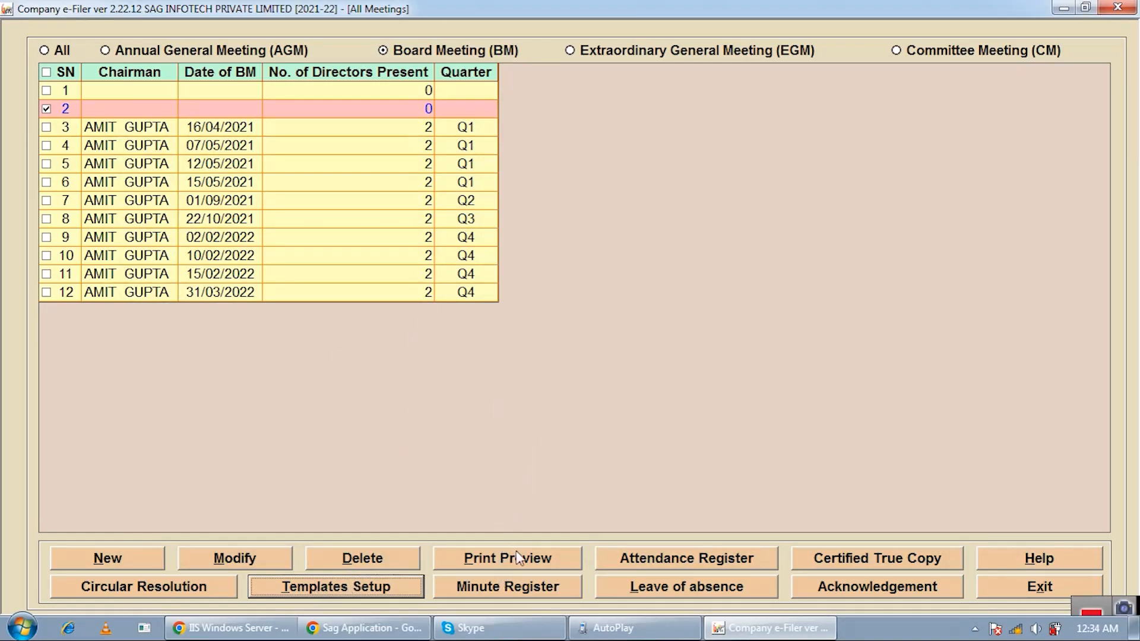
Step: Generate the Board Meeting Register for all 2021-22 board meetings from the Minute Register window
{"action": "left_click", "coordinate": [507, 587]}
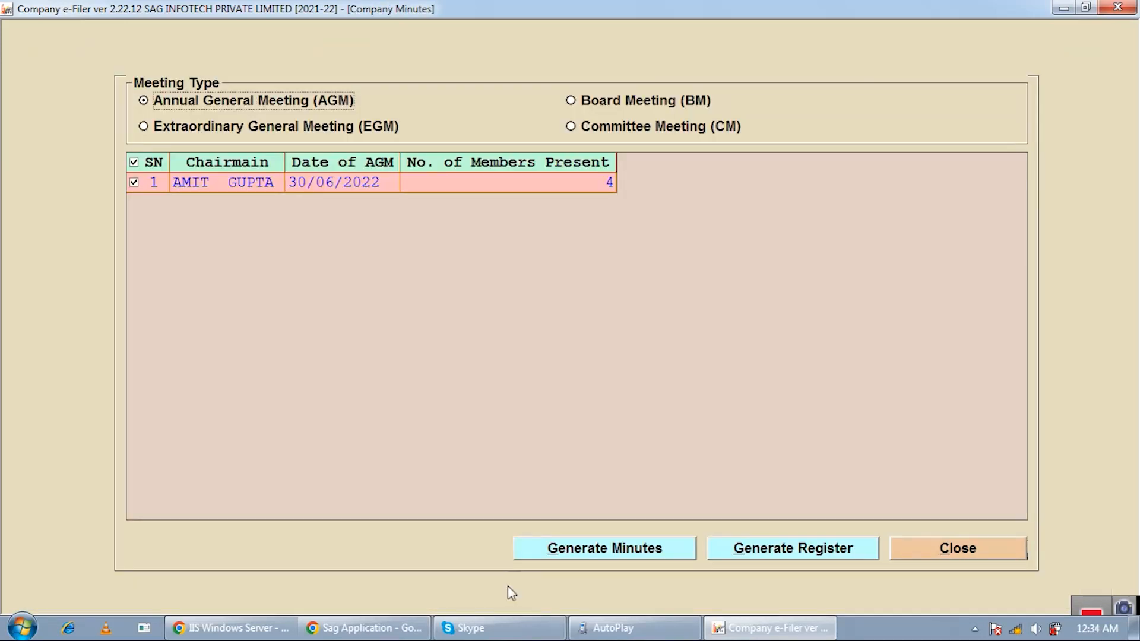
{"action": "mouse_move", "coordinate": [577, 118]}
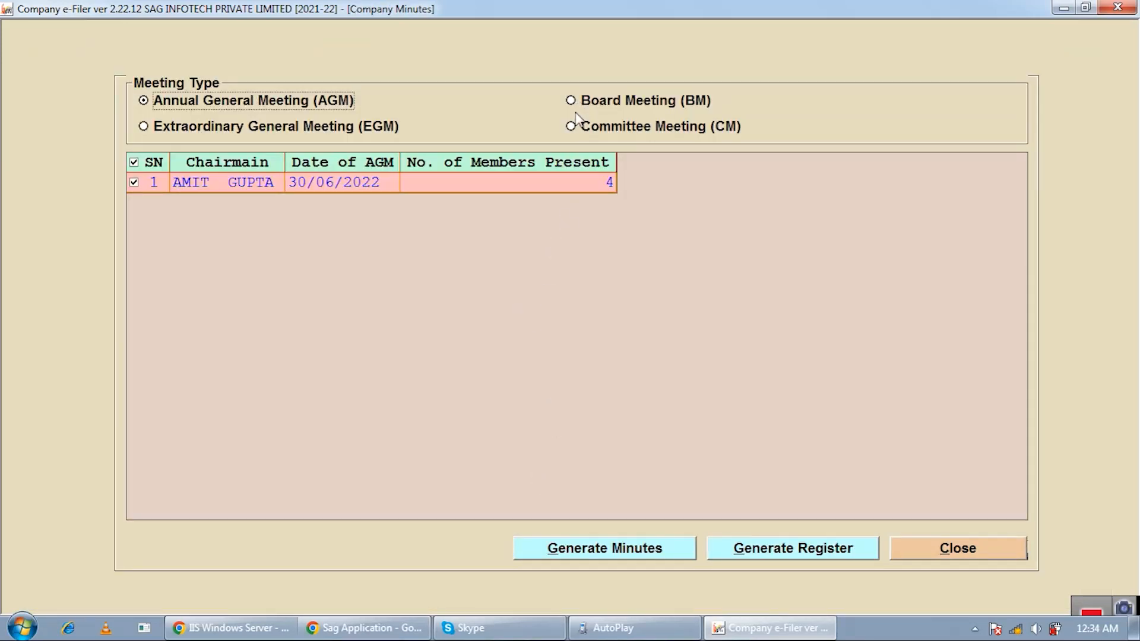
{"action": "left_click", "coordinate": [571, 100]}
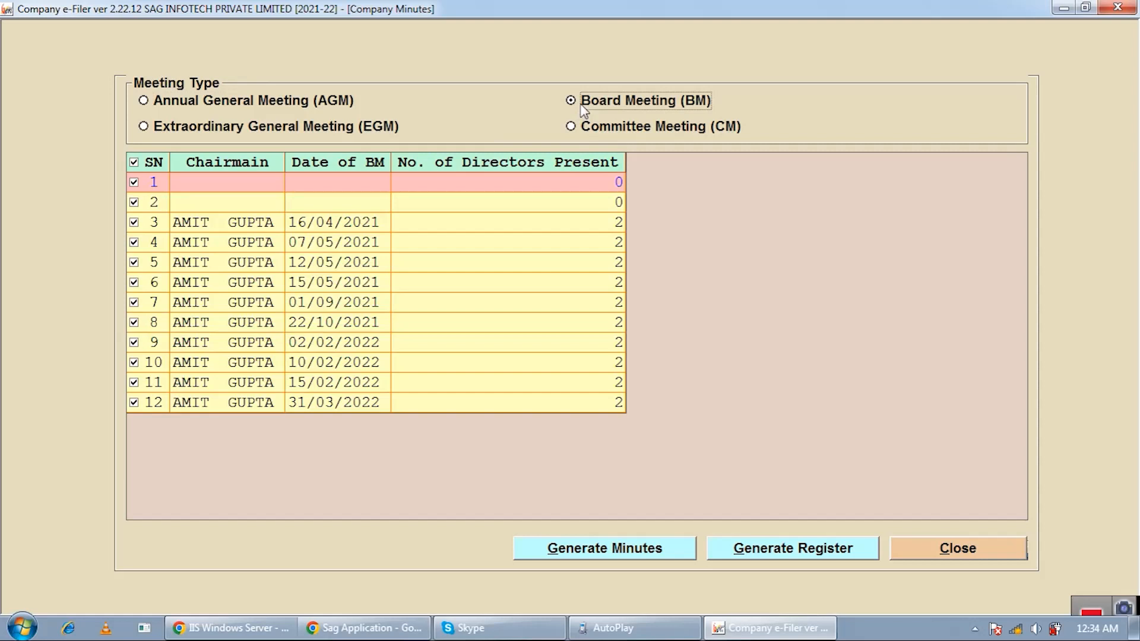
{"action": "mouse_move", "coordinate": [476, 341]}
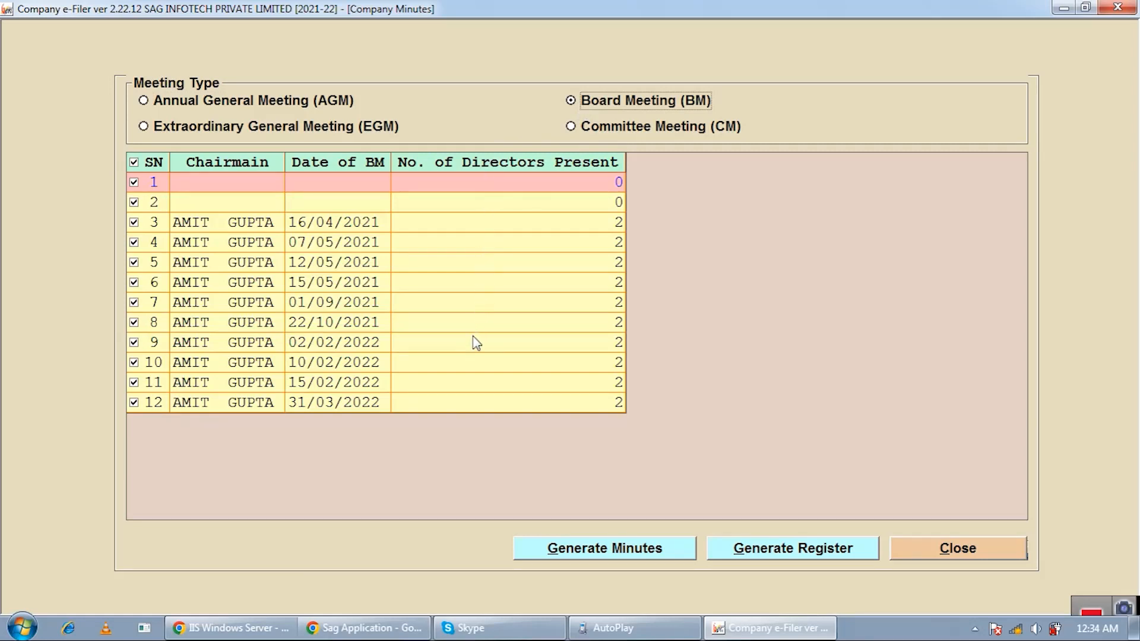
{"action": "mouse_move", "coordinate": [741, 540]}
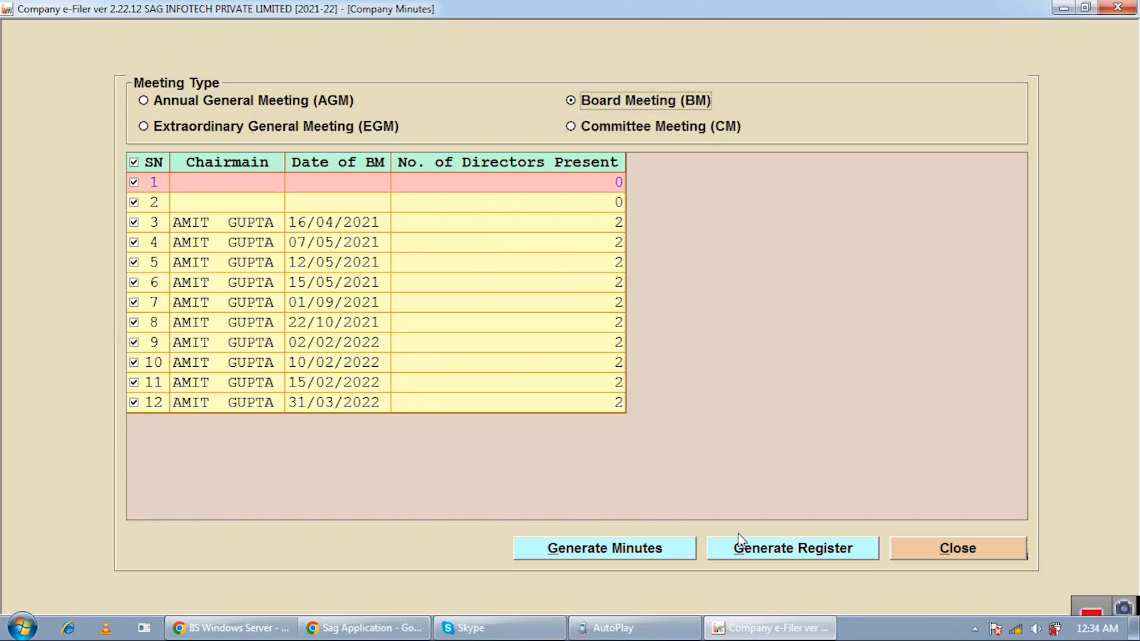
{"action": "mouse_move", "coordinate": [739, 541]}
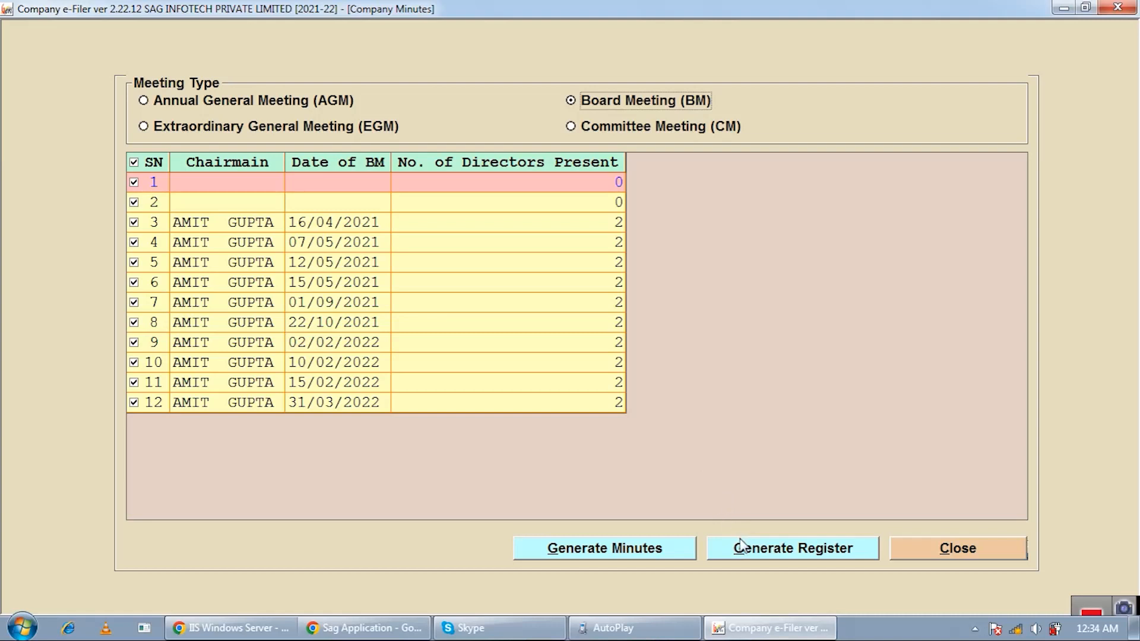
{"action": "left_click", "coordinate": [792, 547]}
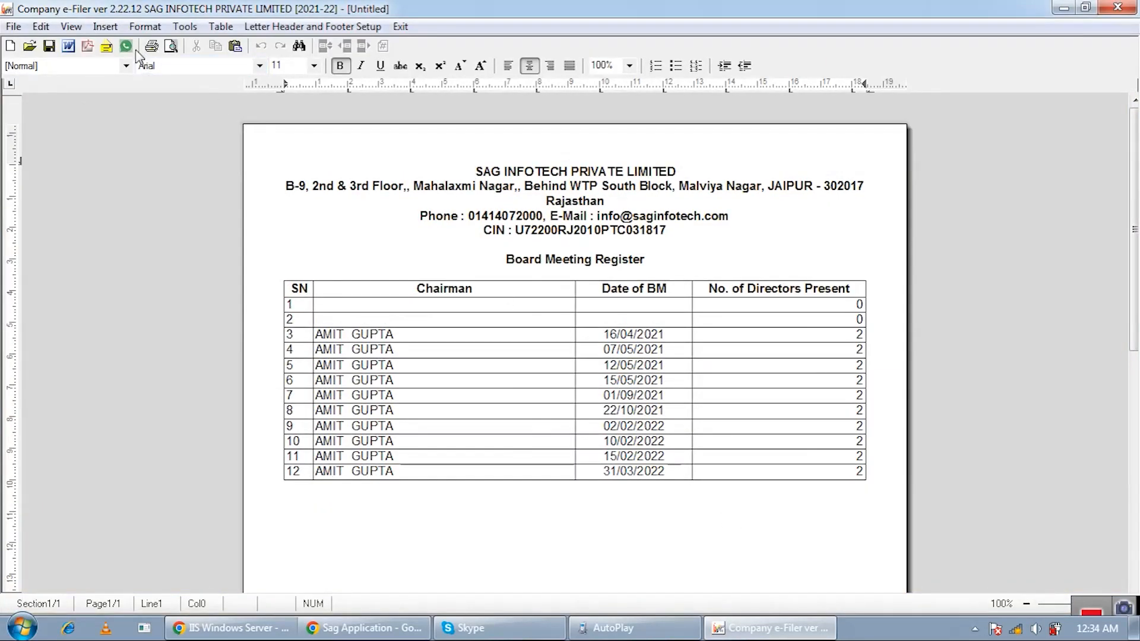
{"action": "mouse_move", "coordinate": [124, 46]}
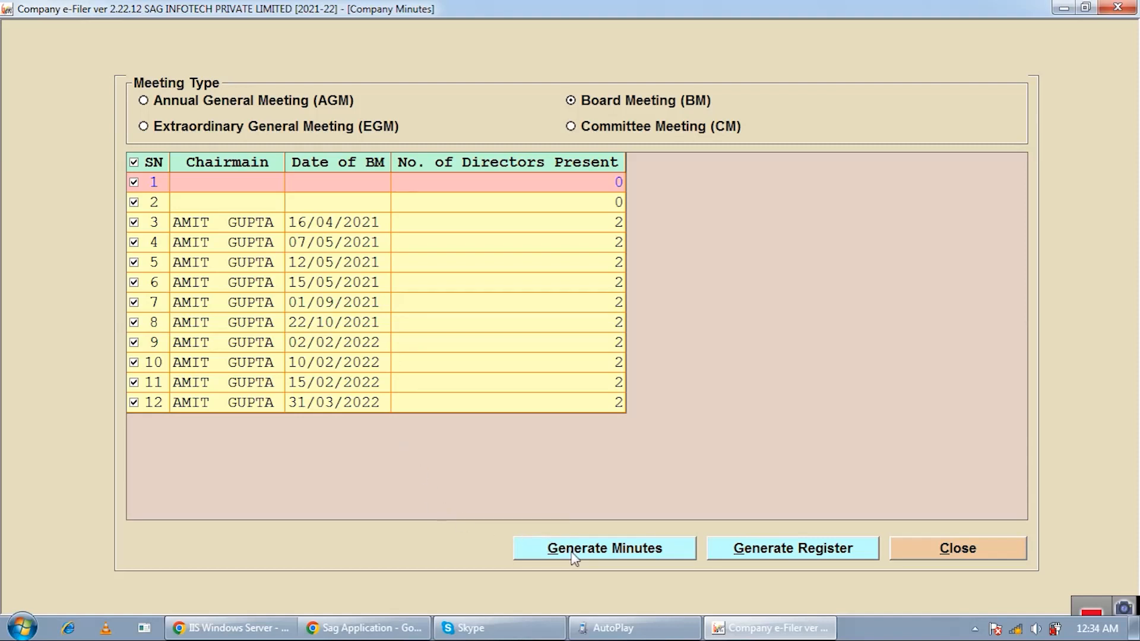
Step: Generate minutes for board meeting 2 alone with Resolution and Minute Numbering and review them
{"action": "left_click", "coordinate": [134, 163]}
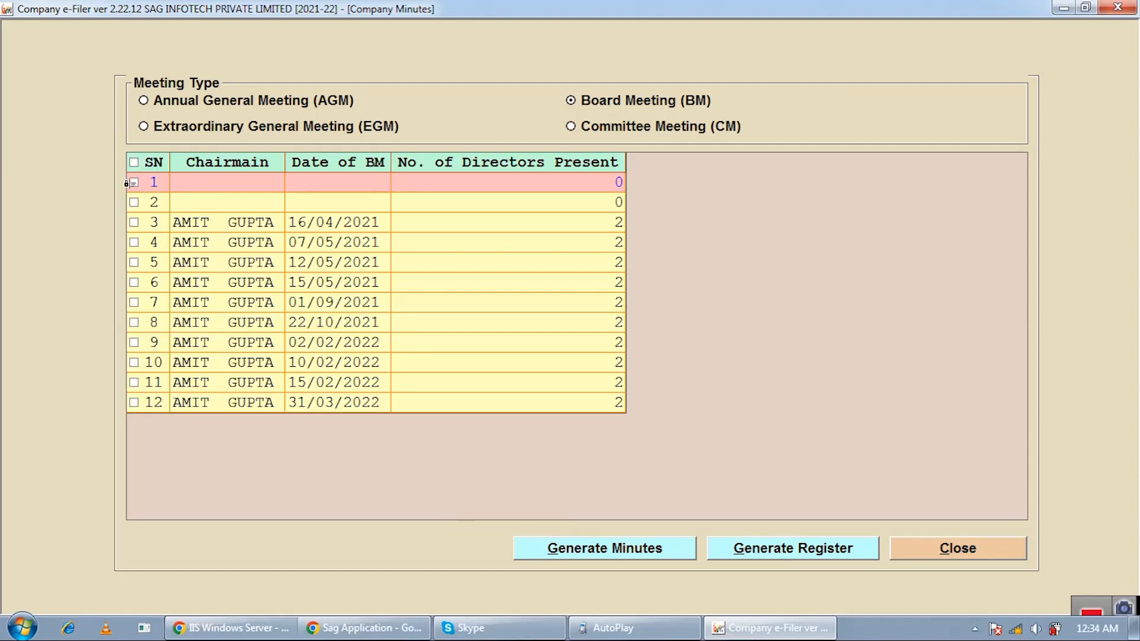
{"action": "left_click", "coordinate": [153, 202]}
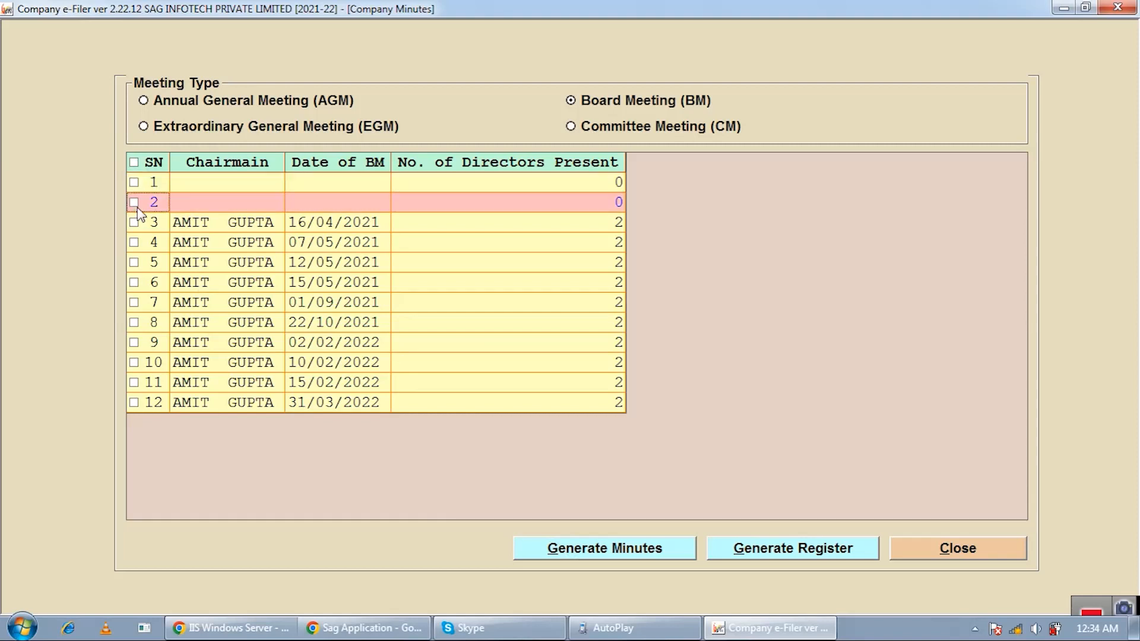
{"action": "left_click", "coordinate": [134, 202]}
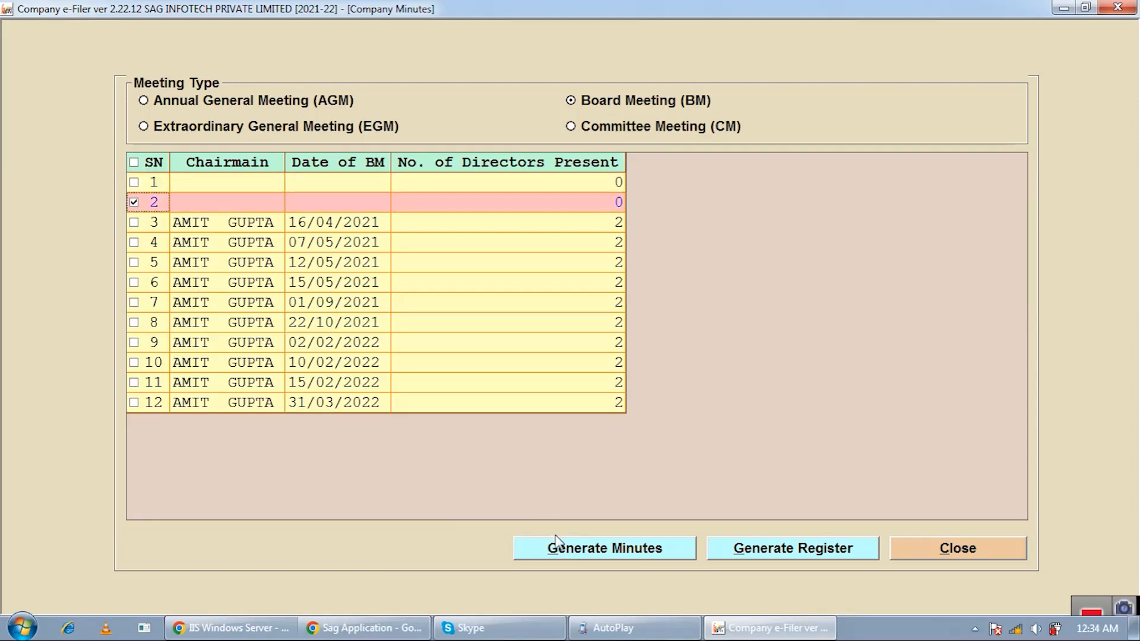
{"action": "left_click", "coordinate": [604, 547]}
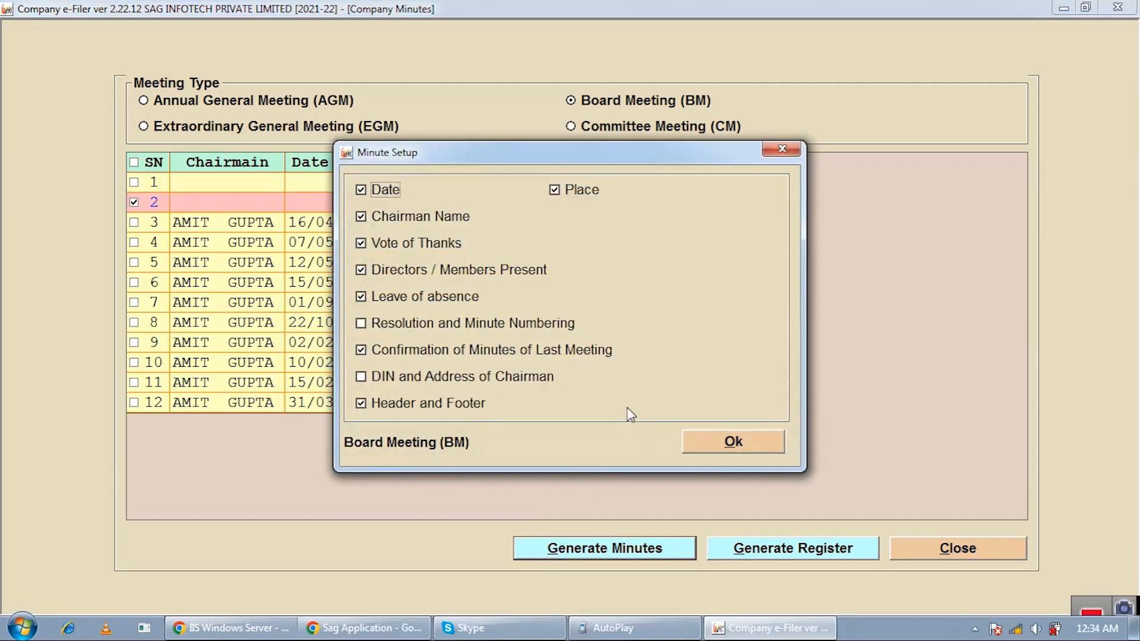
{"action": "left_click", "coordinate": [360, 323]}
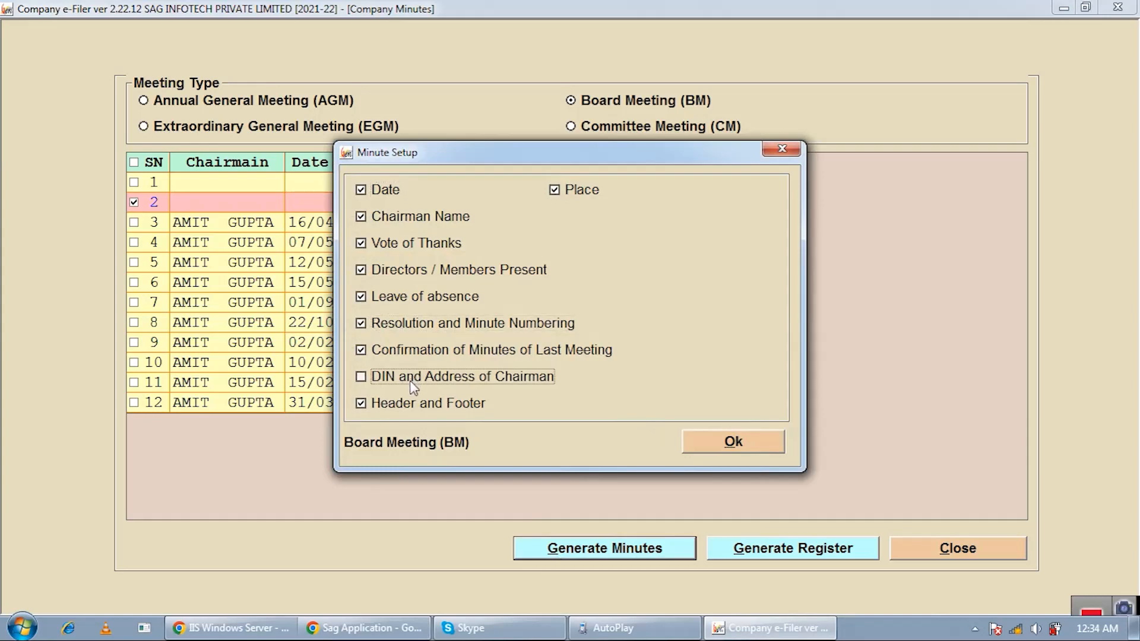
{"action": "left_click", "coordinate": [732, 442]}
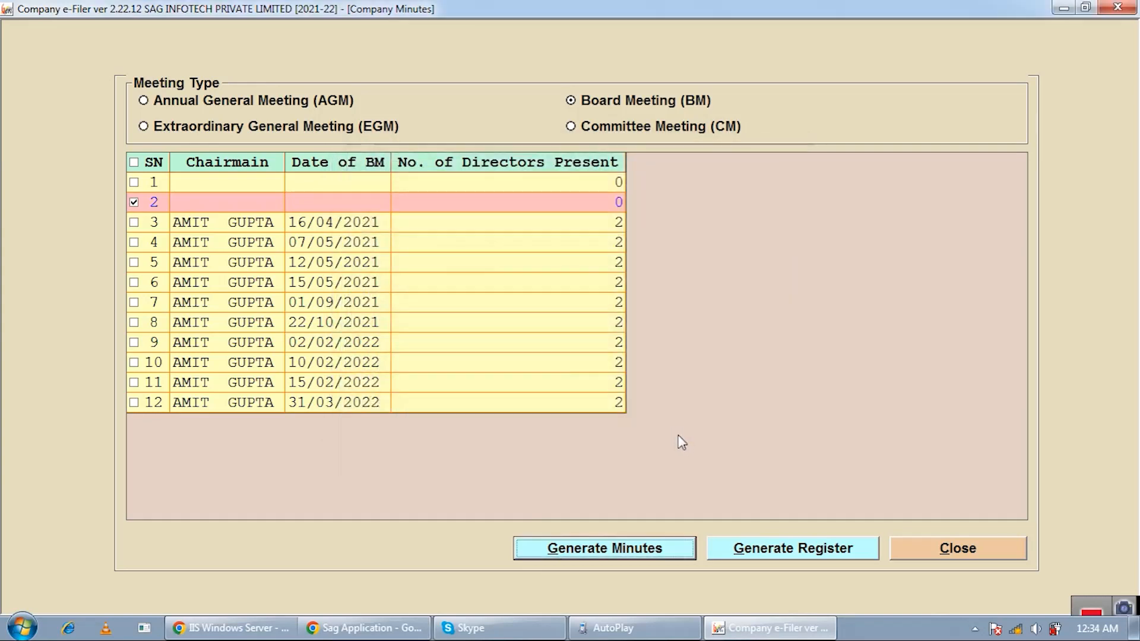
{"action": "left_click", "coordinate": [602, 549]}
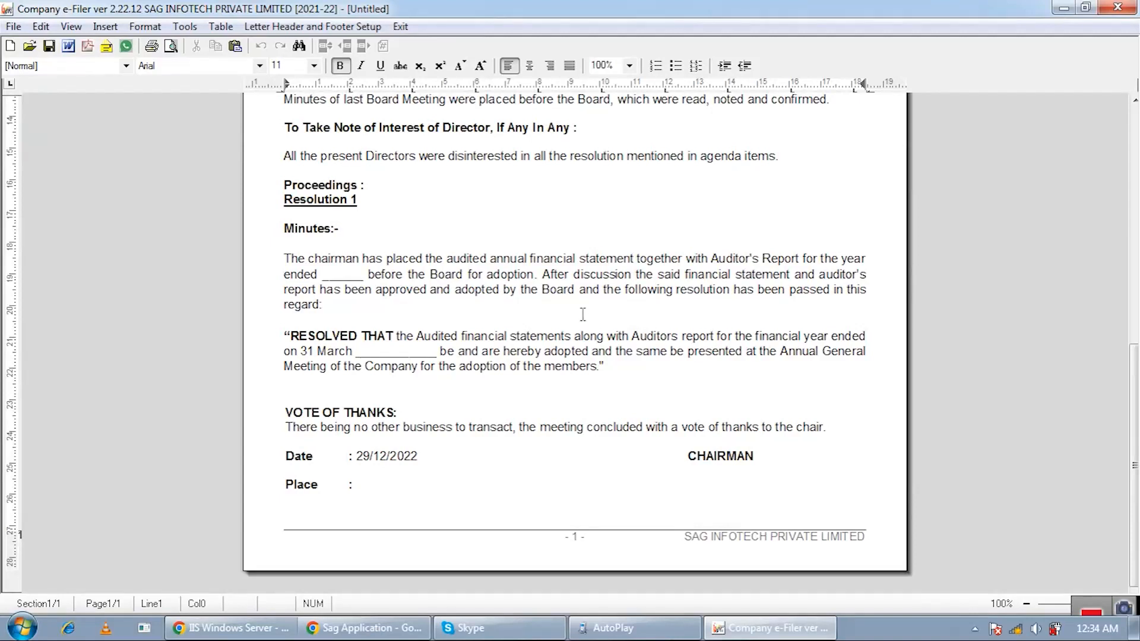
{"action": "mouse_move", "coordinate": [429, 238]}
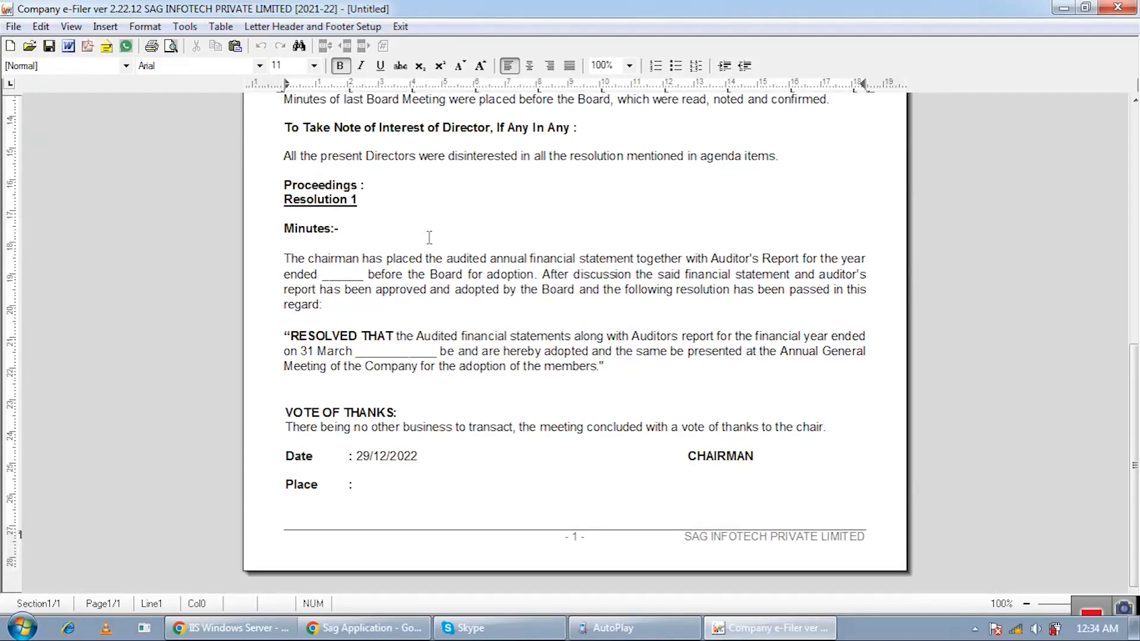
{"action": "scroll", "scroll_direction": "up", "scroll_amount": 3}
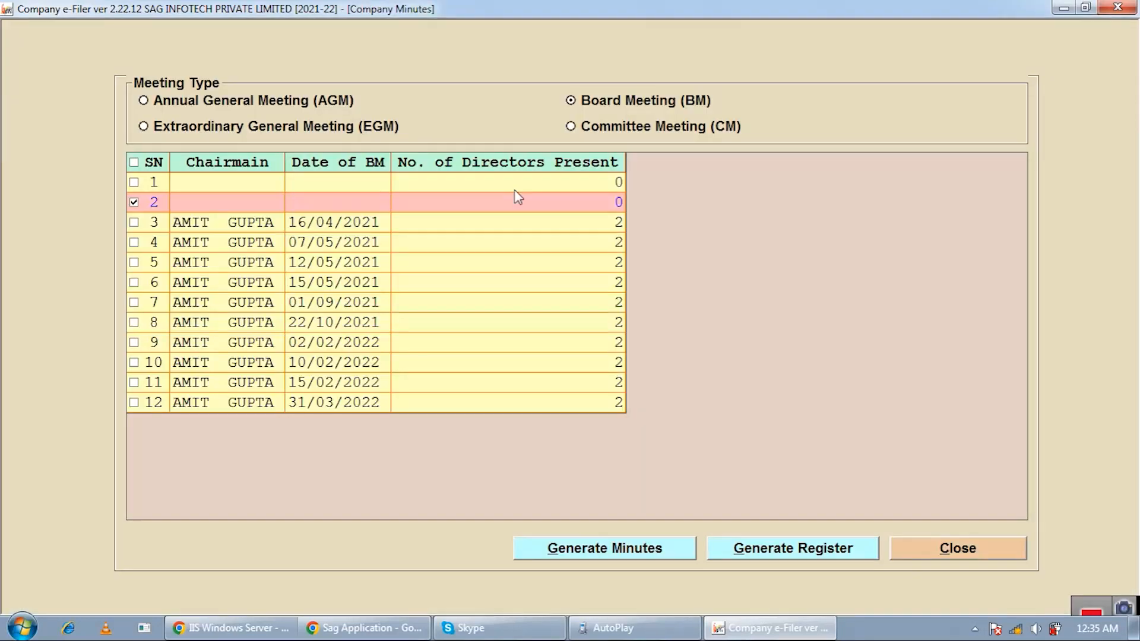
{"action": "mouse_move", "coordinate": [934, 540]}
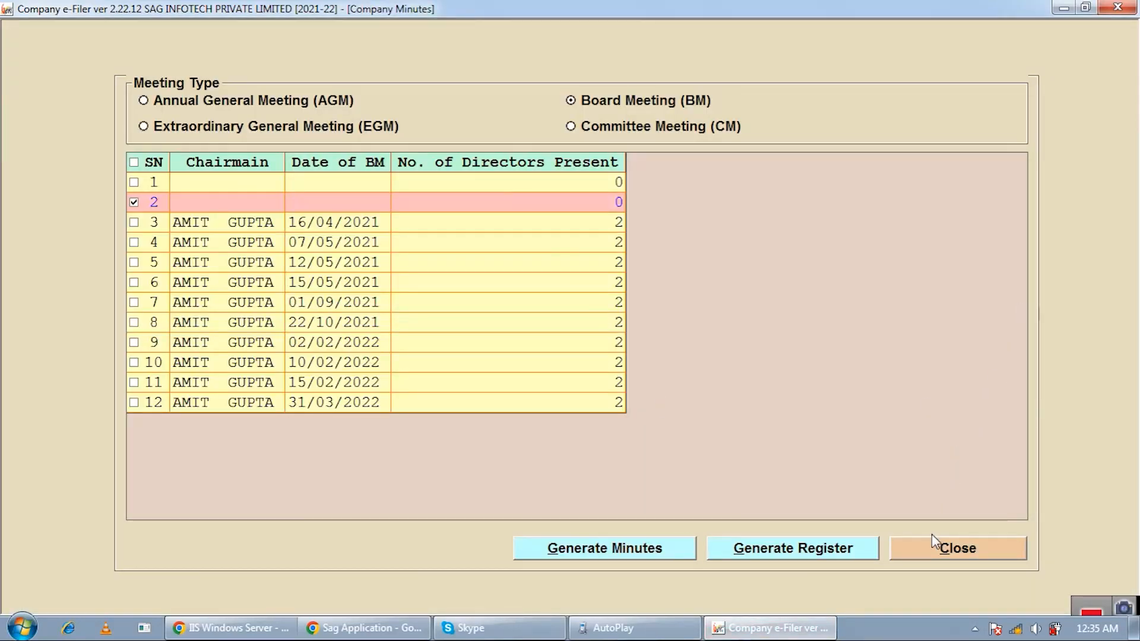
Step: Close the minutes window, then preview the attendance register and the leave of absence document for board meeting 25
{"action": "left_click", "coordinate": [957, 548]}
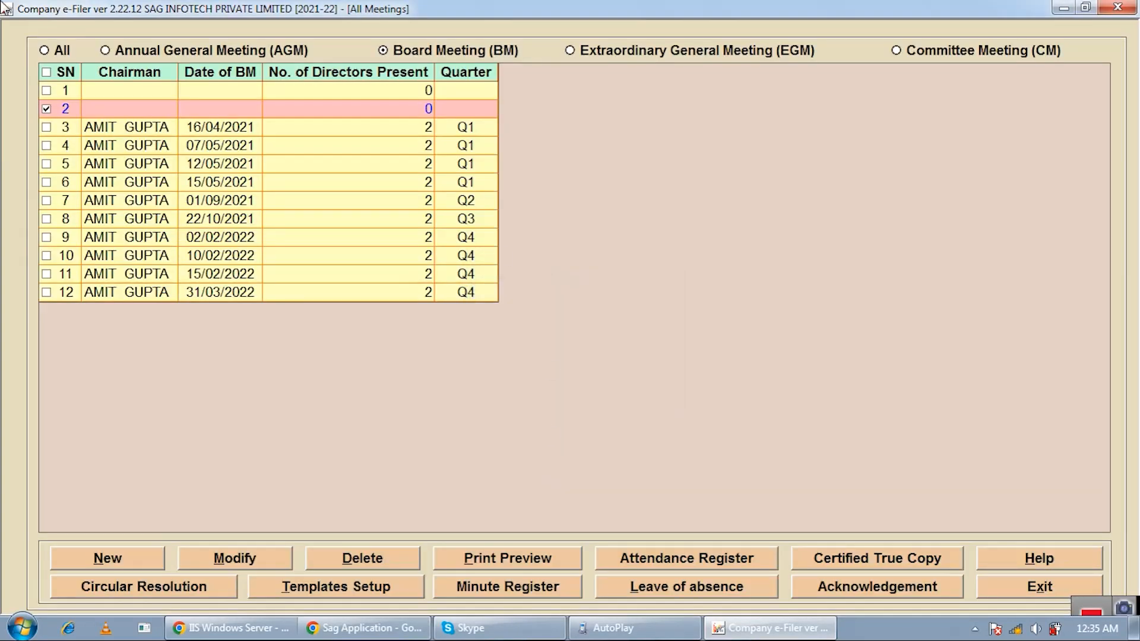
{"action": "mouse_move", "coordinate": [739, 559]}
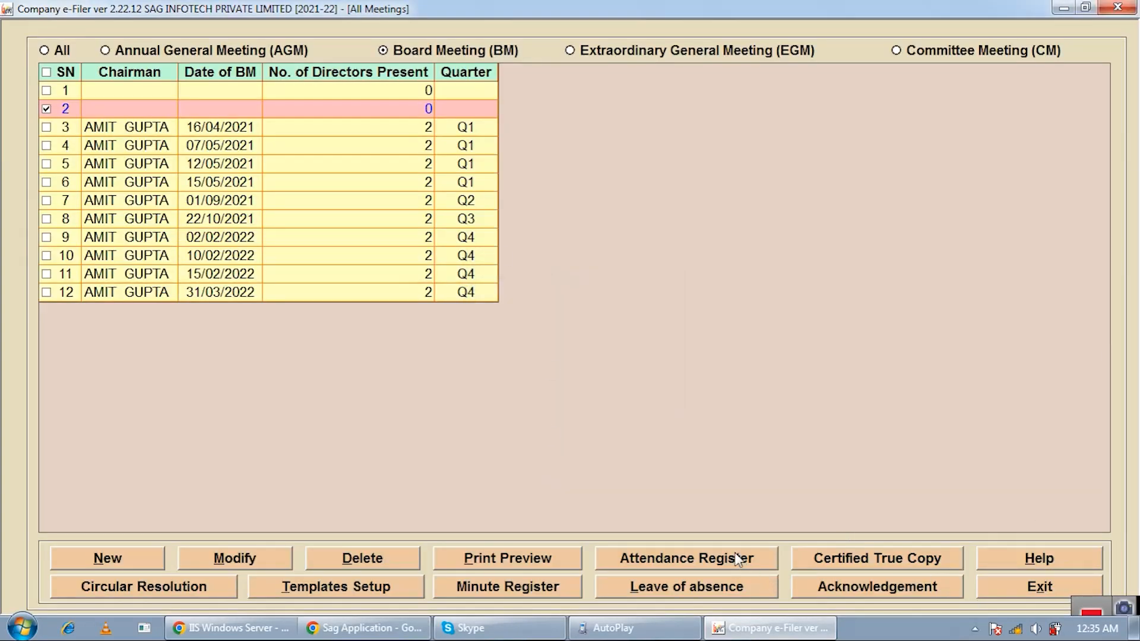
{"action": "left_click", "coordinate": [683, 558]}
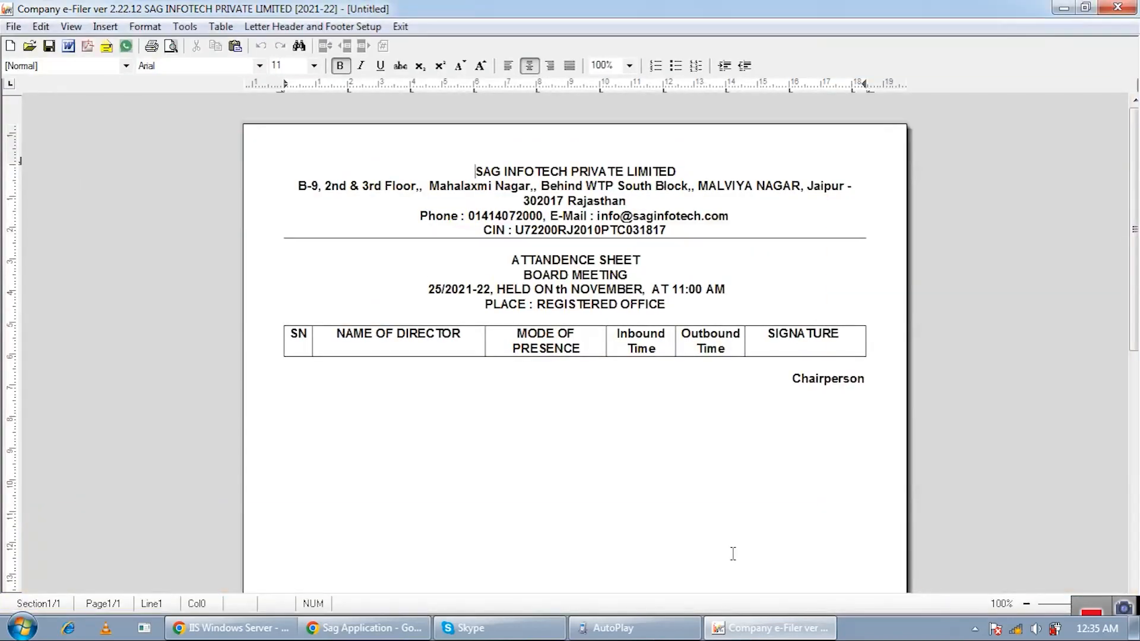
{"action": "mouse_move", "coordinate": [399, 26]}
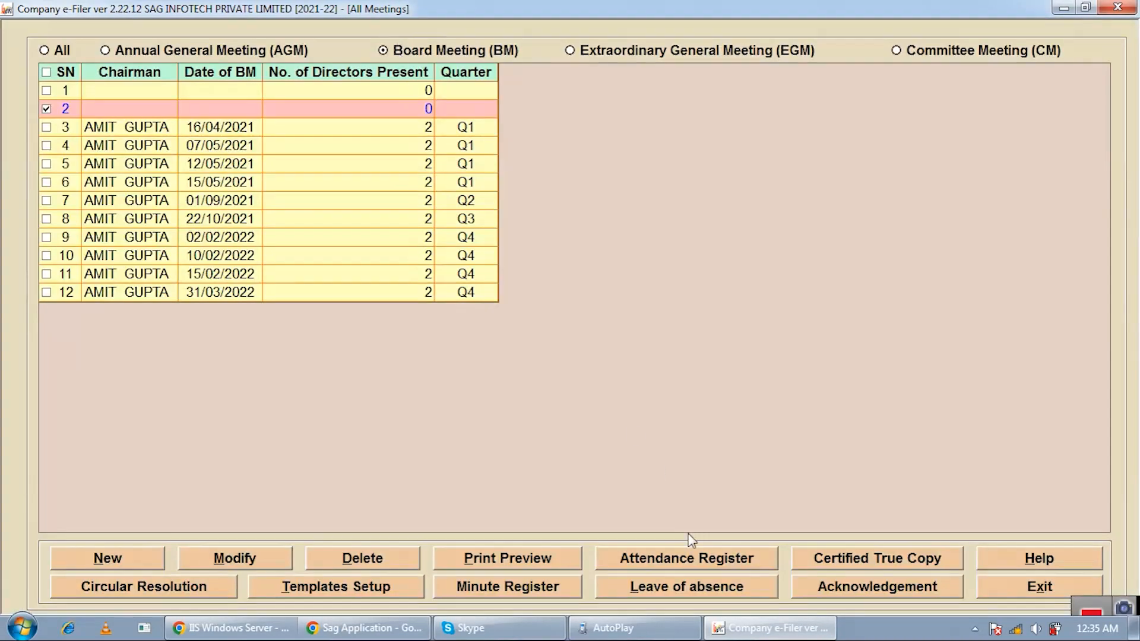
{"action": "mouse_move", "coordinate": [683, 587]}
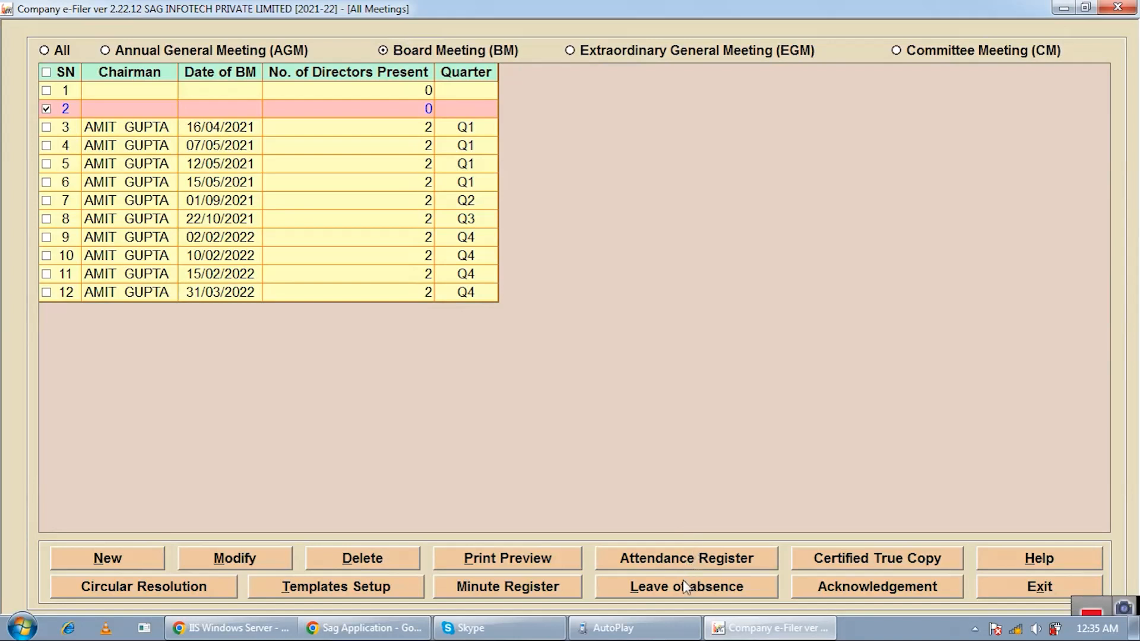
{"action": "left_click", "coordinate": [685, 586]}
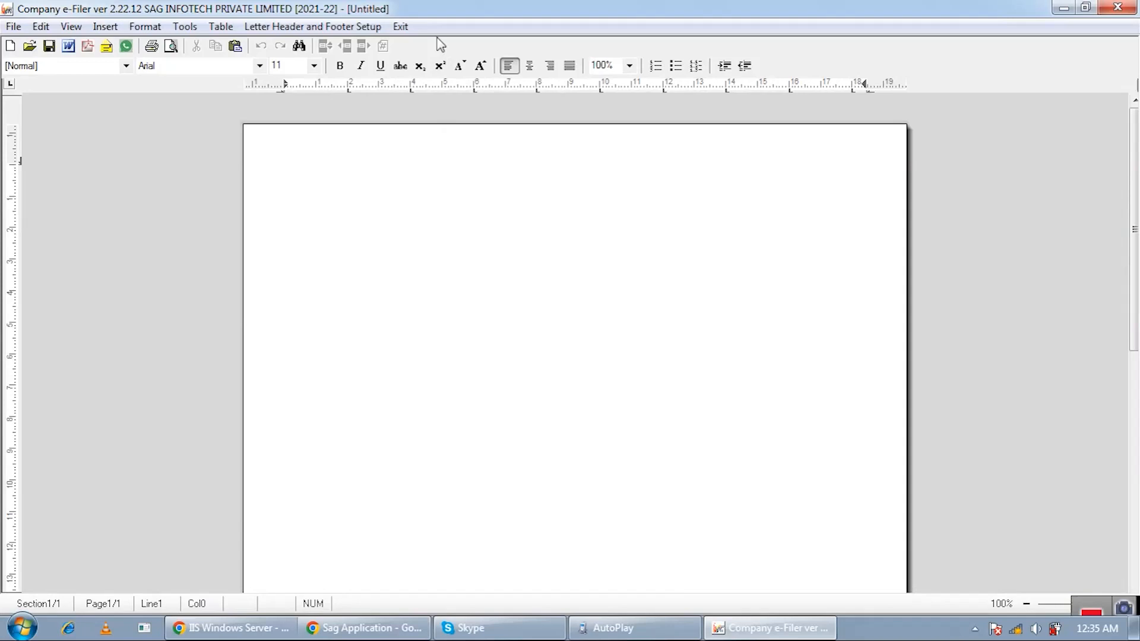
{"action": "mouse_move", "coordinate": [409, 45]}
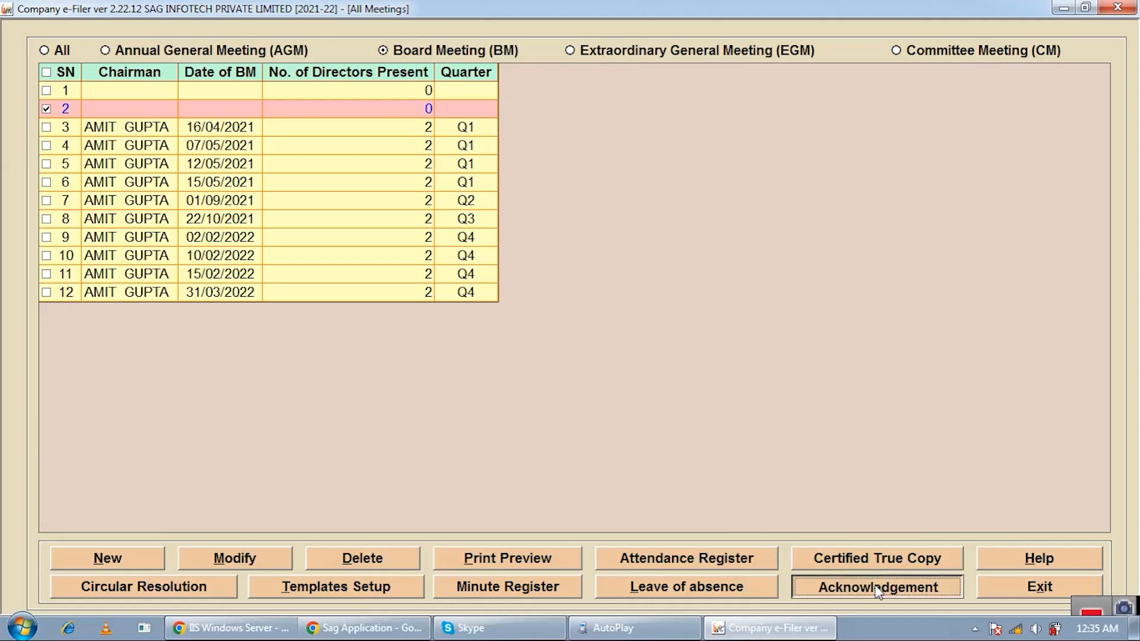
Step: Generate the acknowledgement form for receiving draft board meeting minutes
{"action": "left_click", "coordinate": [876, 586]}
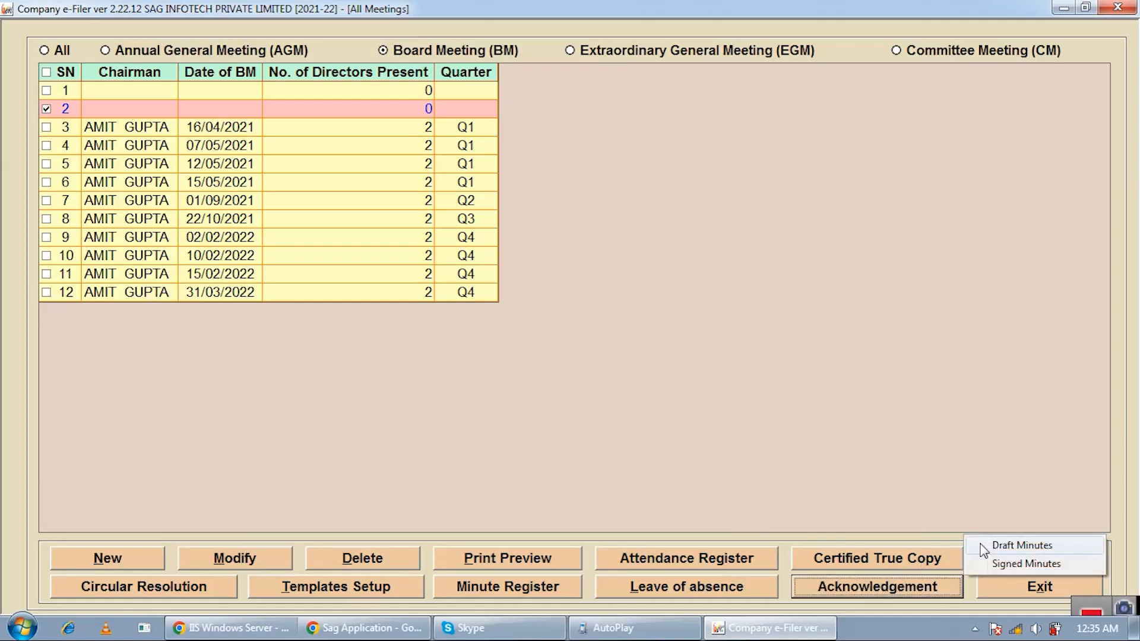
{"action": "mouse_move", "coordinate": [1007, 548]}
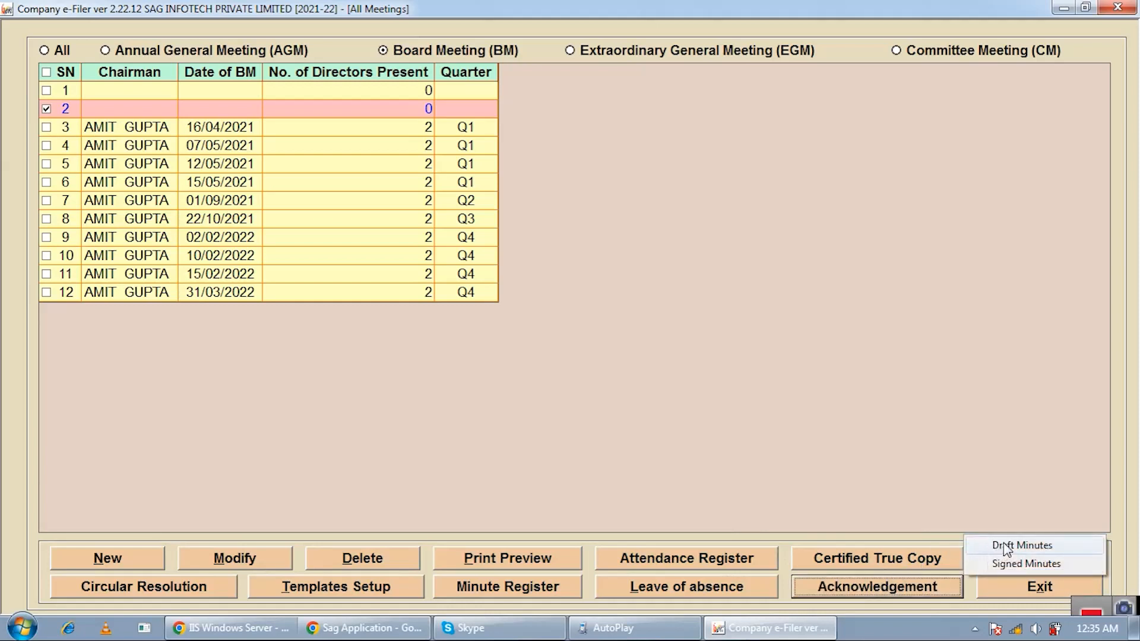
{"action": "left_click", "coordinate": [1025, 563]}
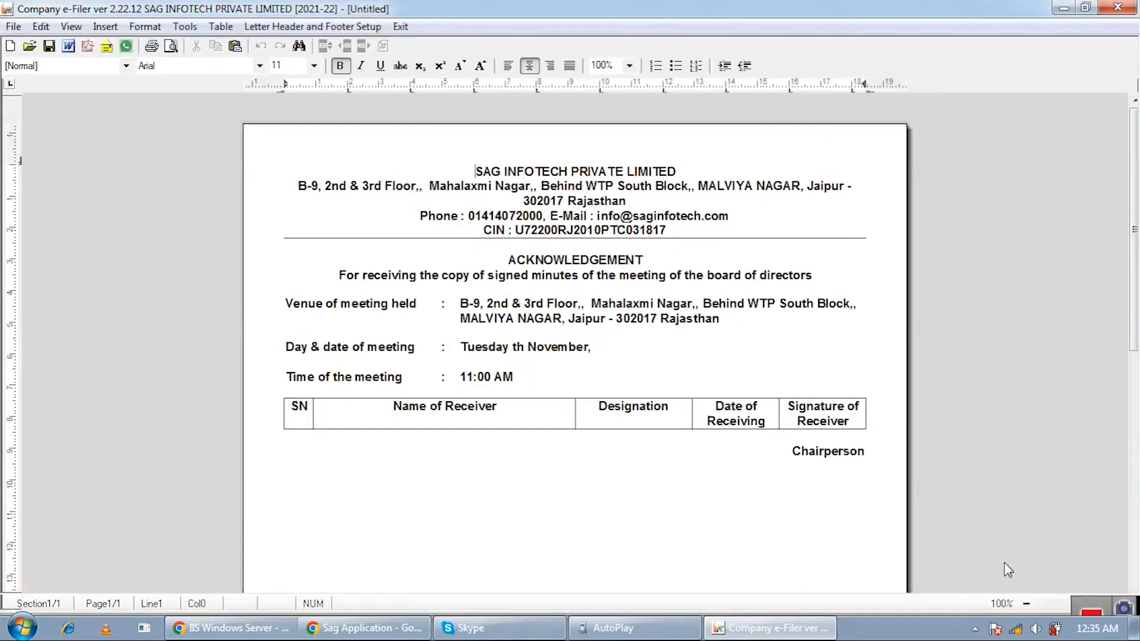
{"action": "mouse_move", "coordinate": [394, 27]}
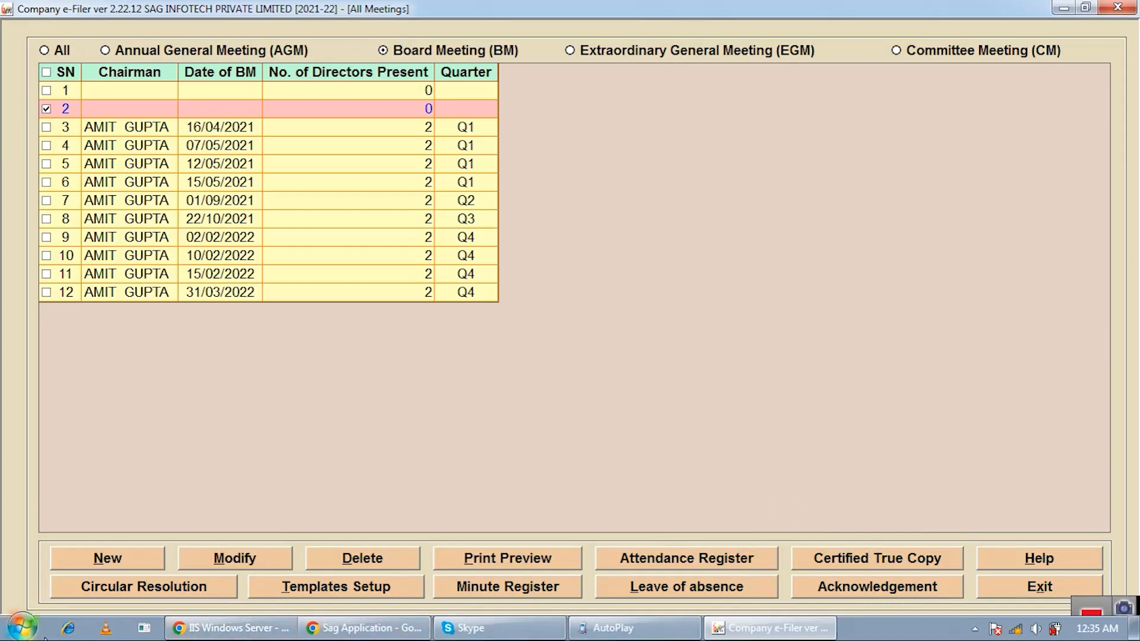
{"action": "mouse_move", "coordinate": [21, 625]}
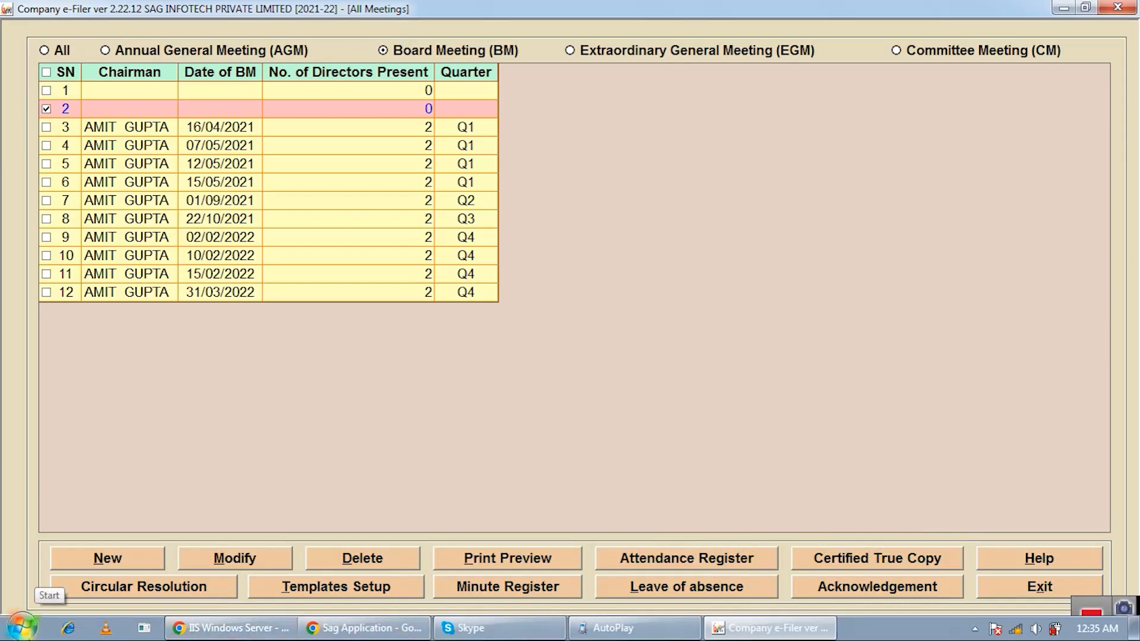